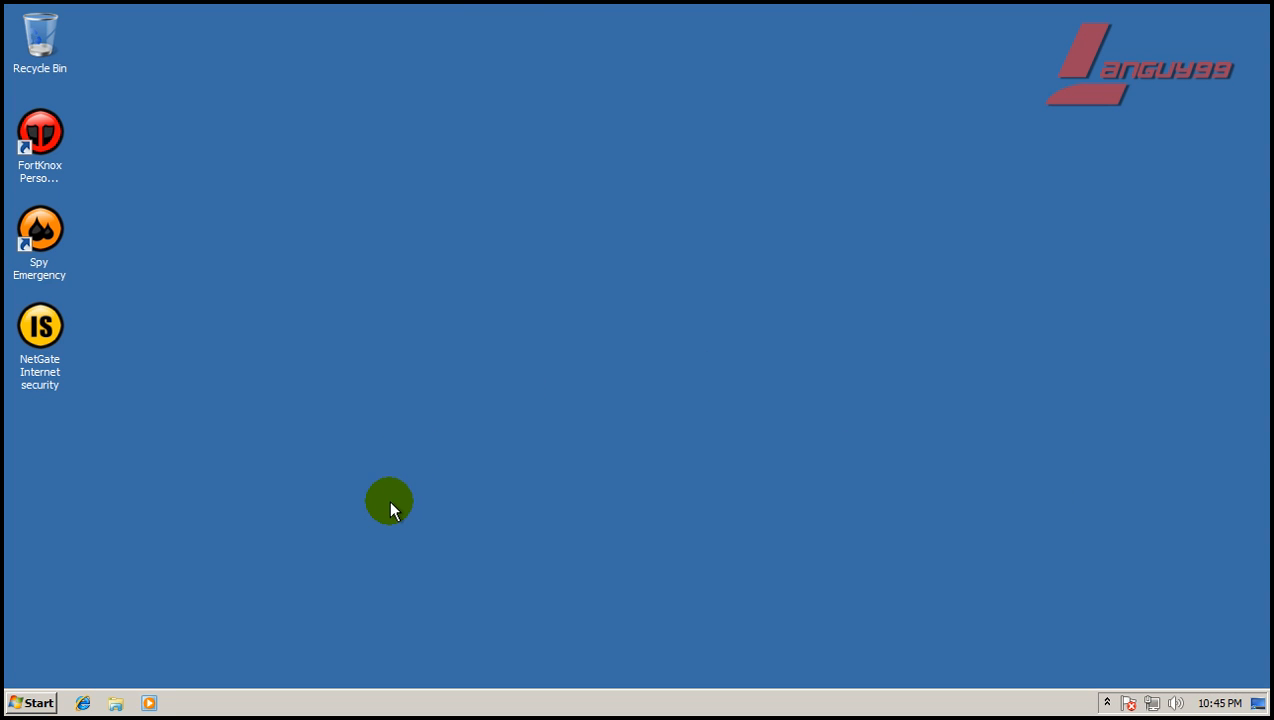
pyautogui.moveTo(291, 553)
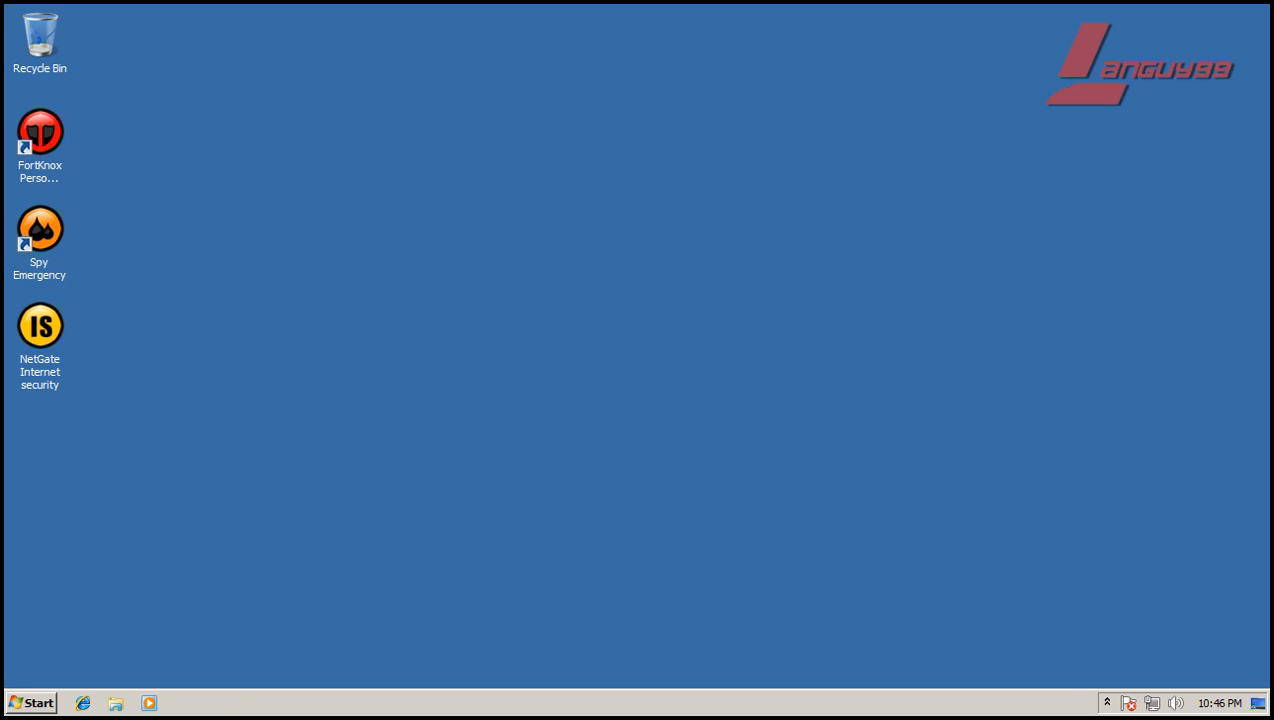
# Create a new blank text document on the desktop named '1'
pyautogui.click(265, 366)
pyautogui.write('1')
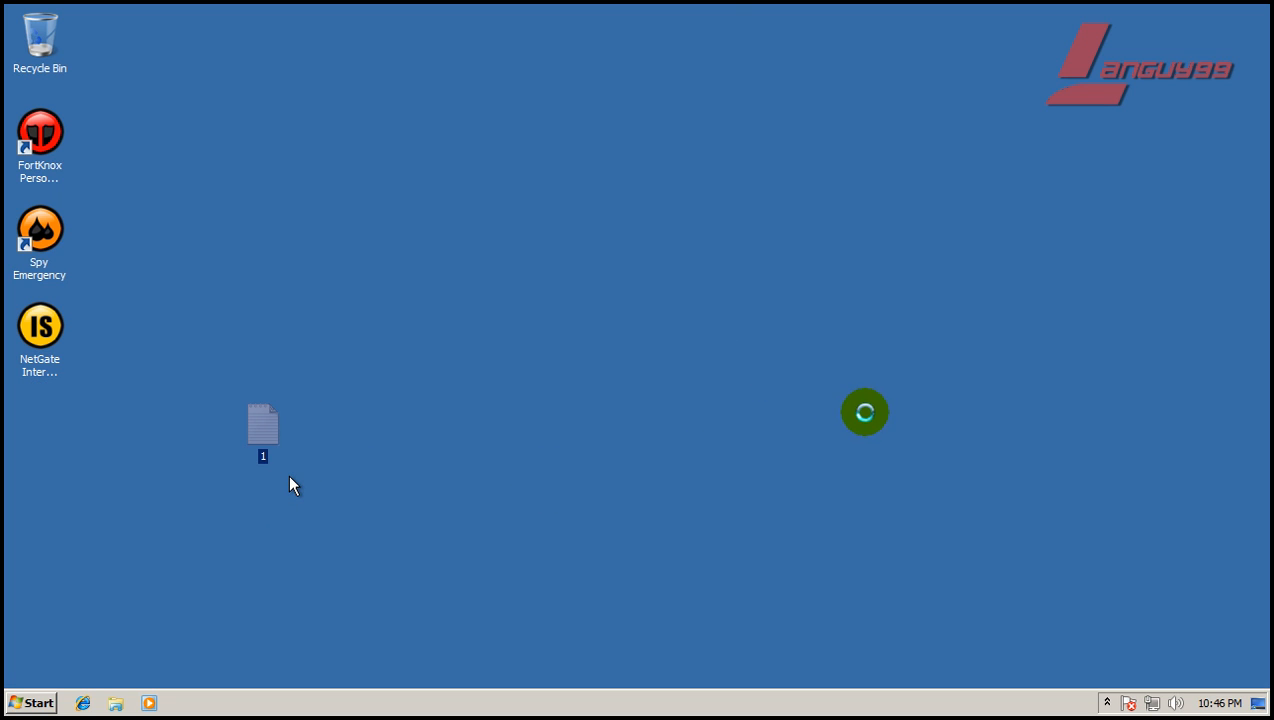
# Open Spy Emergency from the tray, dismissing the trial notice and update window
pyautogui.click(1107, 702)
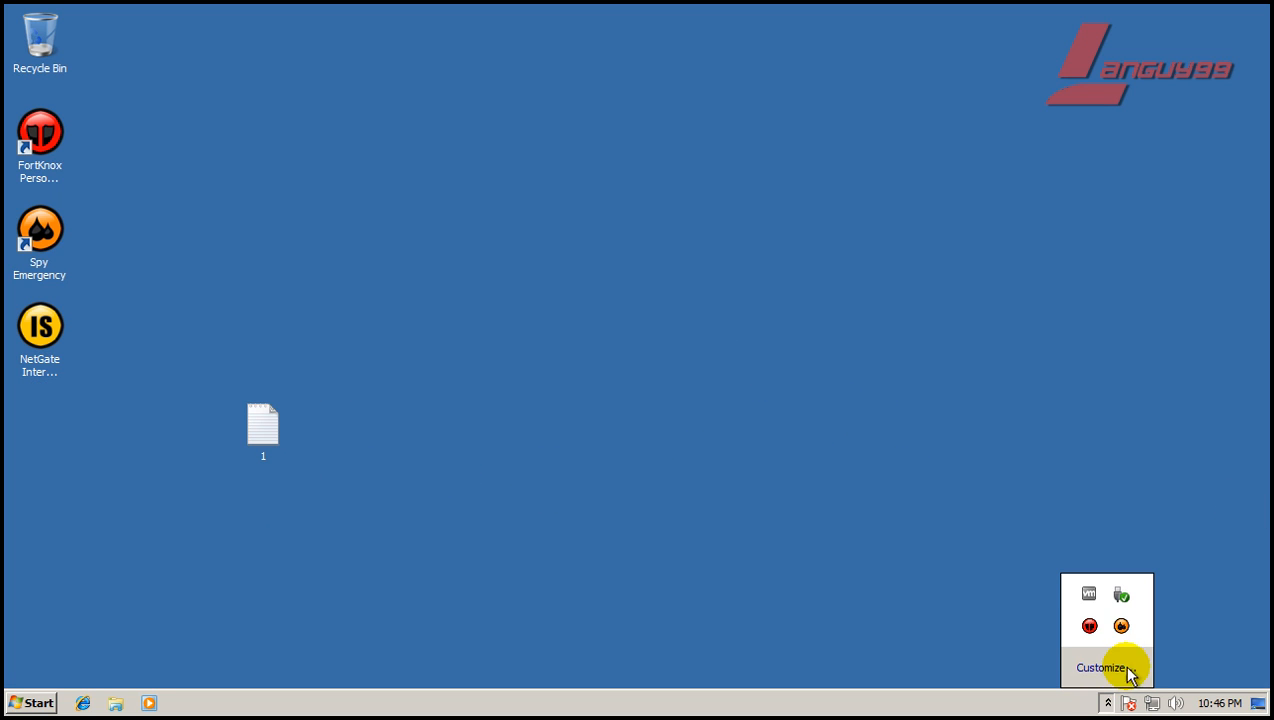
pyautogui.moveTo(1121, 626)
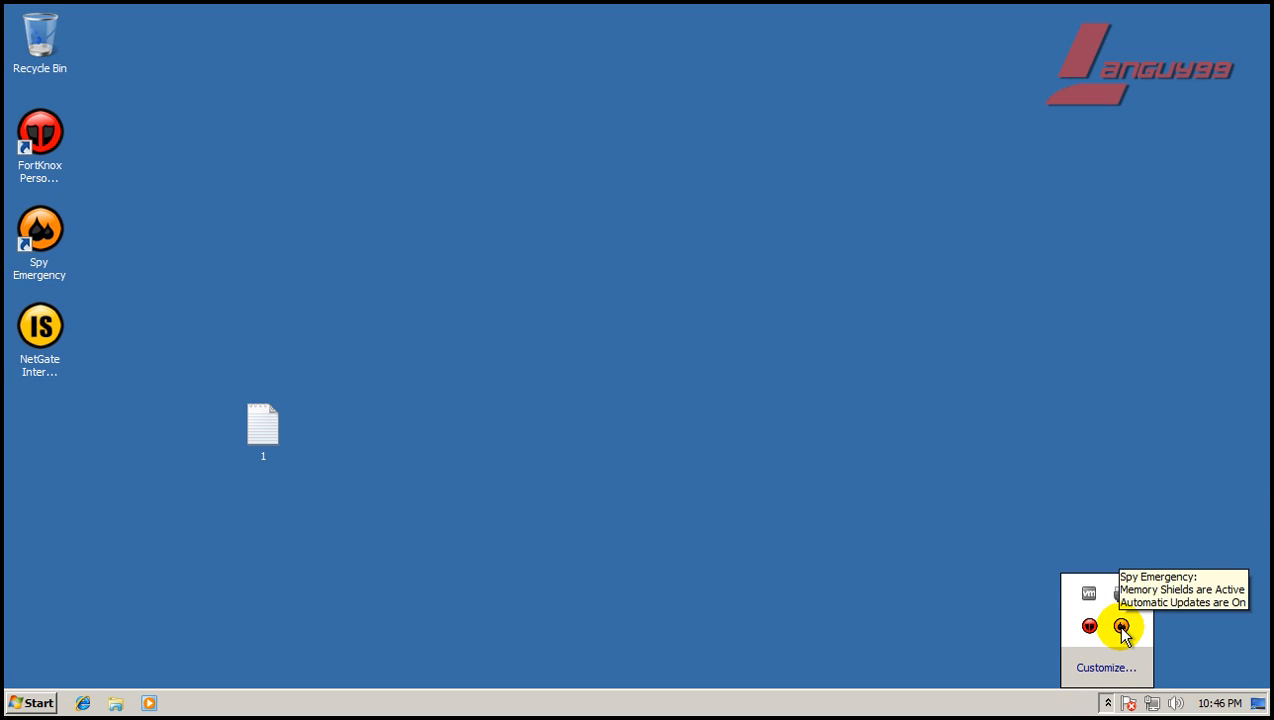
pyautogui.click(1121, 626)
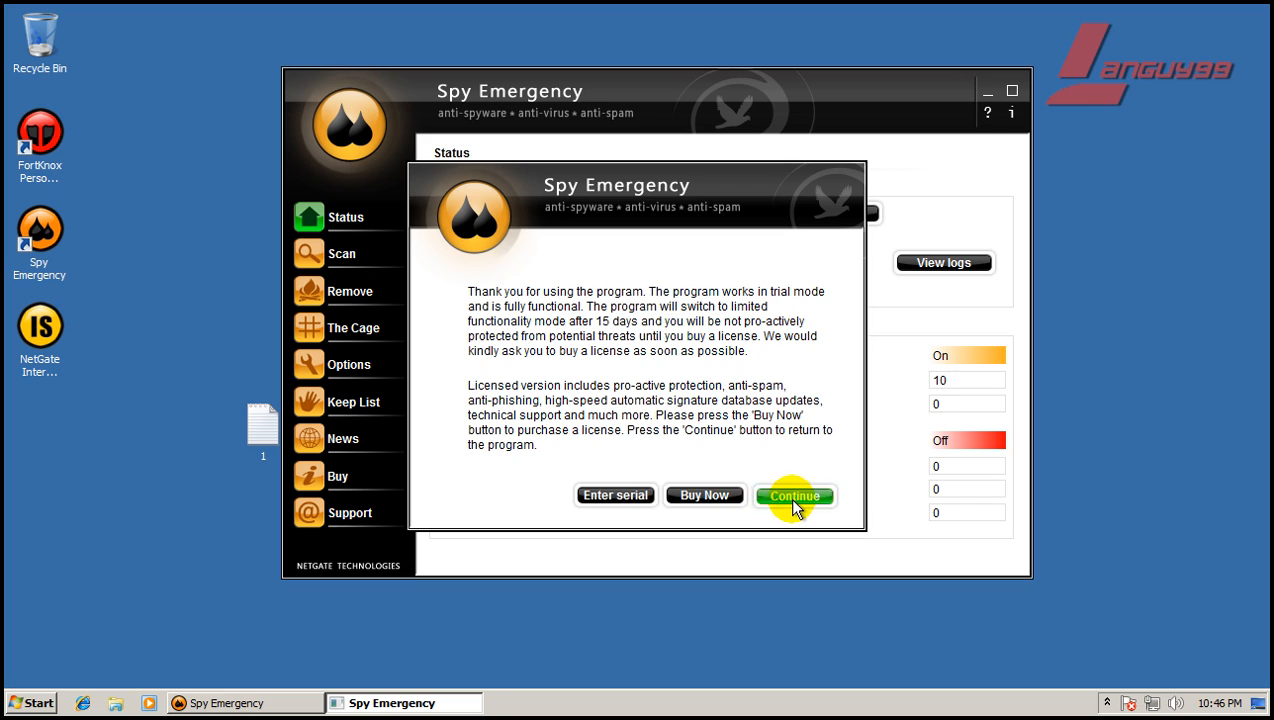
pyautogui.click(794, 495)
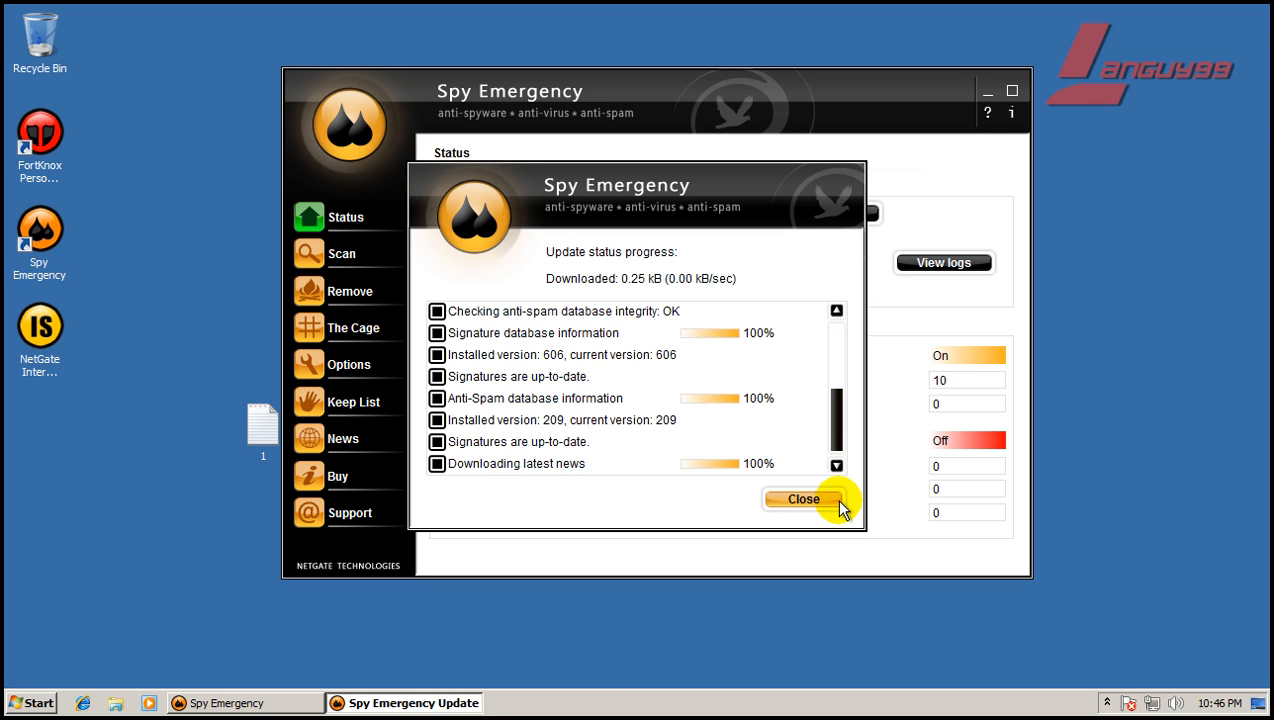
pyautogui.click(801, 499)
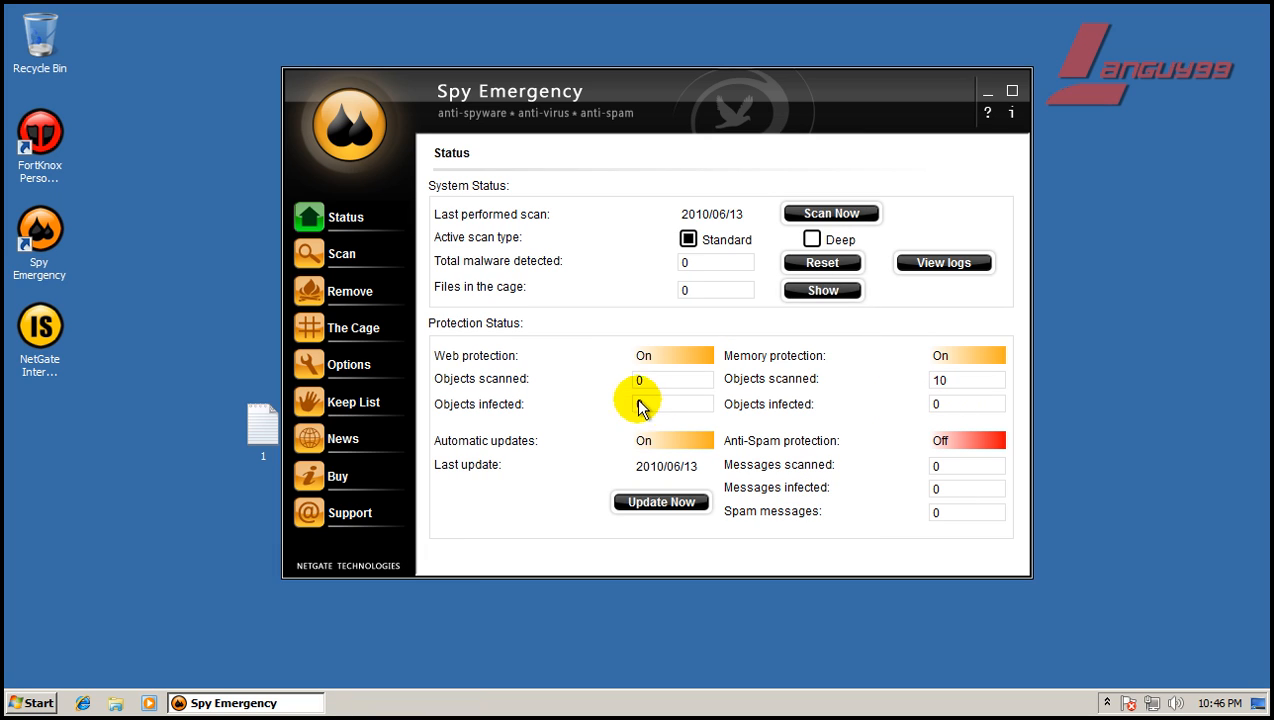
pyautogui.moveTo(310, 347)
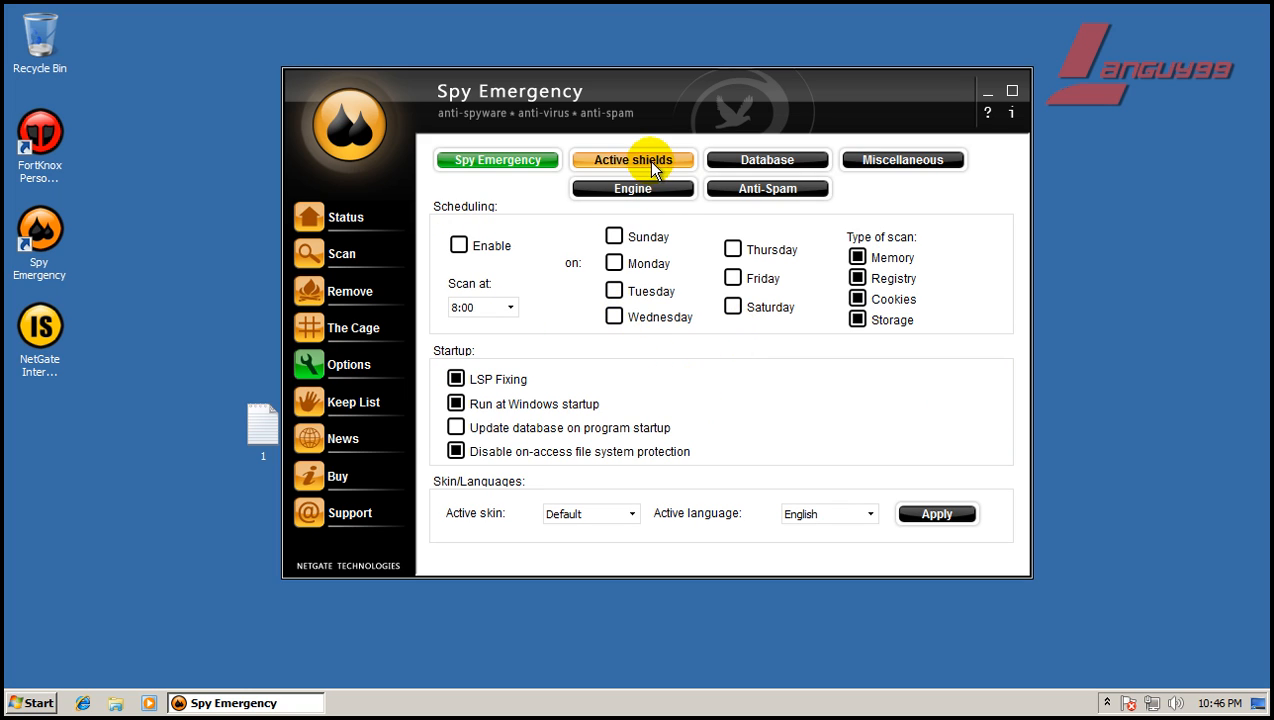
# Browse Engine, Anti-Spam, Miscellaneous, Database, Active shields and scheduling options, then close Spy Emergency
pyautogui.click(632, 188)
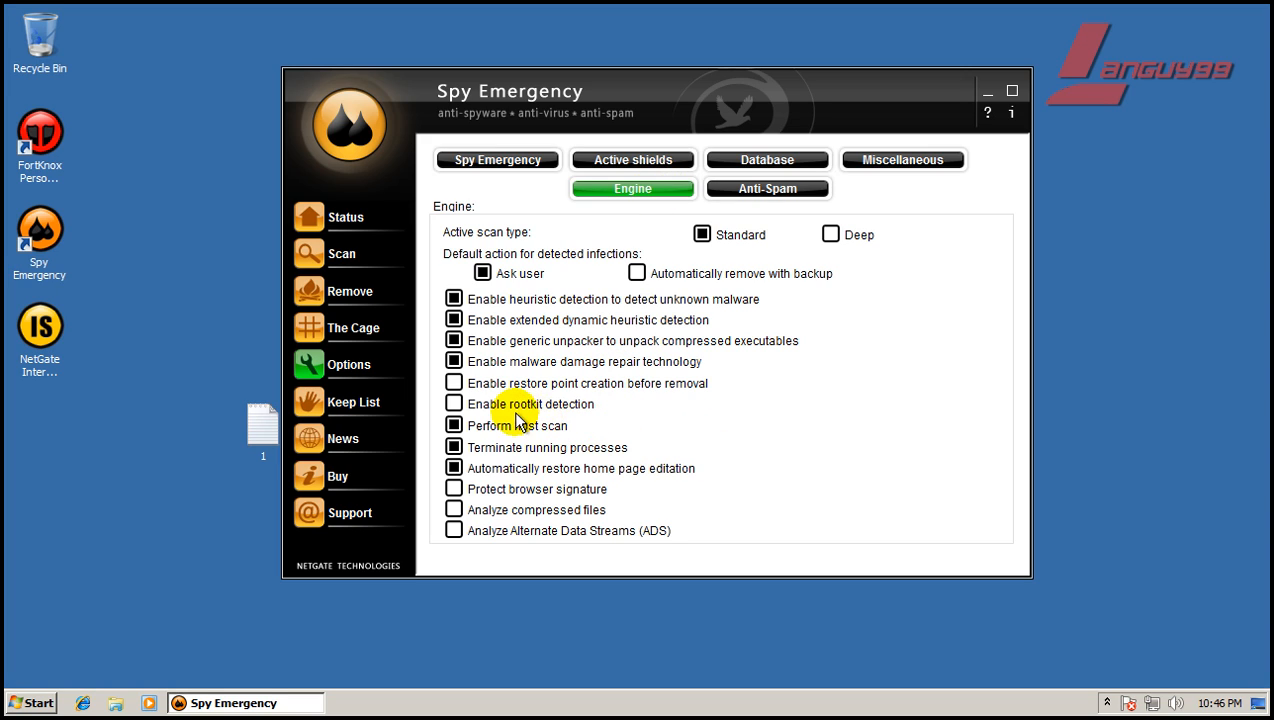
pyautogui.moveTo(598, 418)
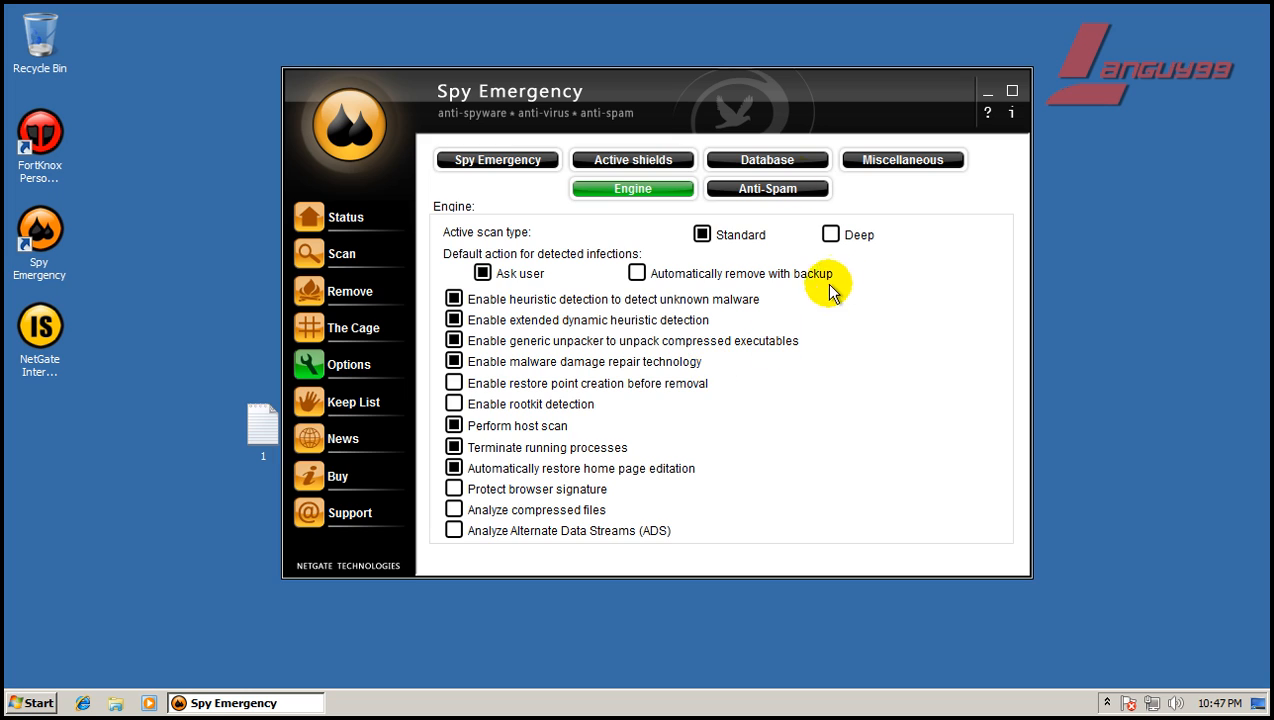
pyautogui.click(767, 188)
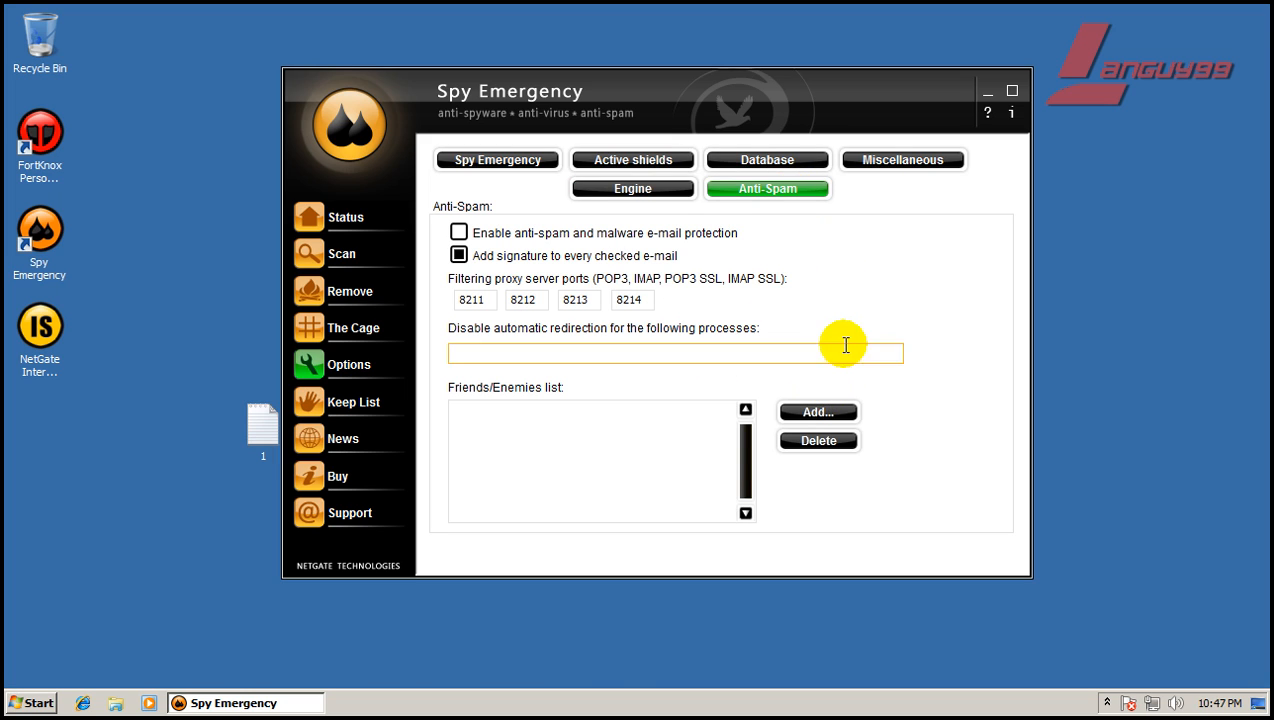
pyautogui.click(901, 159)
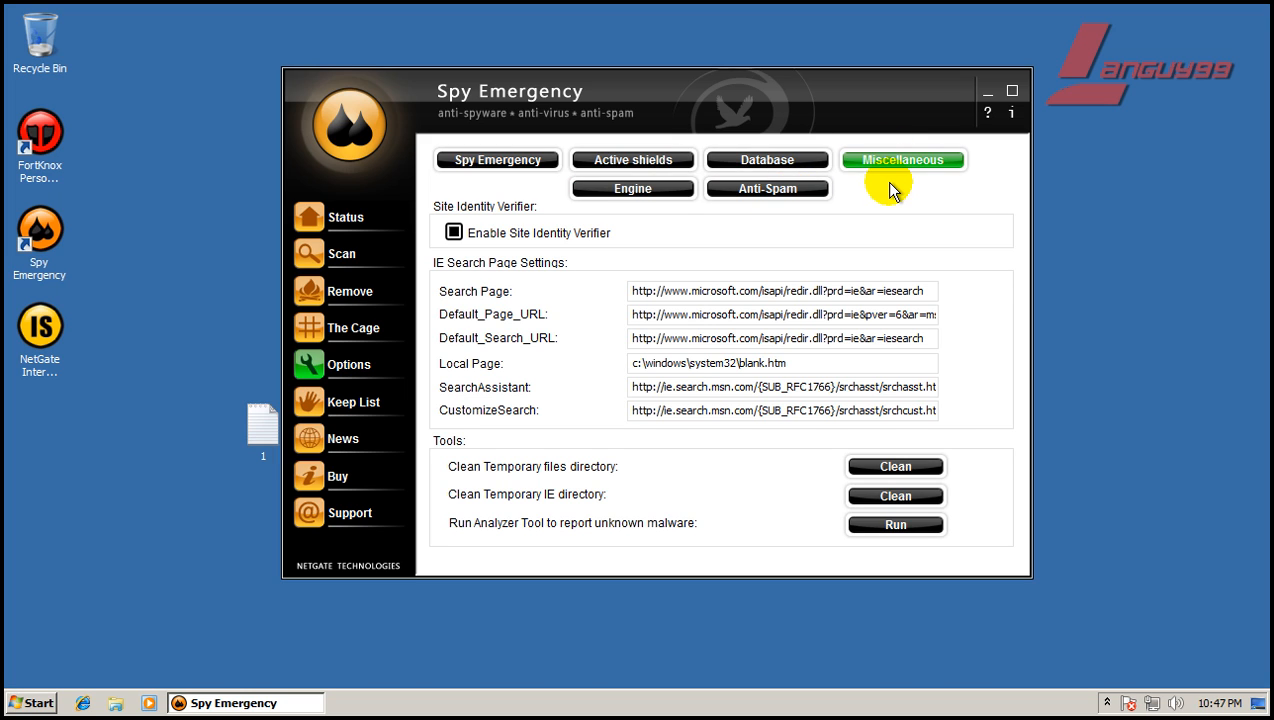
pyautogui.click(632, 160)
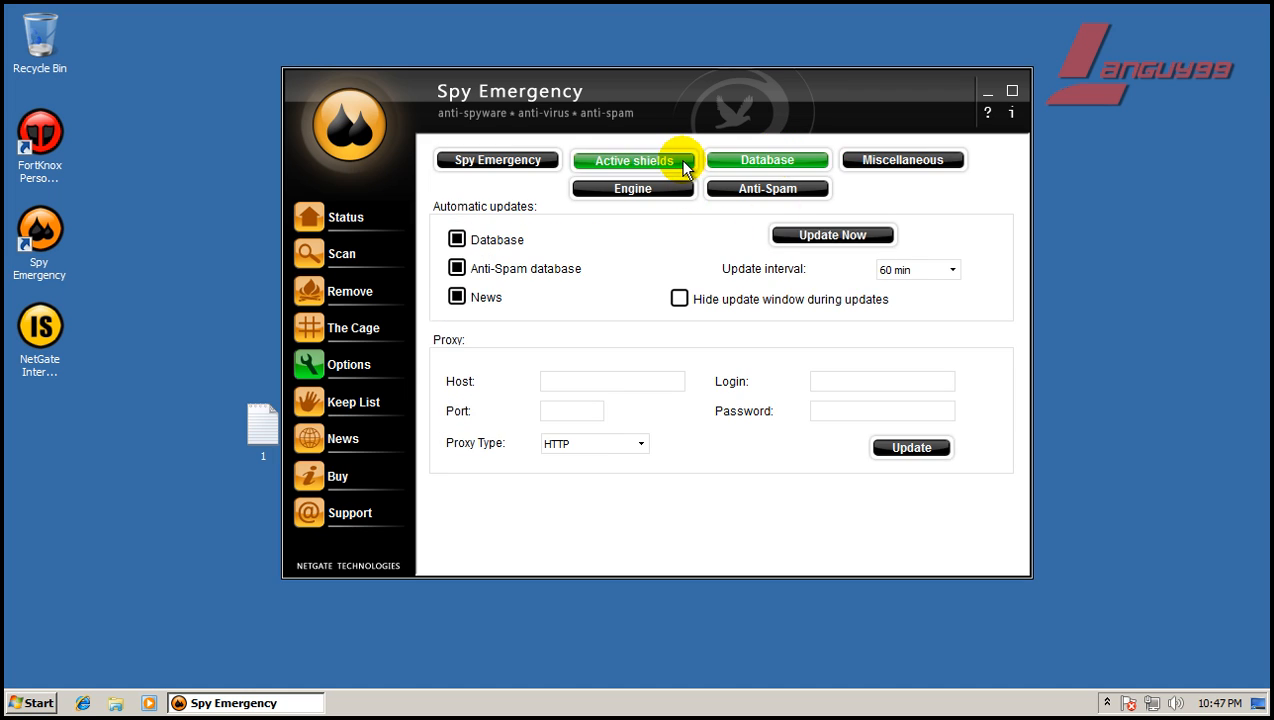
pyautogui.click(632, 160)
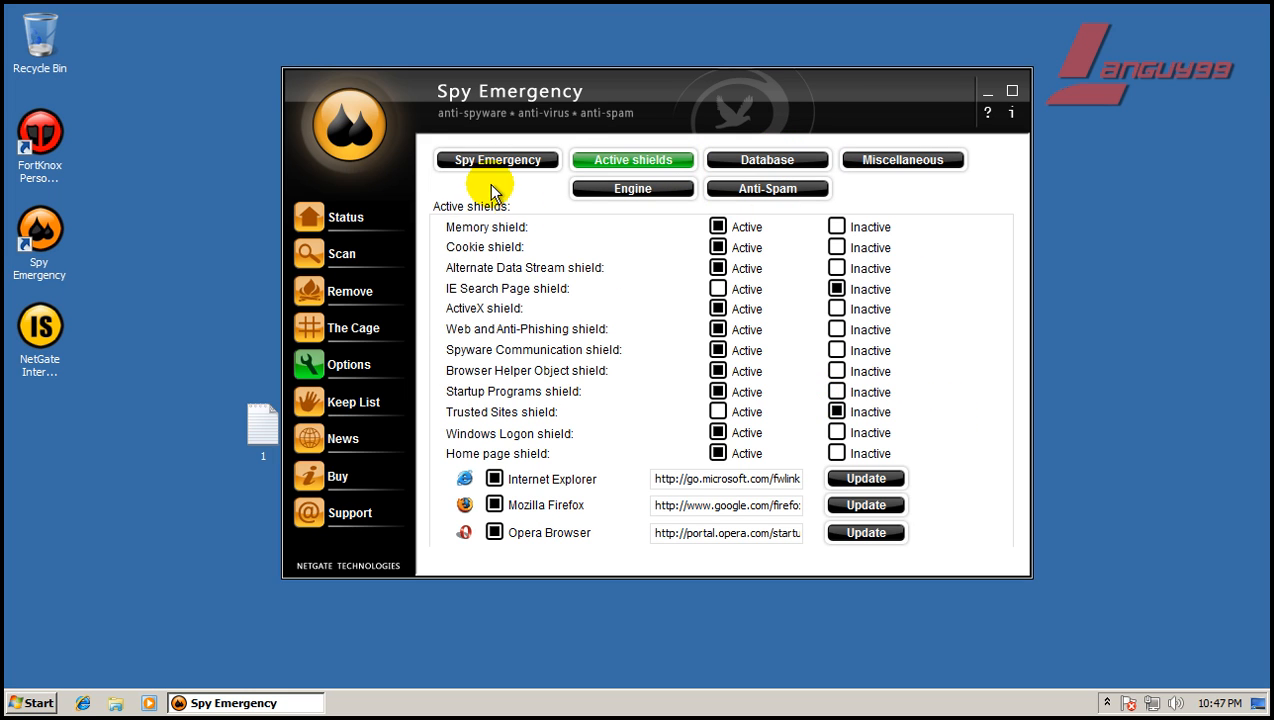
pyautogui.click(497, 160)
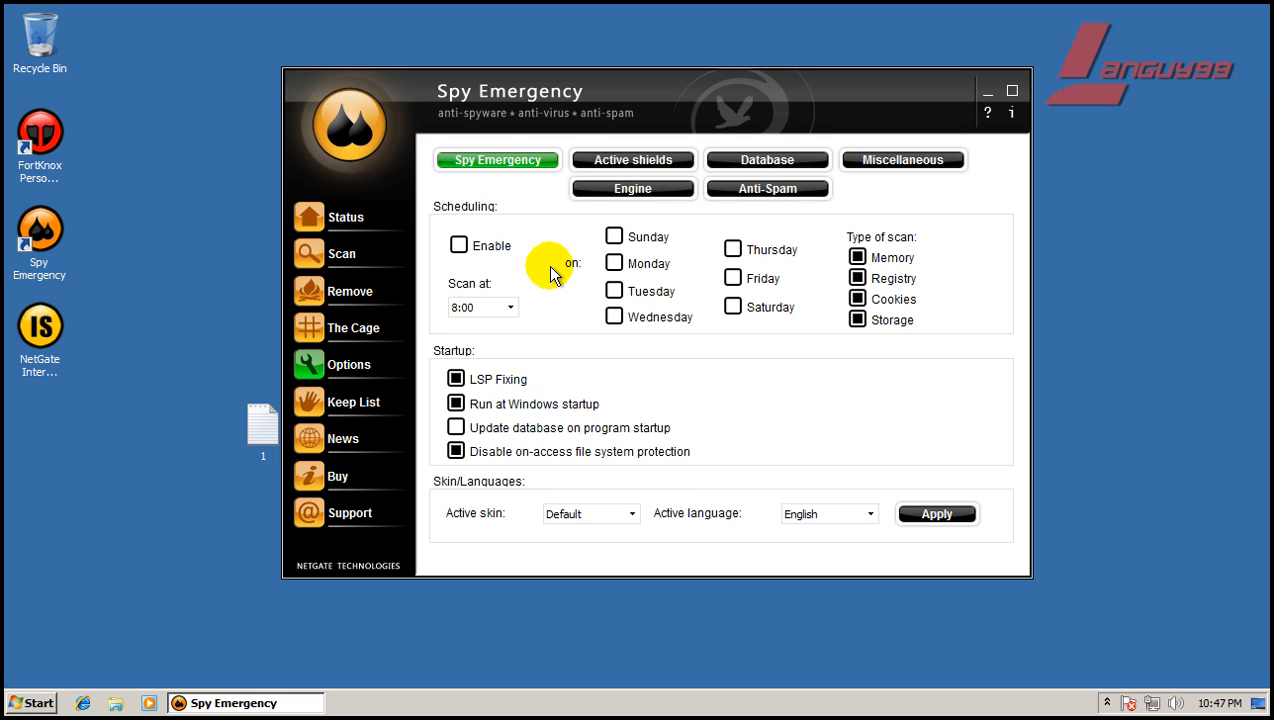
pyautogui.click(343, 438)
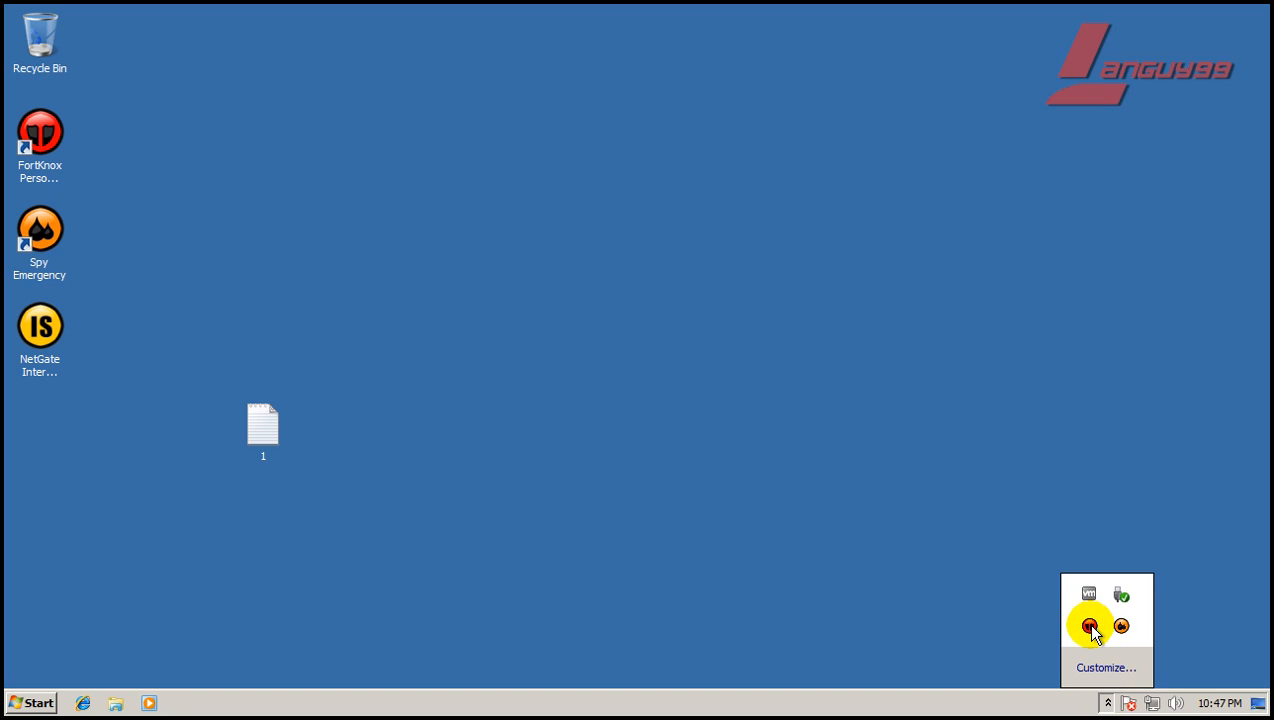
# Open FortKnox Firewall and view its logging and Miscellaneous options
pyautogui.click(1088, 627)
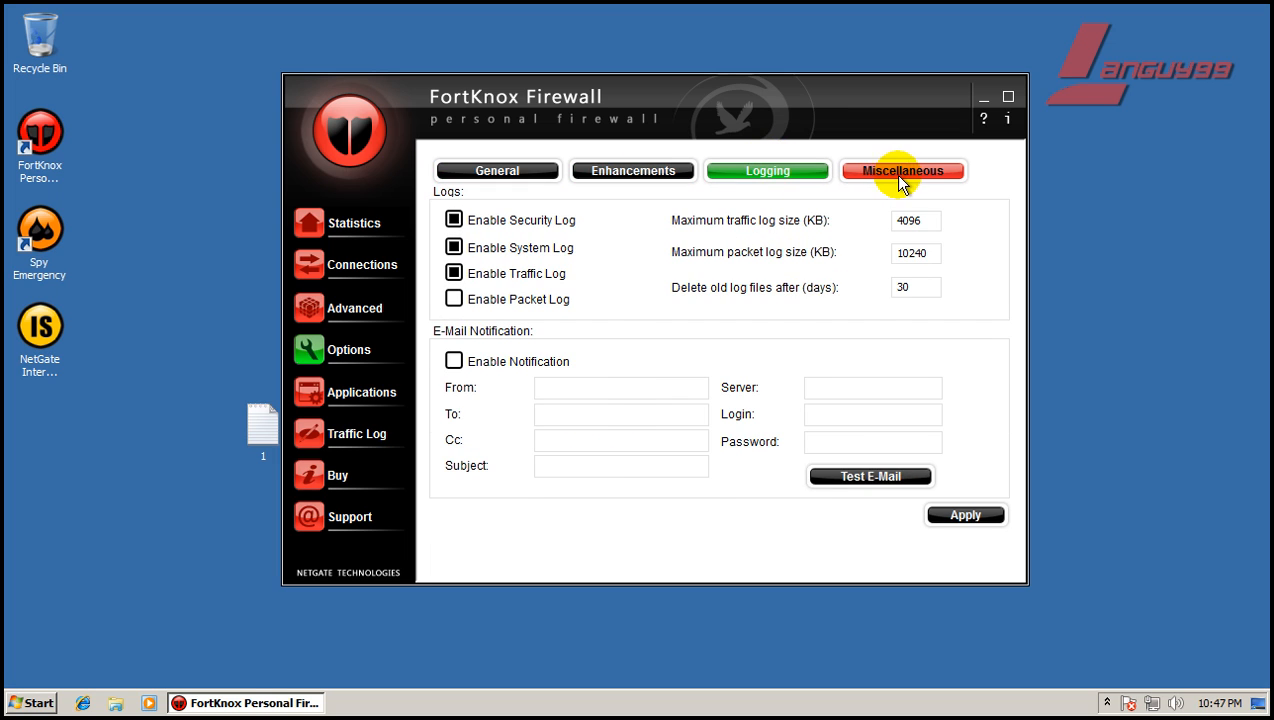
pyautogui.click(497, 170)
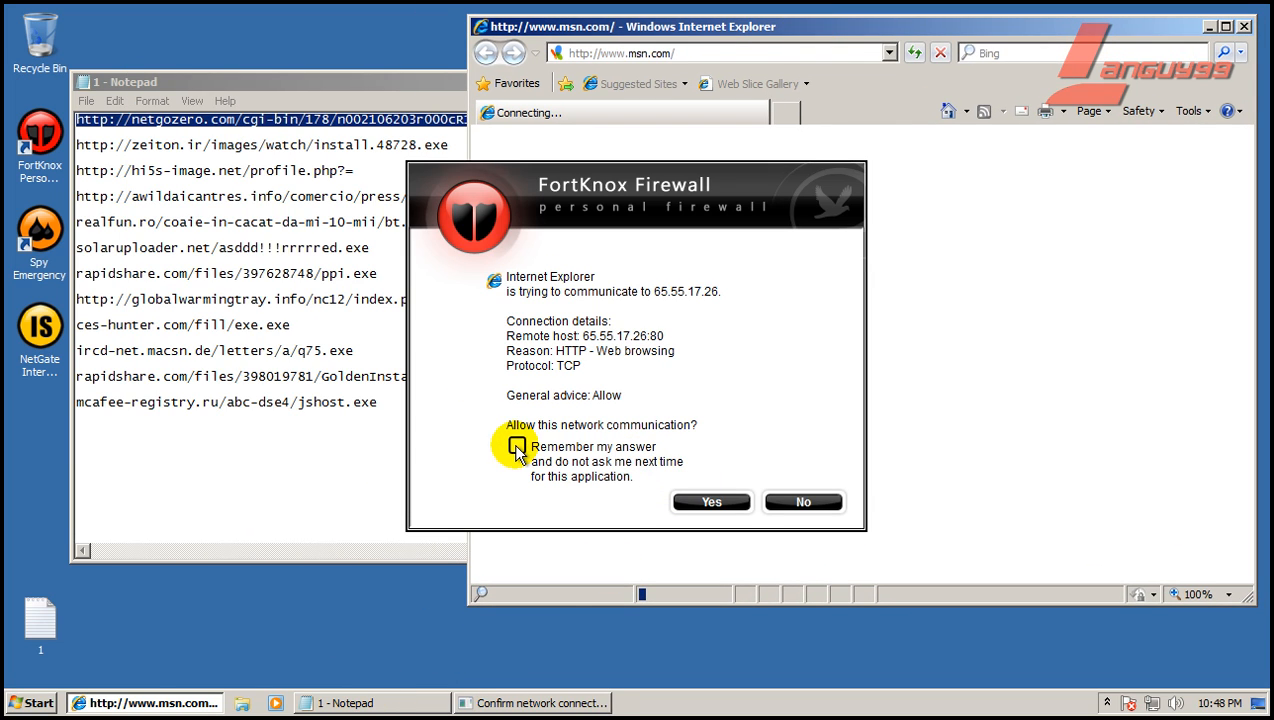
# Remember the firewall's answer for the first sample and rename its download with .exe
pyautogui.click(711, 501)
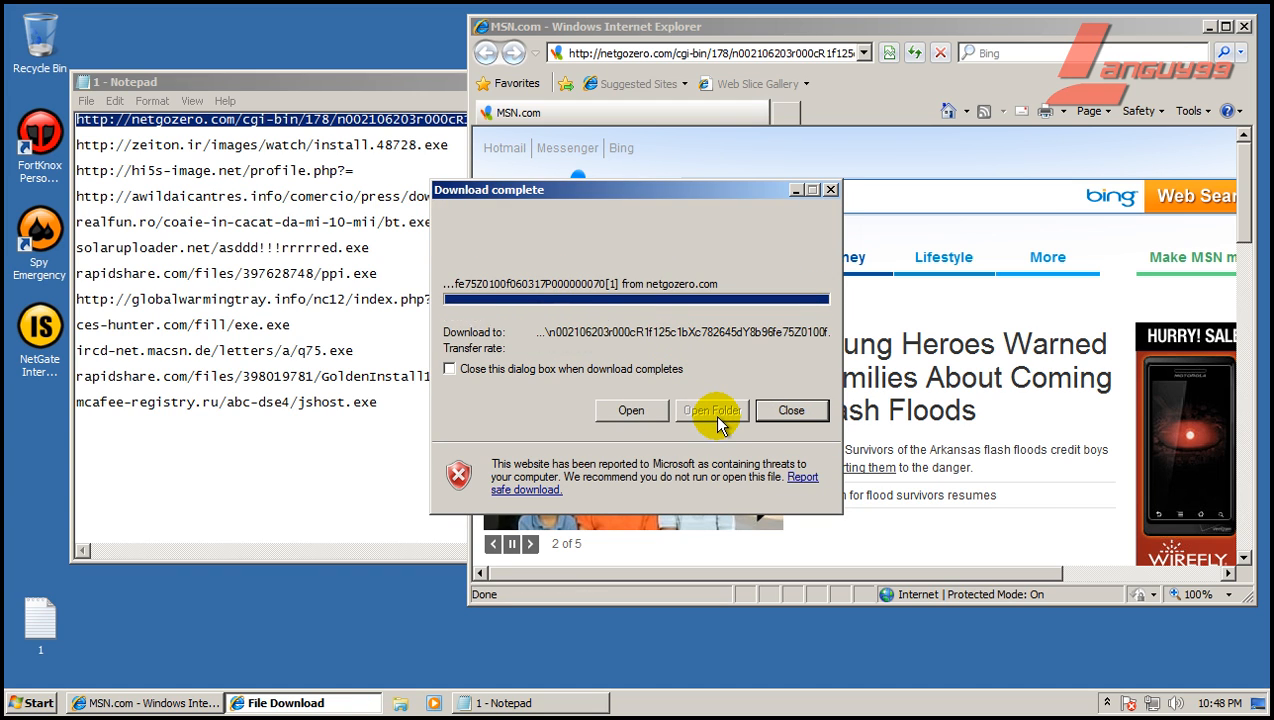
pyautogui.click(711, 410)
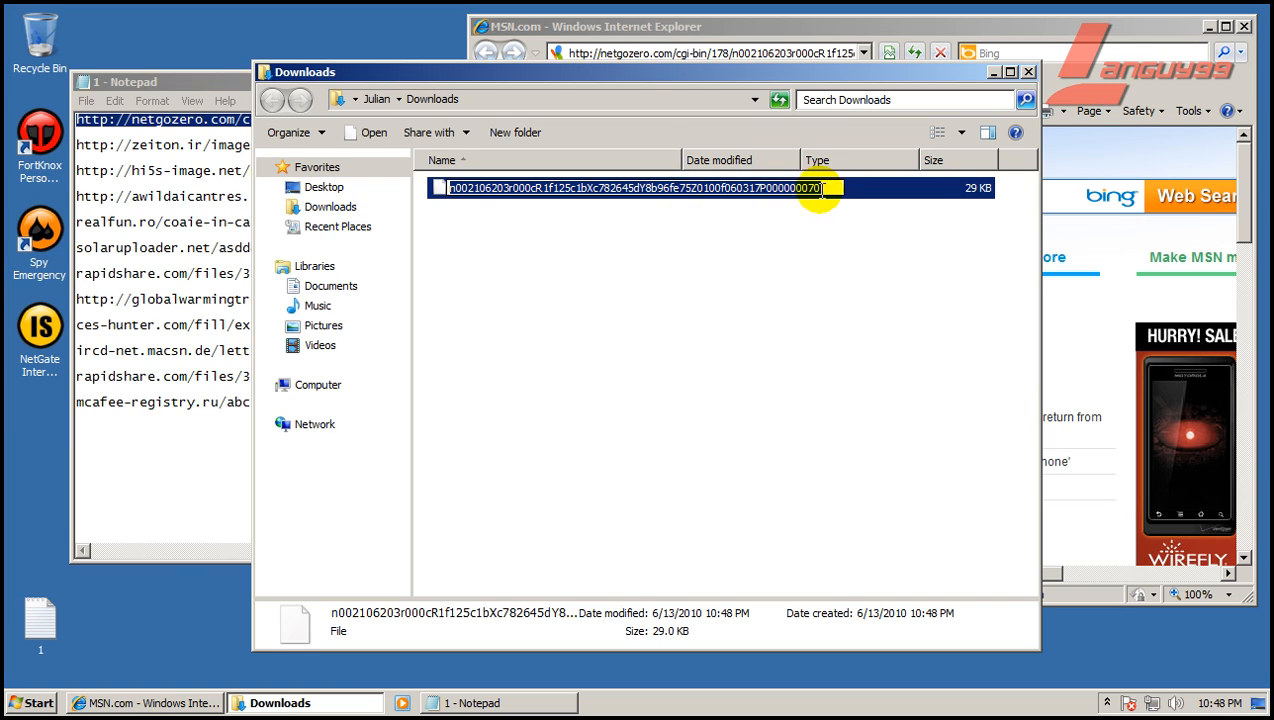
pyautogui.write('.exe')
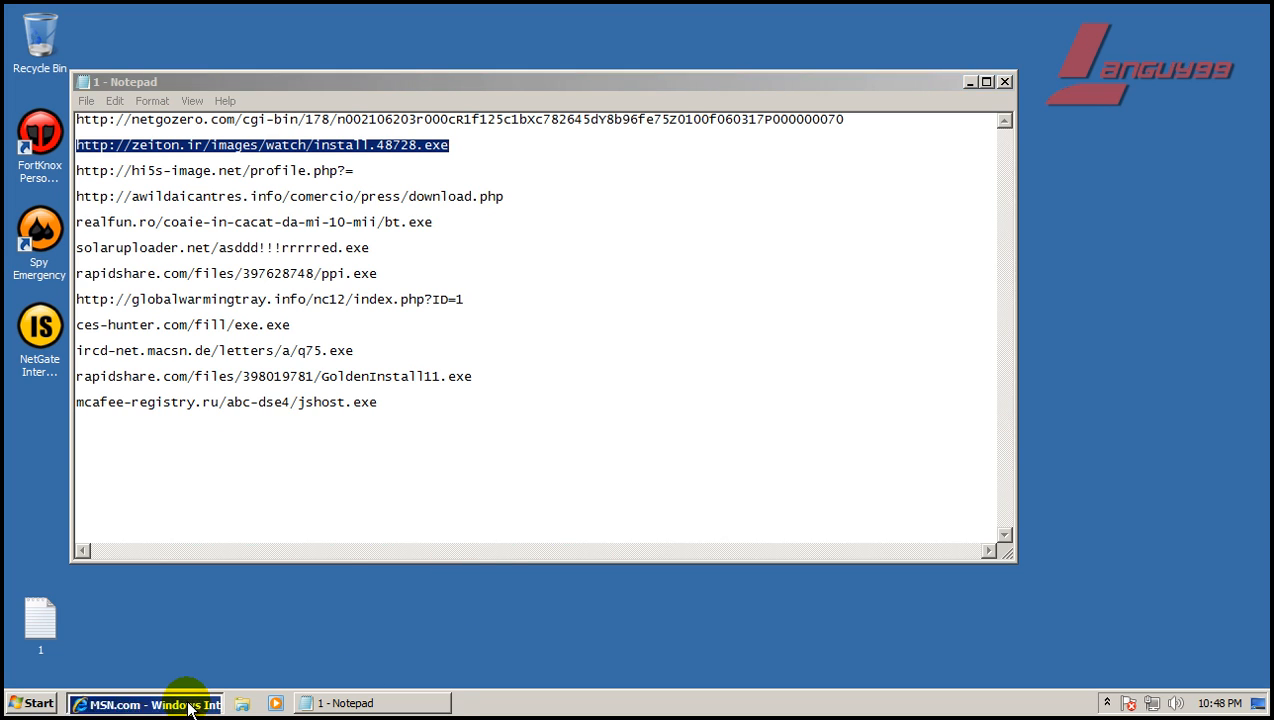
# Block esentutl64.exe's connection and run install.48728.exe despite the warning
pyautogui.click(145, 703)
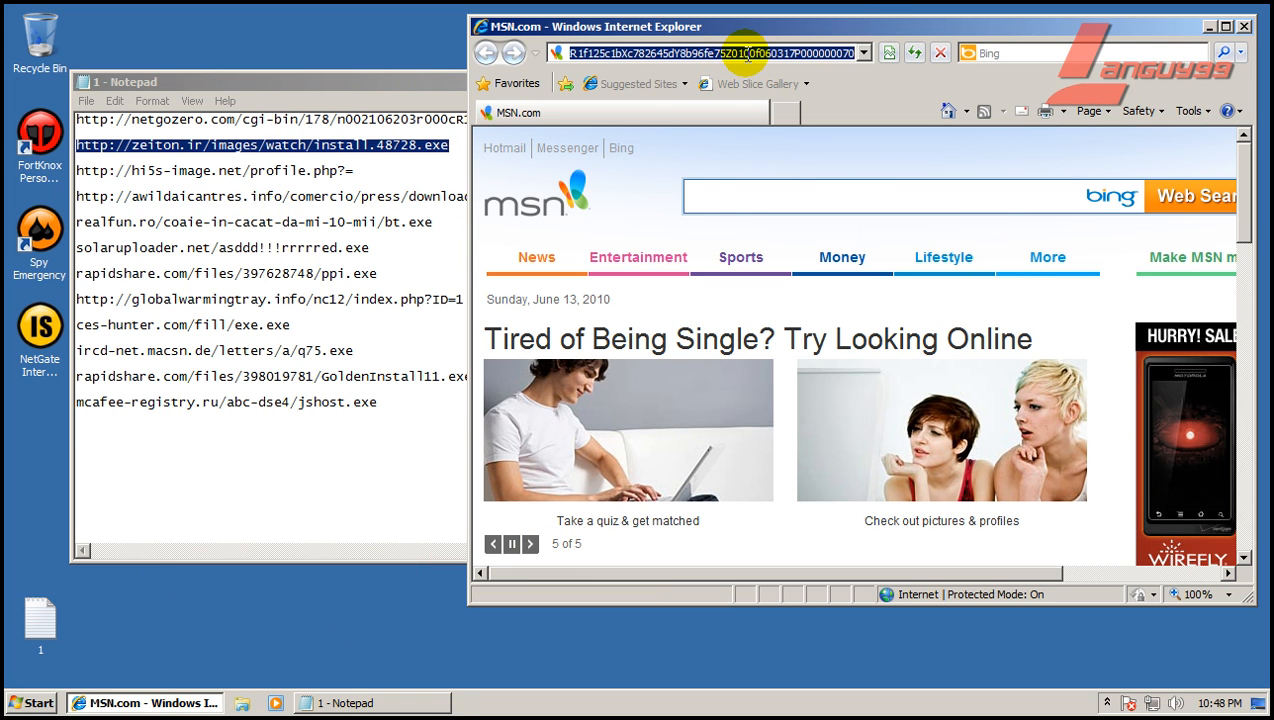
pyautogui.moveTo(760, 65)
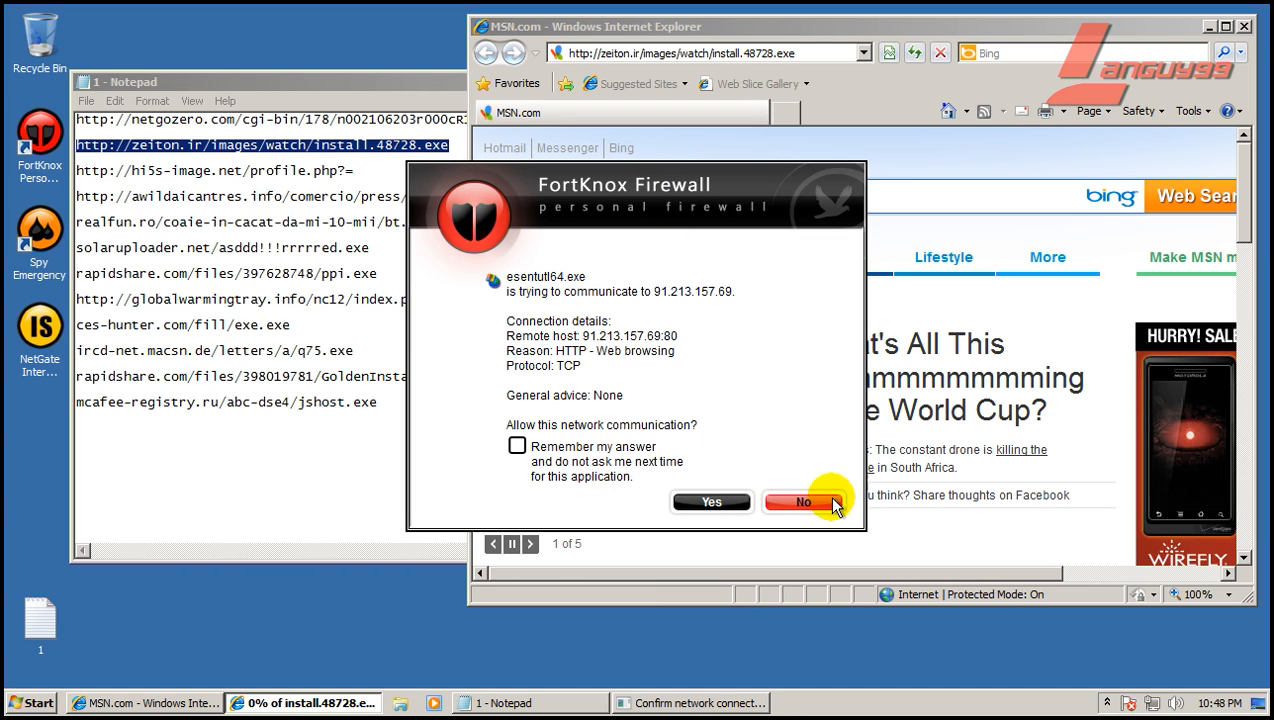
pyautogui.click(806, 502)
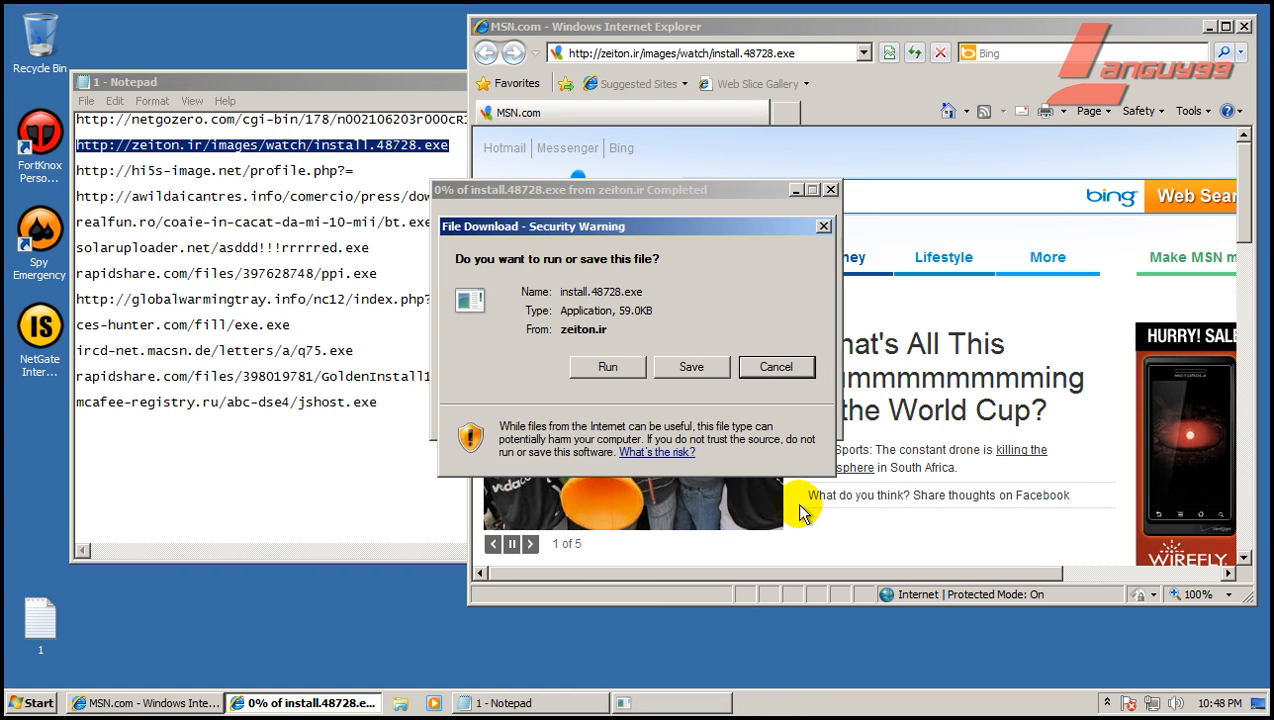
pyautogui.click(607, 367)
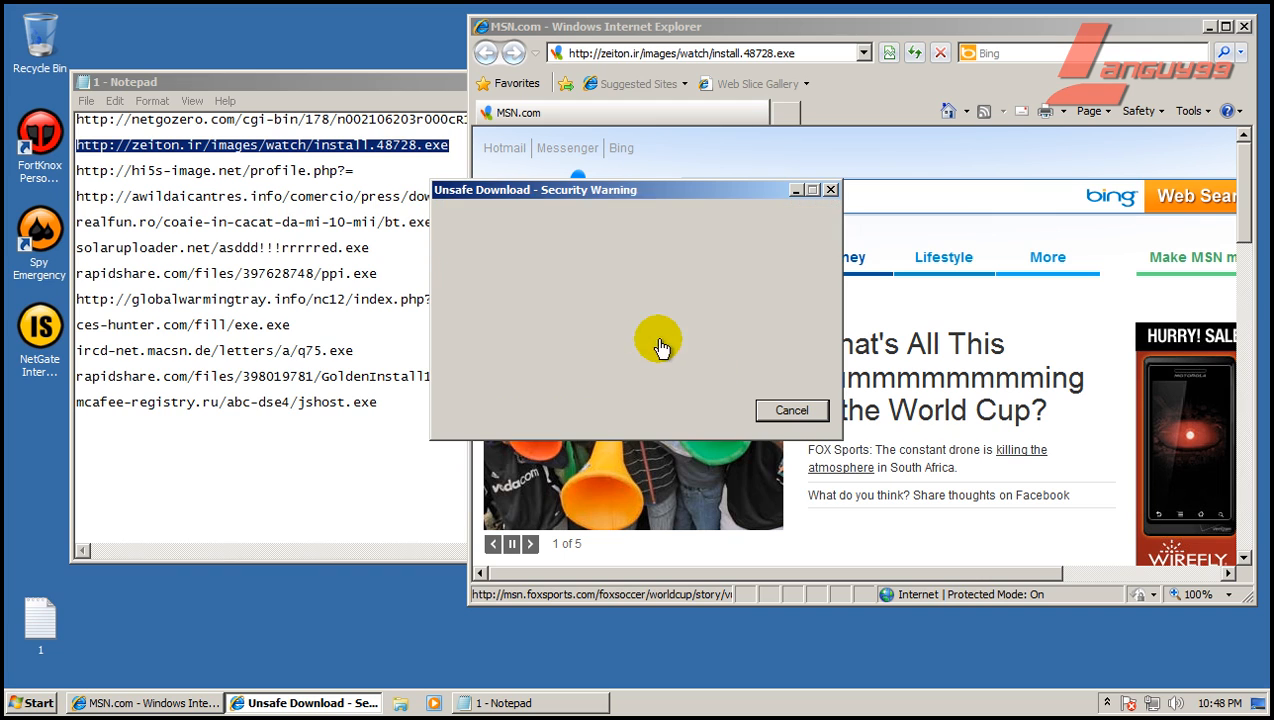
pyautogui.click(791, 410)
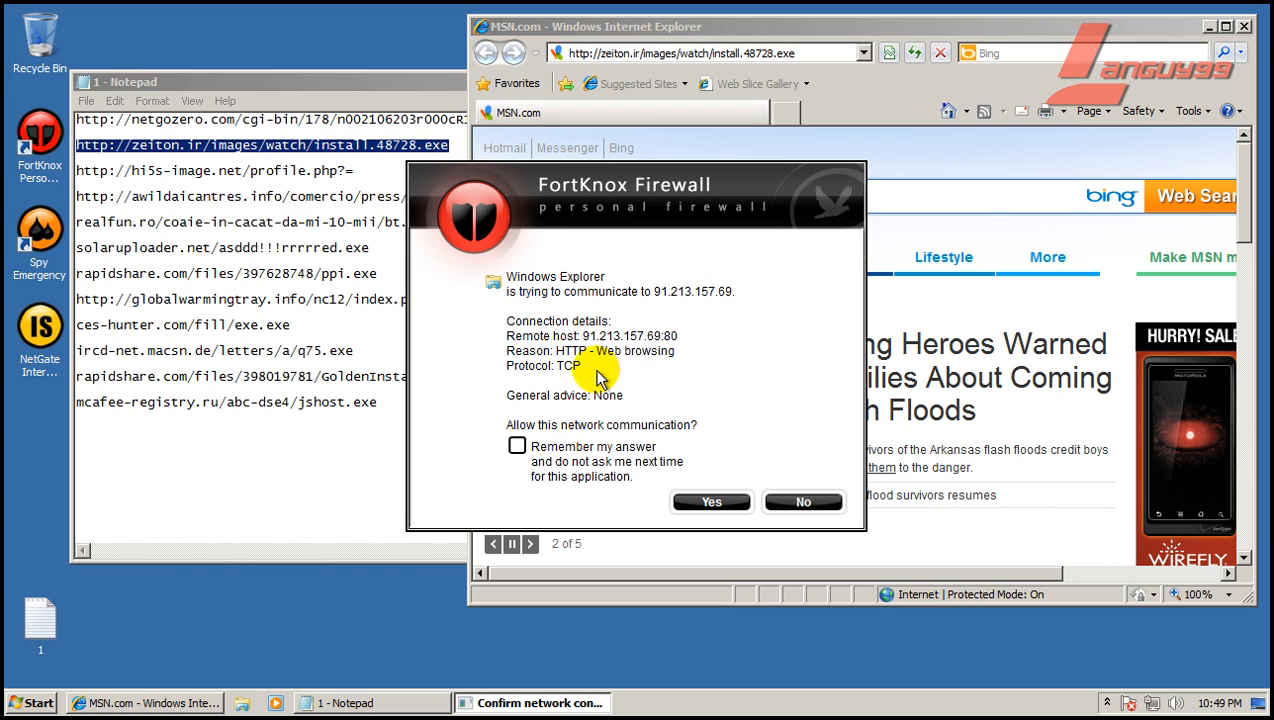
# Refuse the firewall prompts for Windows Explorer and esentutl64.exe
pyautogui.click(803, 501)
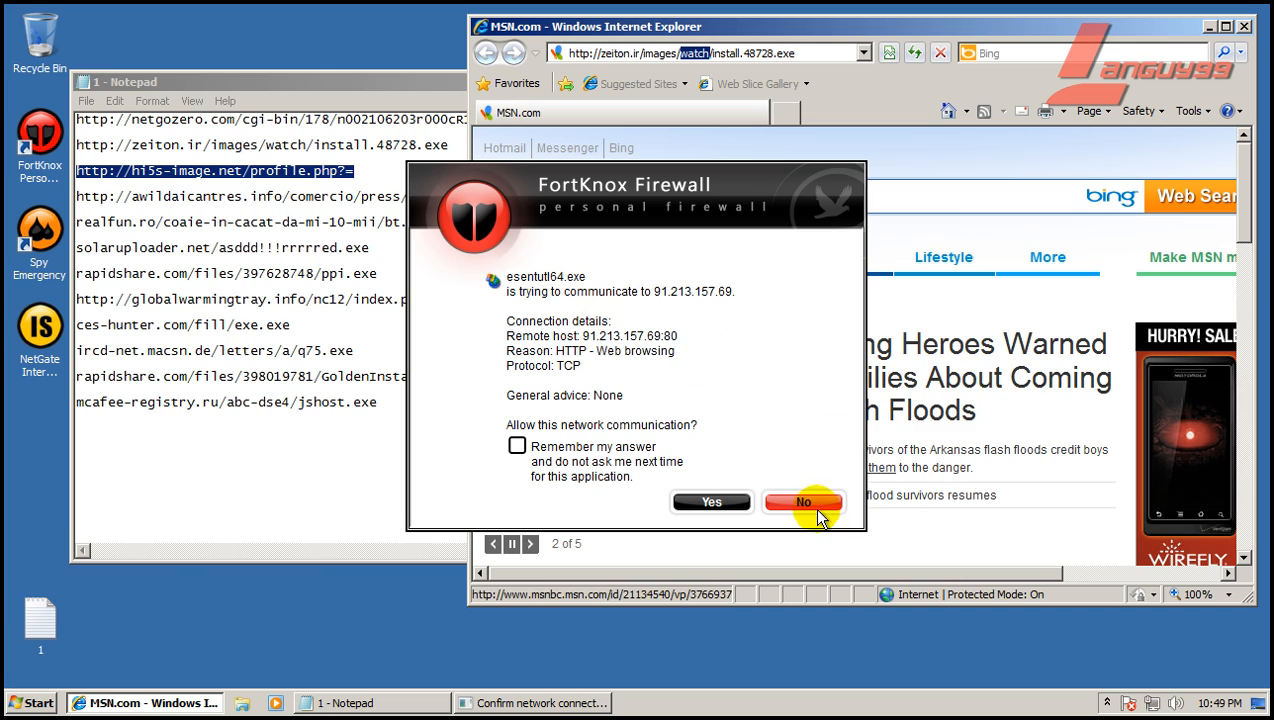
pyautogui.click(517, 445)
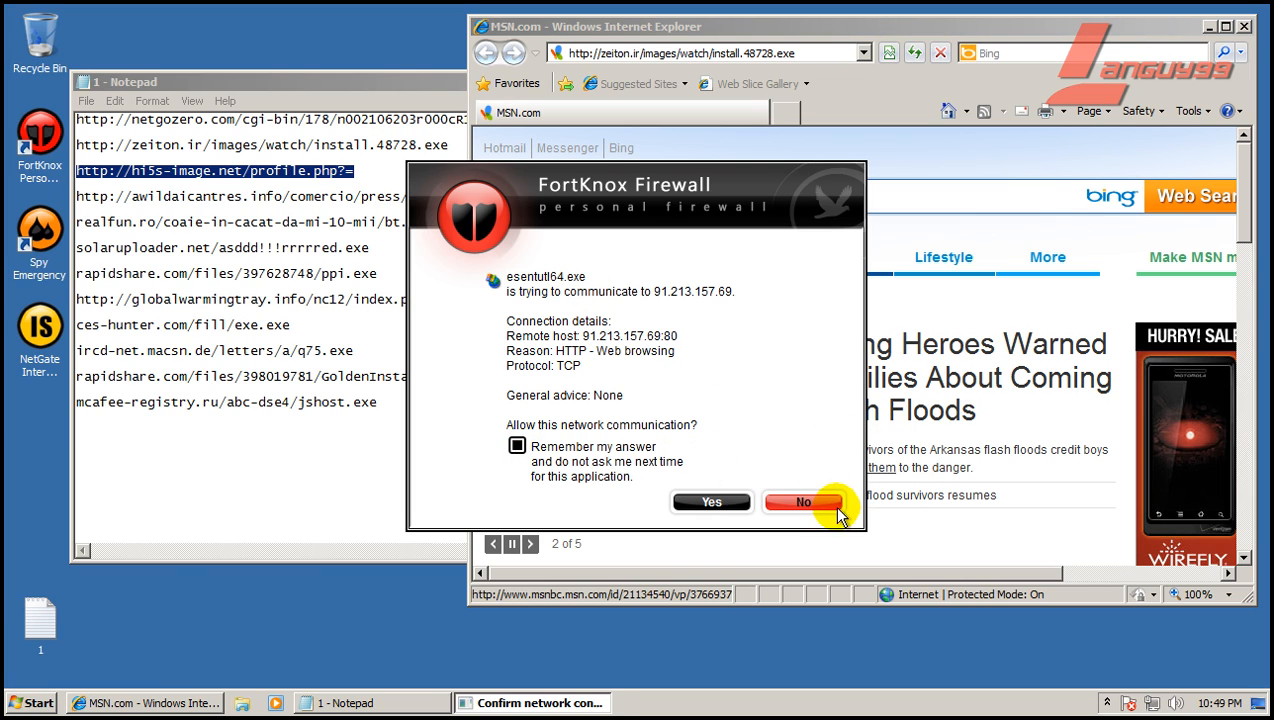
pyautogui.click(803, 502)
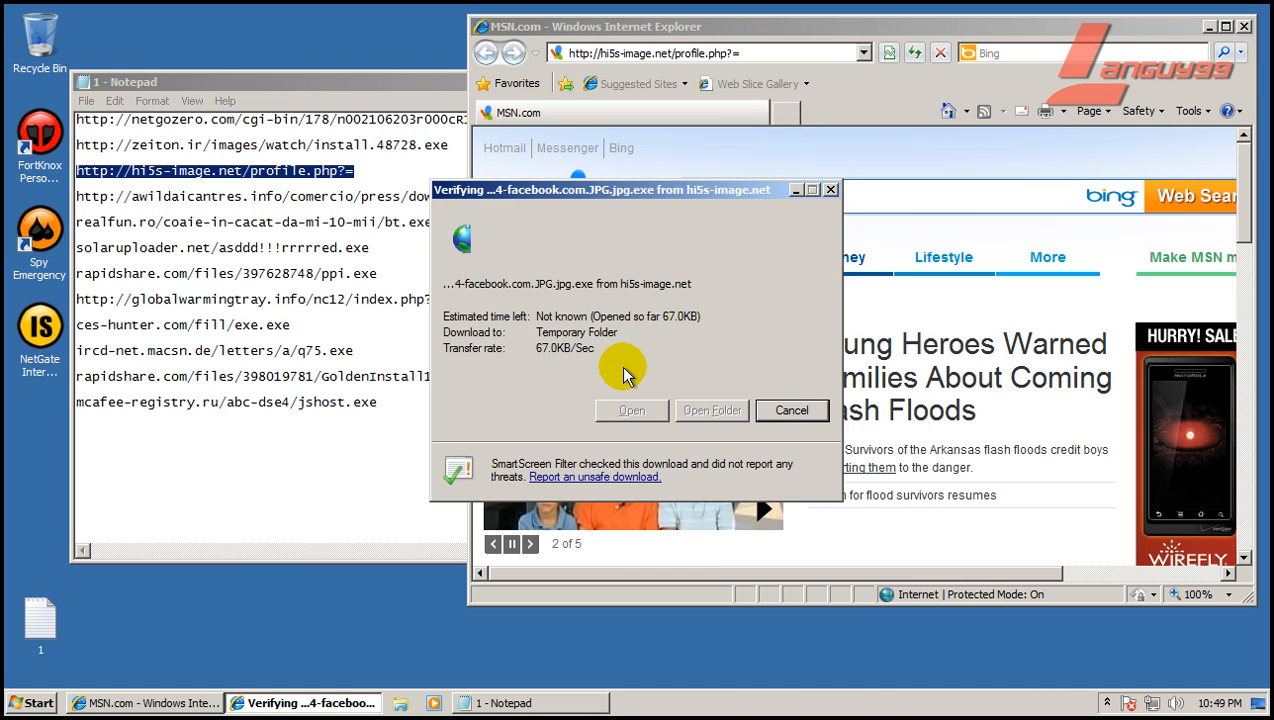
# Deny taskmgr.exe's startup entry and profile[1].exe's browser launch, then load awildaicantres.info
pyautogui.click(791, 410)
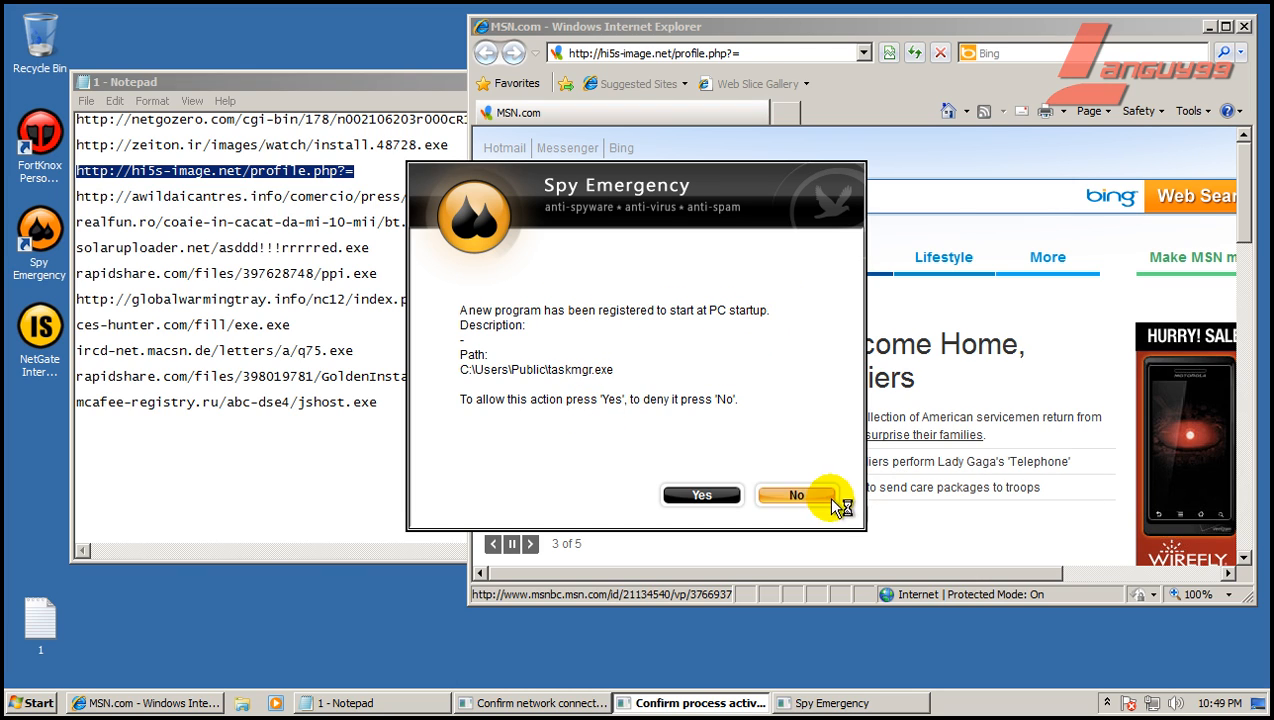
pyautogui.click(795, 495)
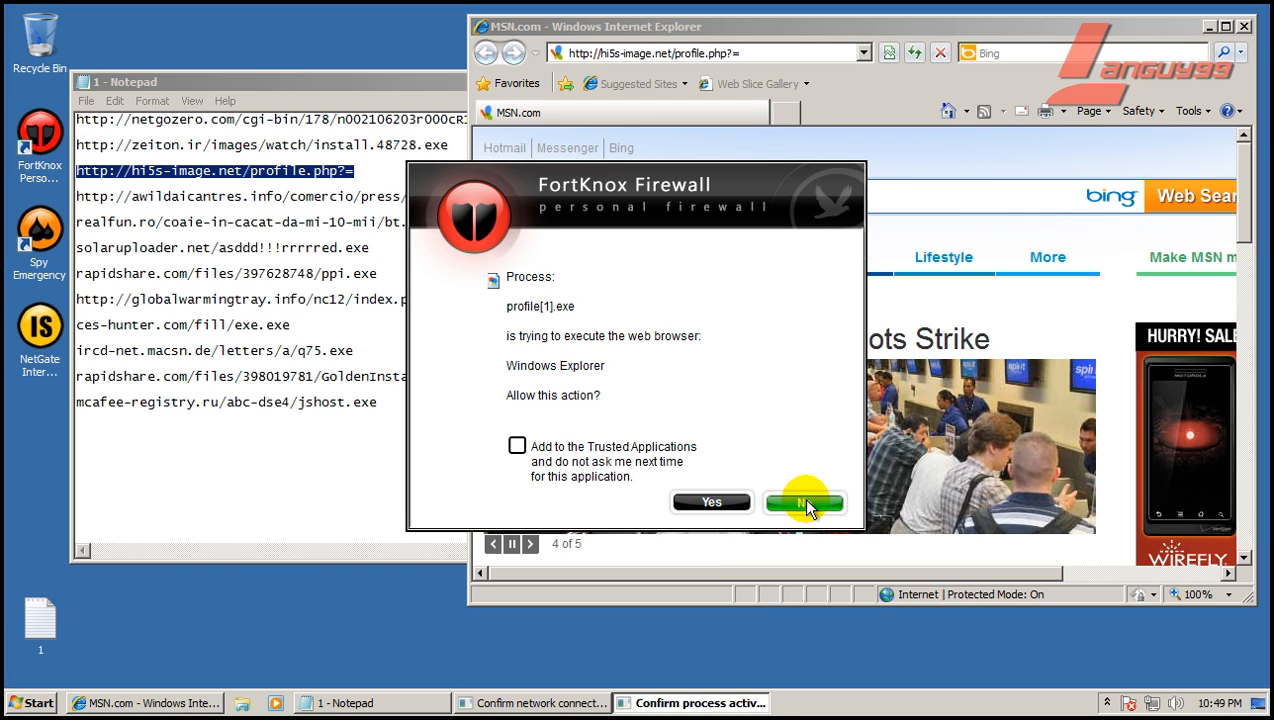
pyautogui.click(805, 502)
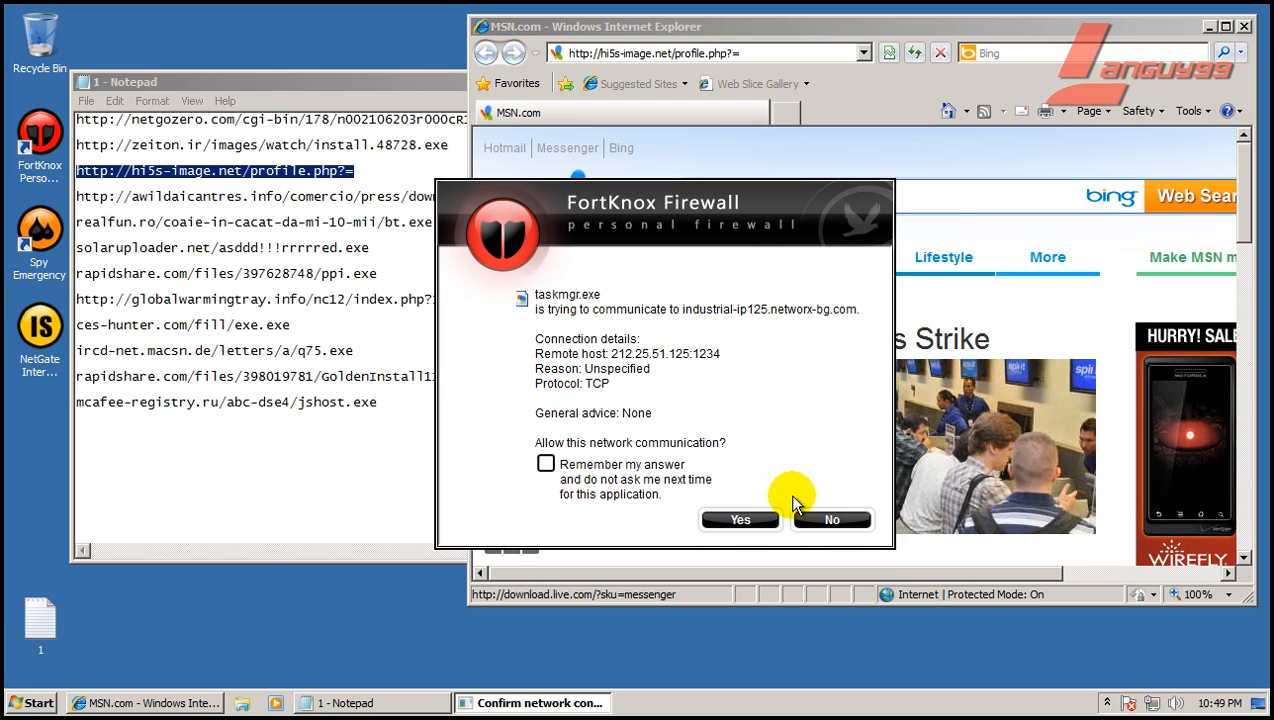
pyautogui.moveTo(807, 452)
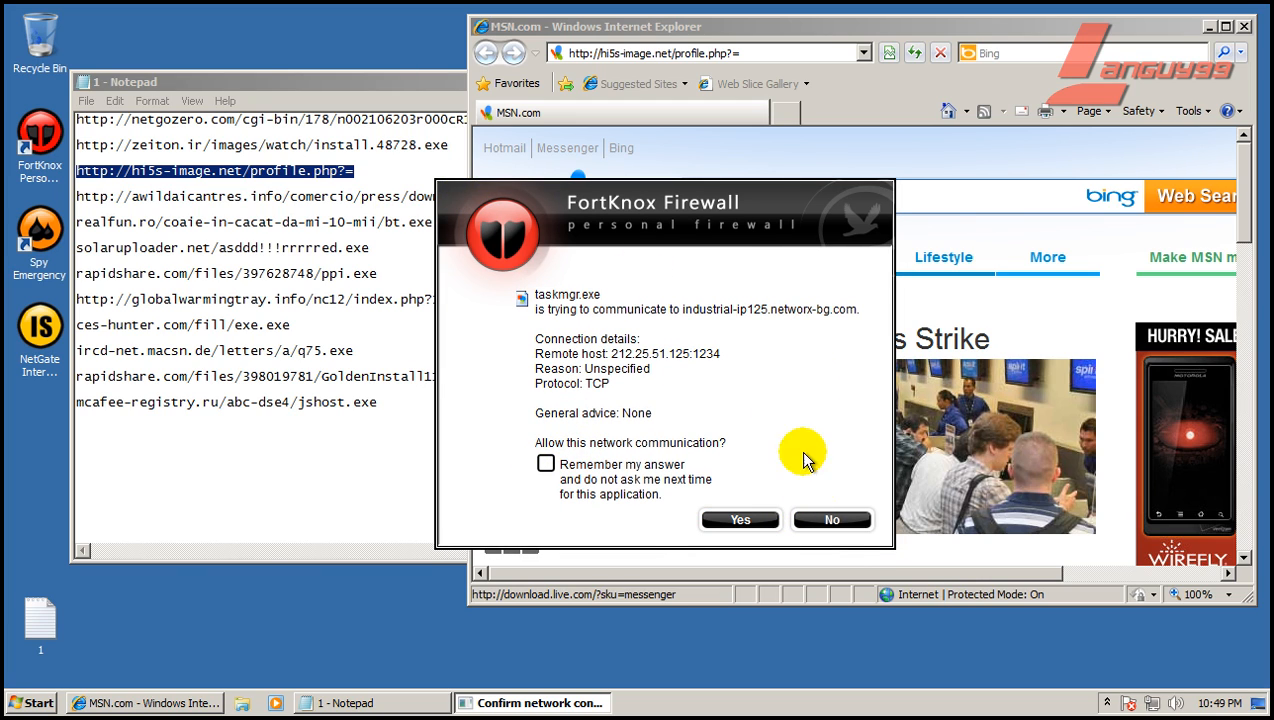
pyautogui.click(739, 519)
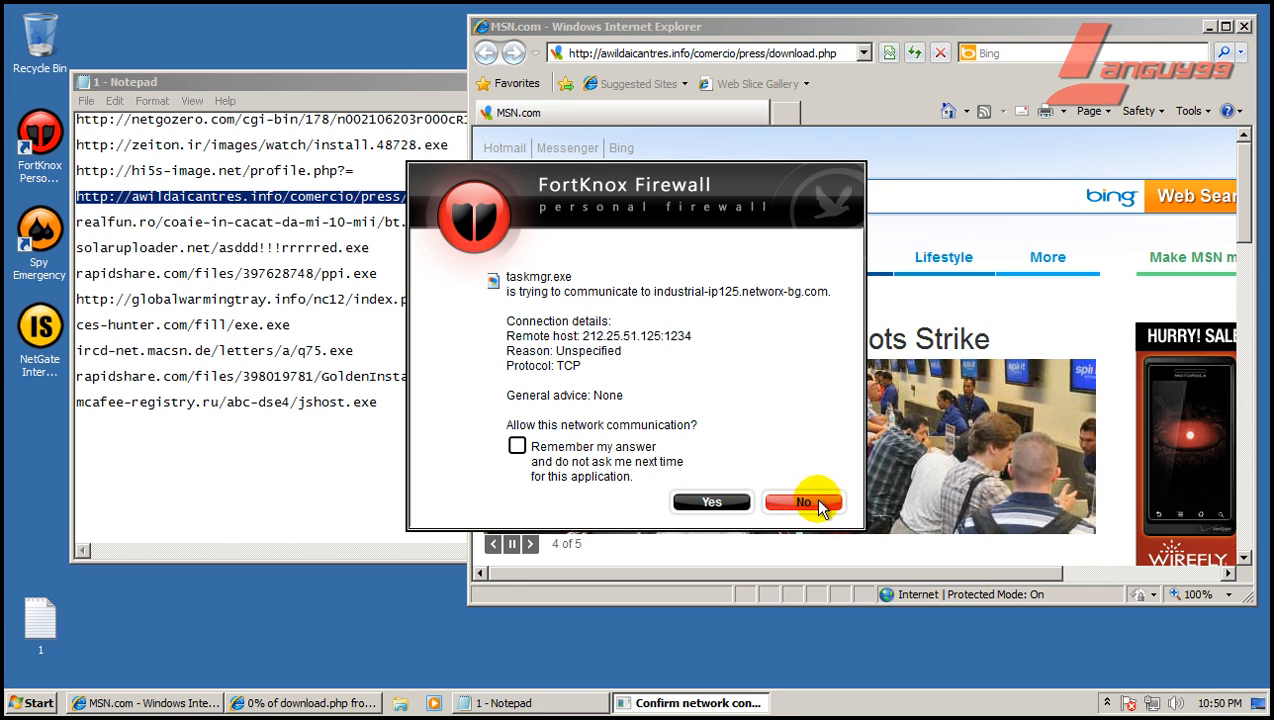
# Deny taskmgr.exe's repeated connection requests while opening more malware links from the list
pyautogui.click(804, 501)
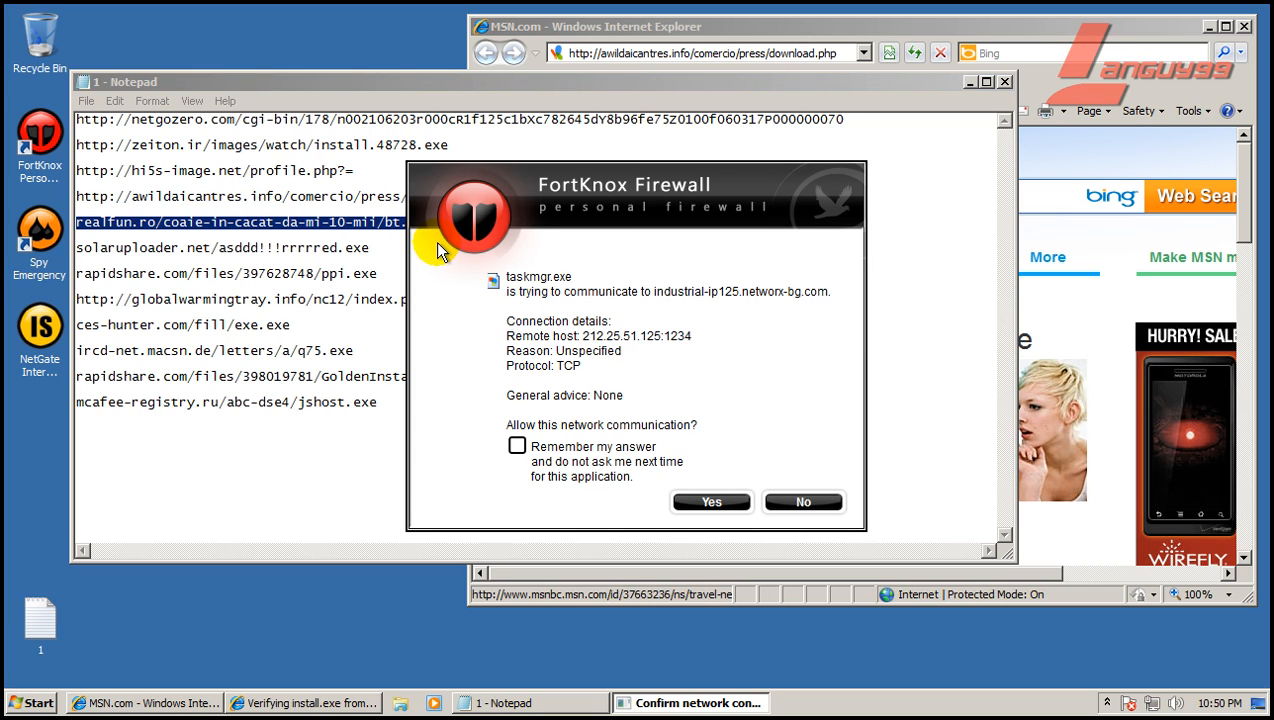
pyautogui.click(803, 501)
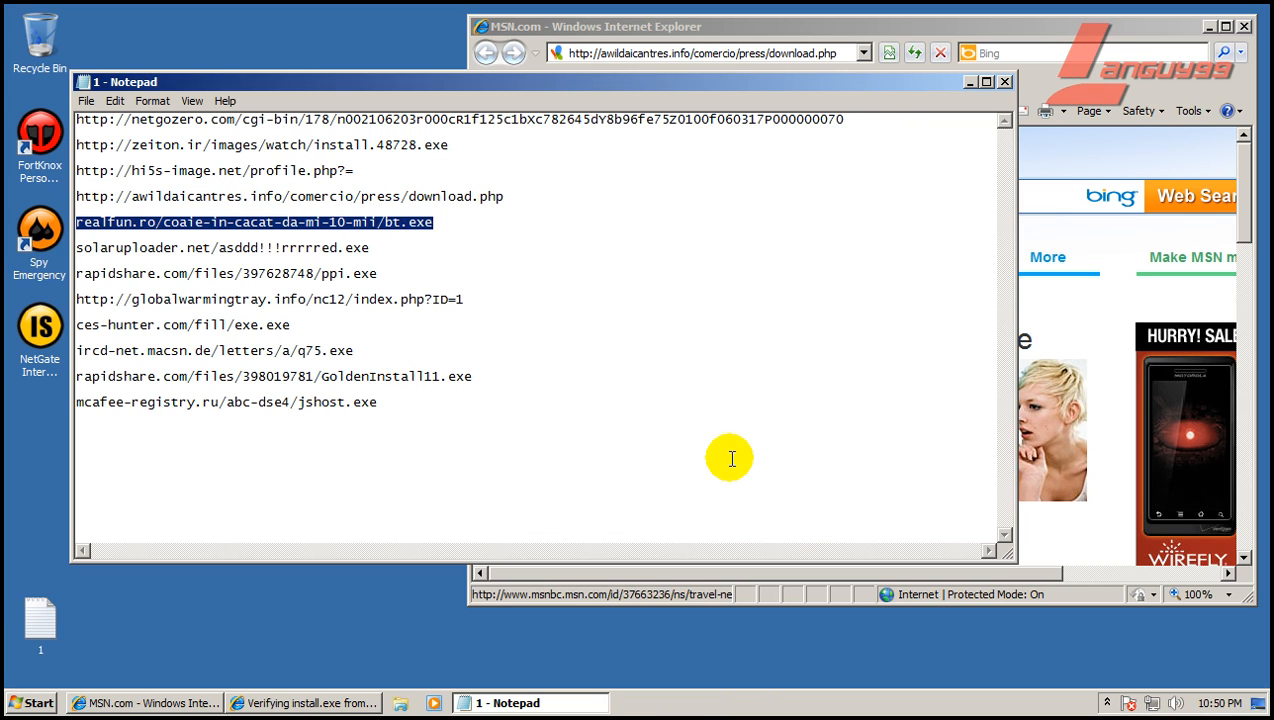
pyautogui.click(303, 703)
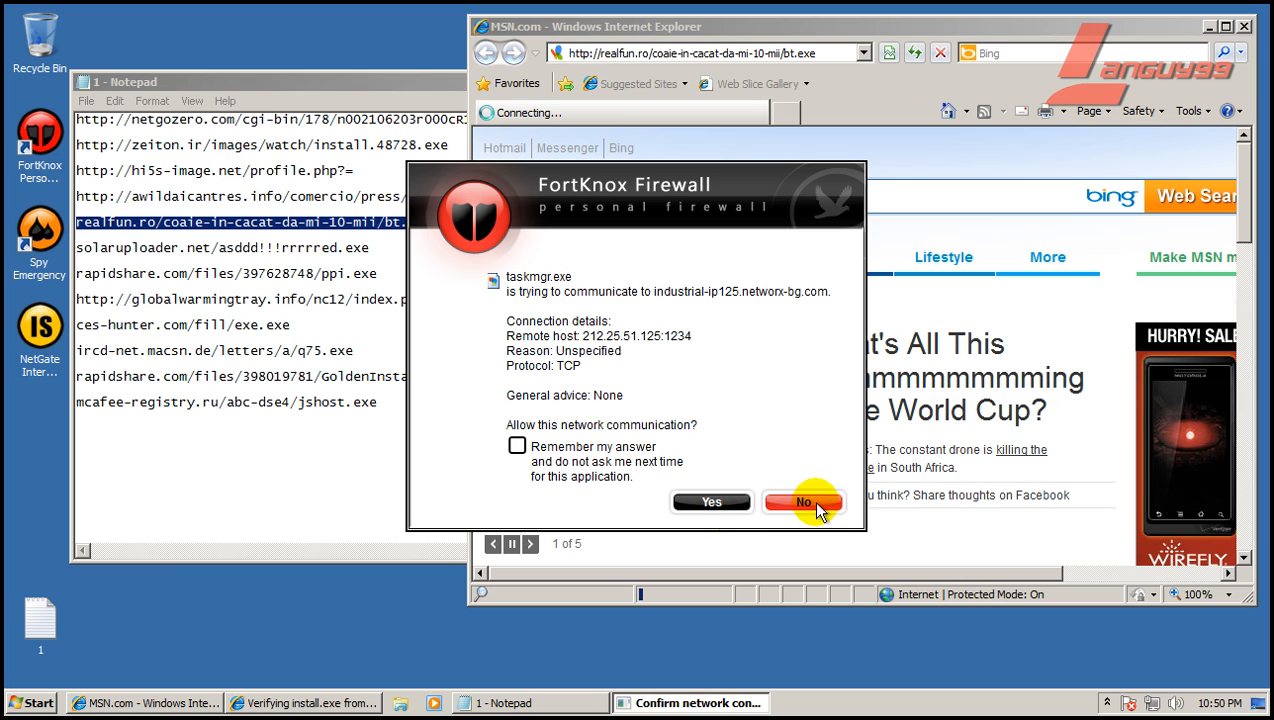
pyautogui.click(803, 501)
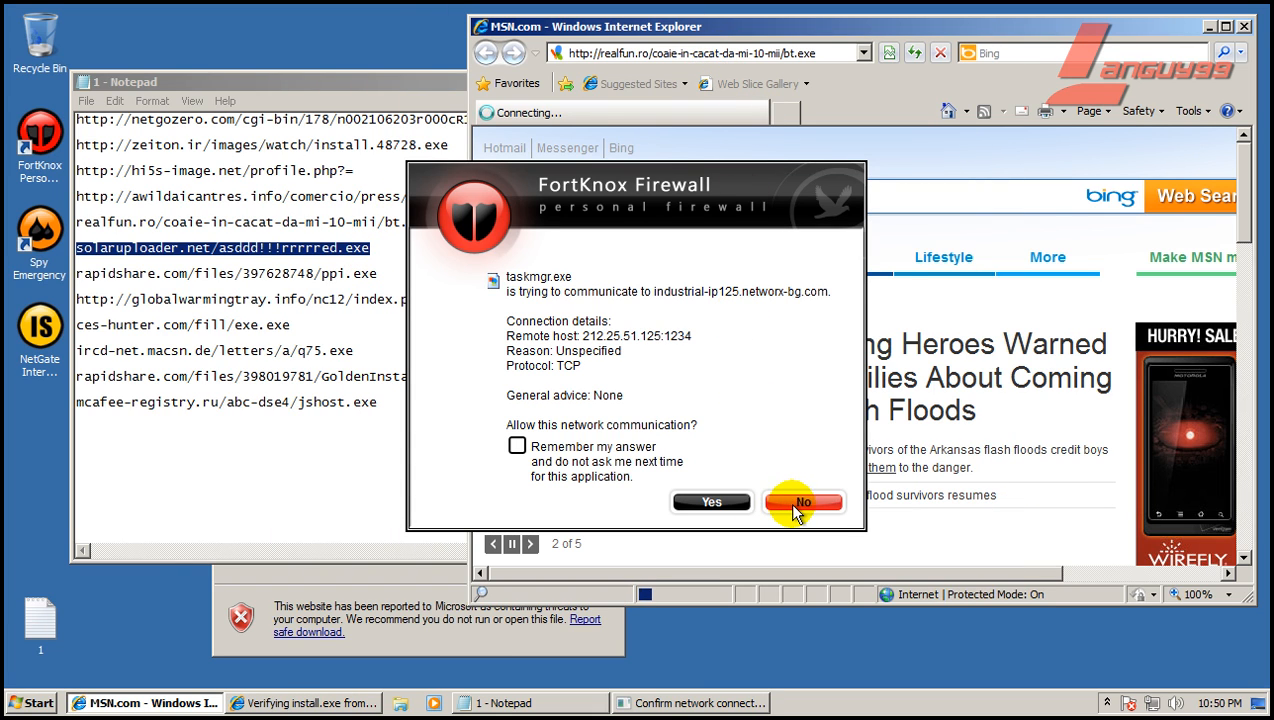
pyautogui.click(803, 502)
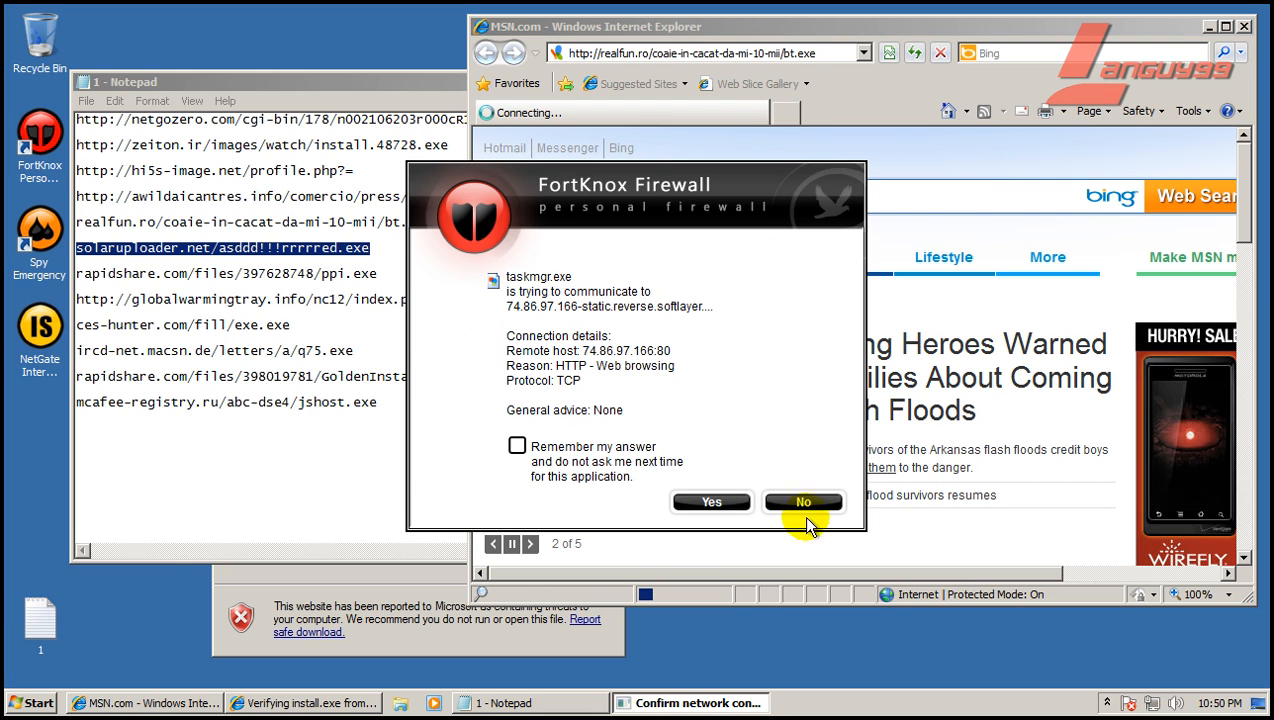
pyautogui.click(803, 501)
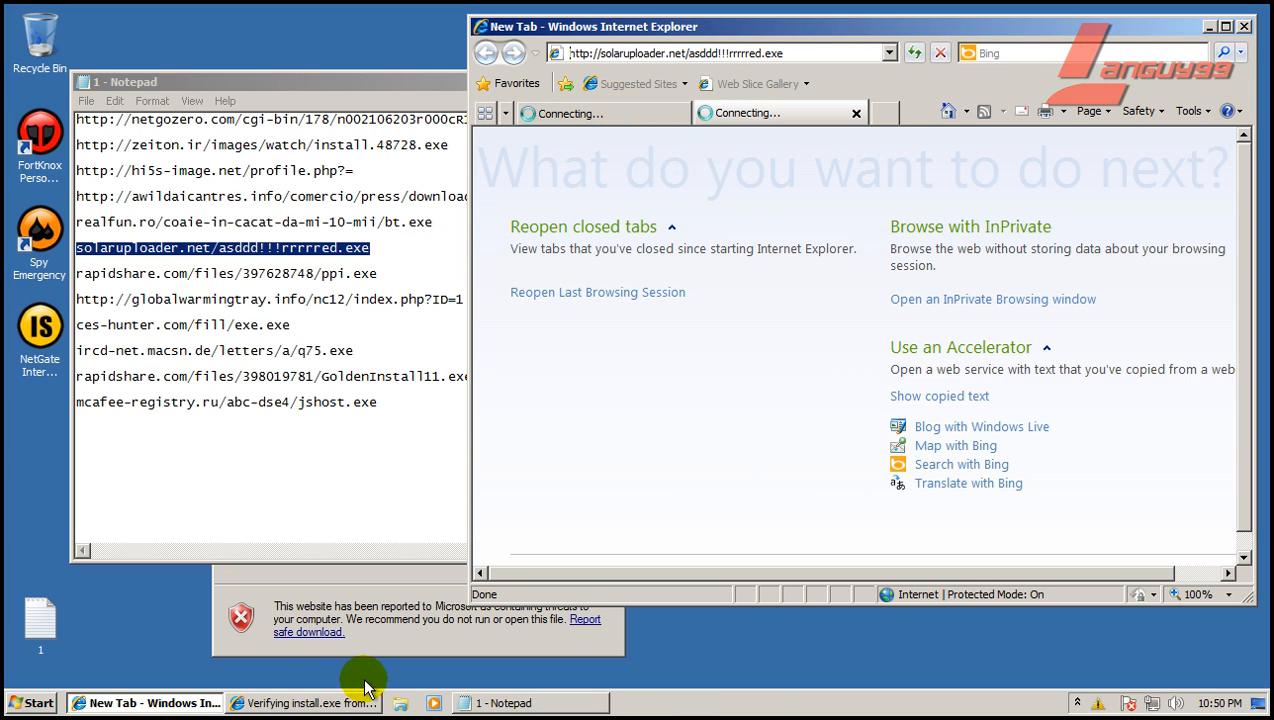
# Load globalwarmingtray.info, close all IE tabs, allow relaunch, and refuse 17804727.exe's startup entry
pyautogui.click(310, 703)
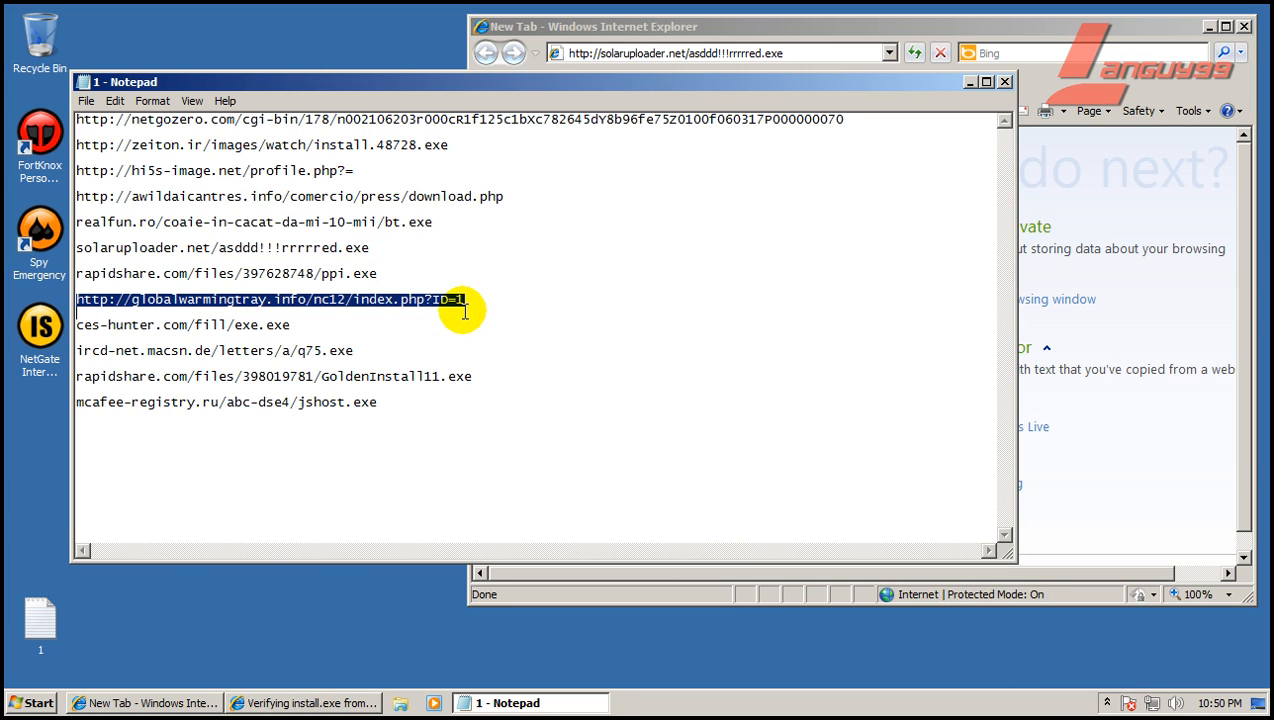
pyautogui.click(720, 53)
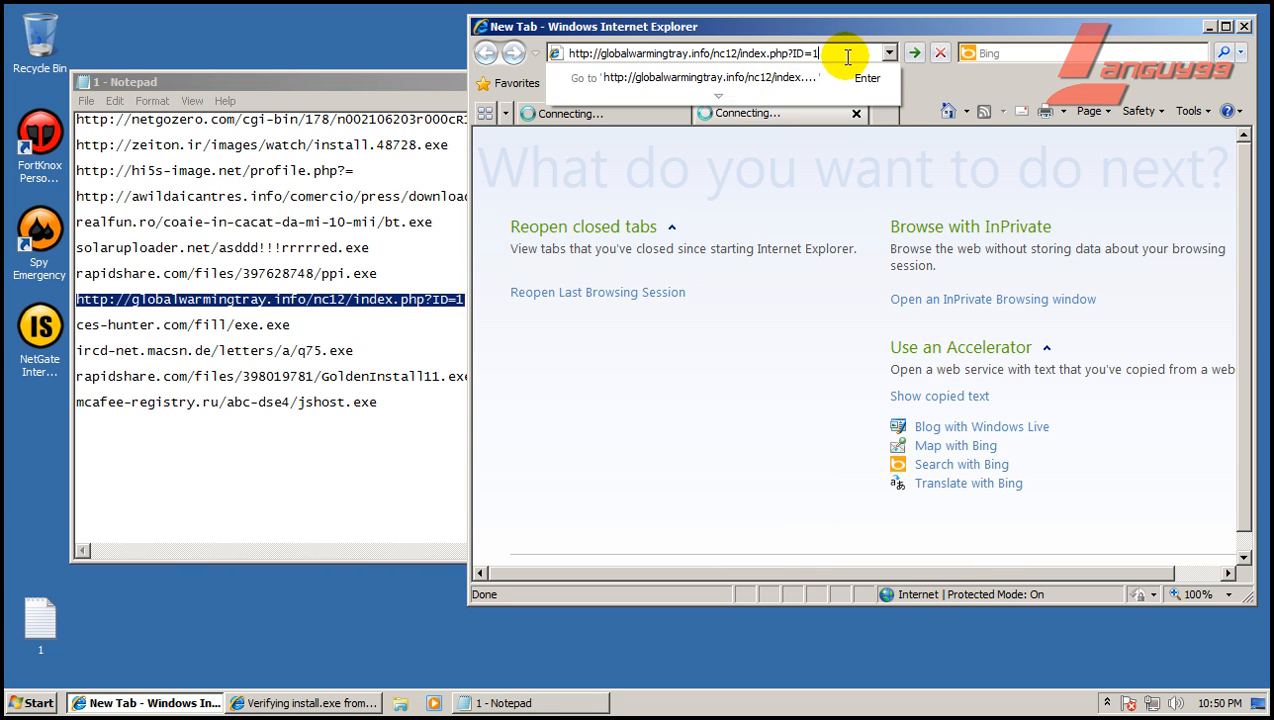
pyautogui.press('enter')
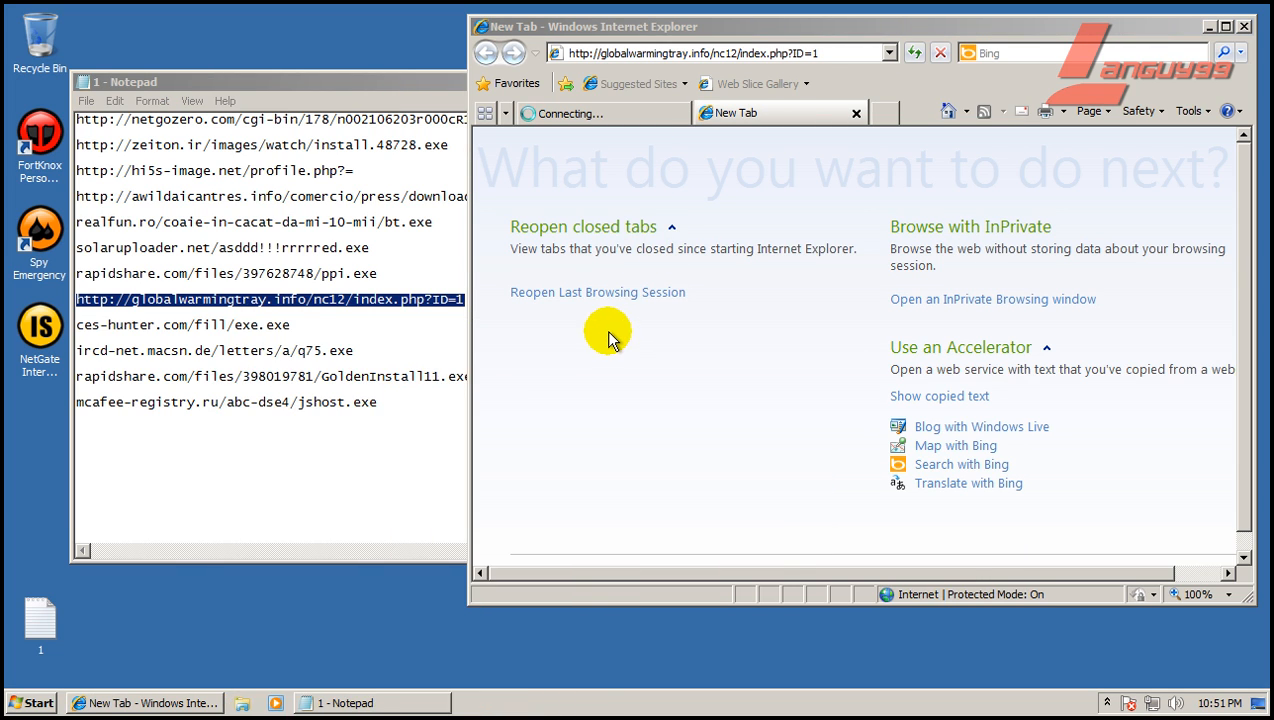
pyautogui.click(855, 112)
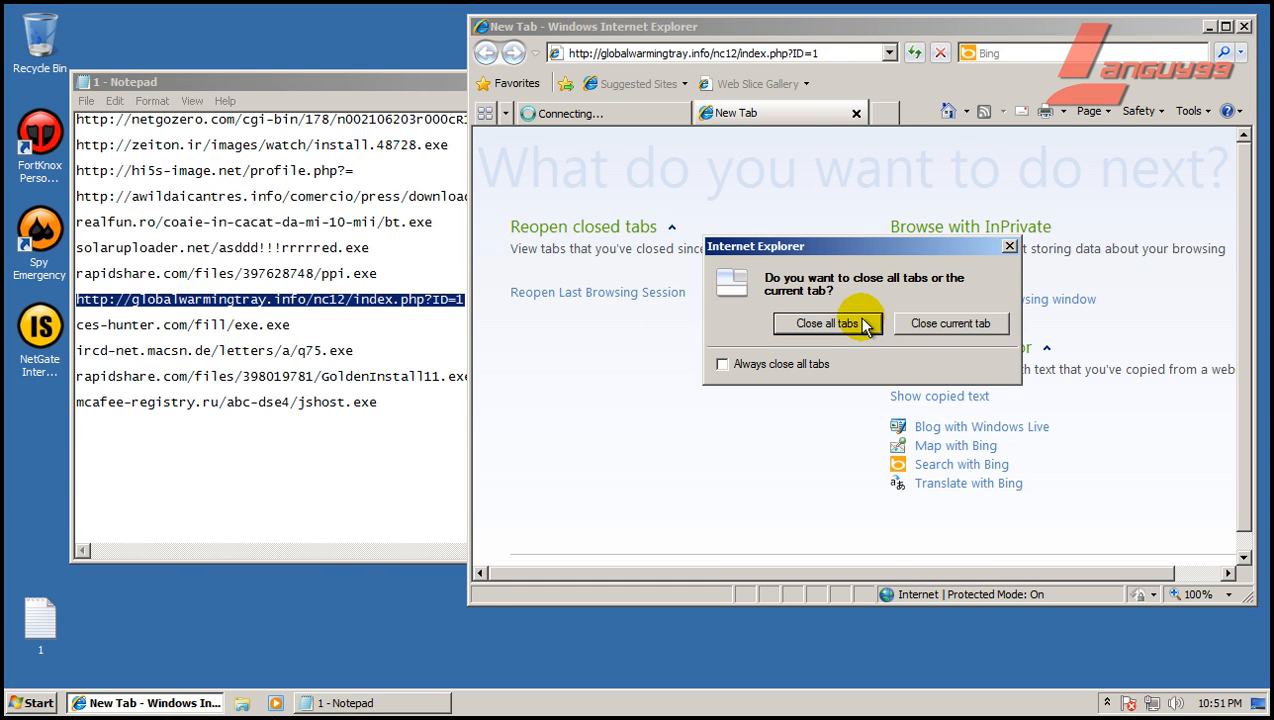
pyautogui.click(827, 323)
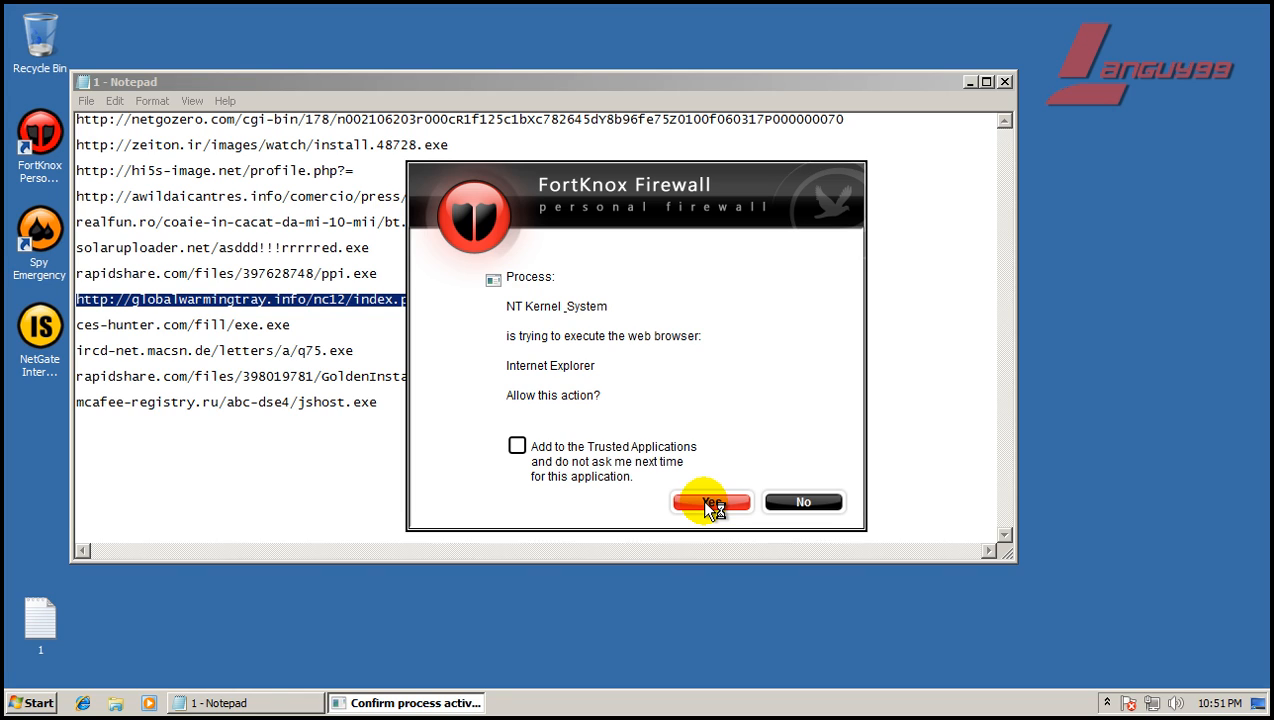
pyautogui.click(710, 502)
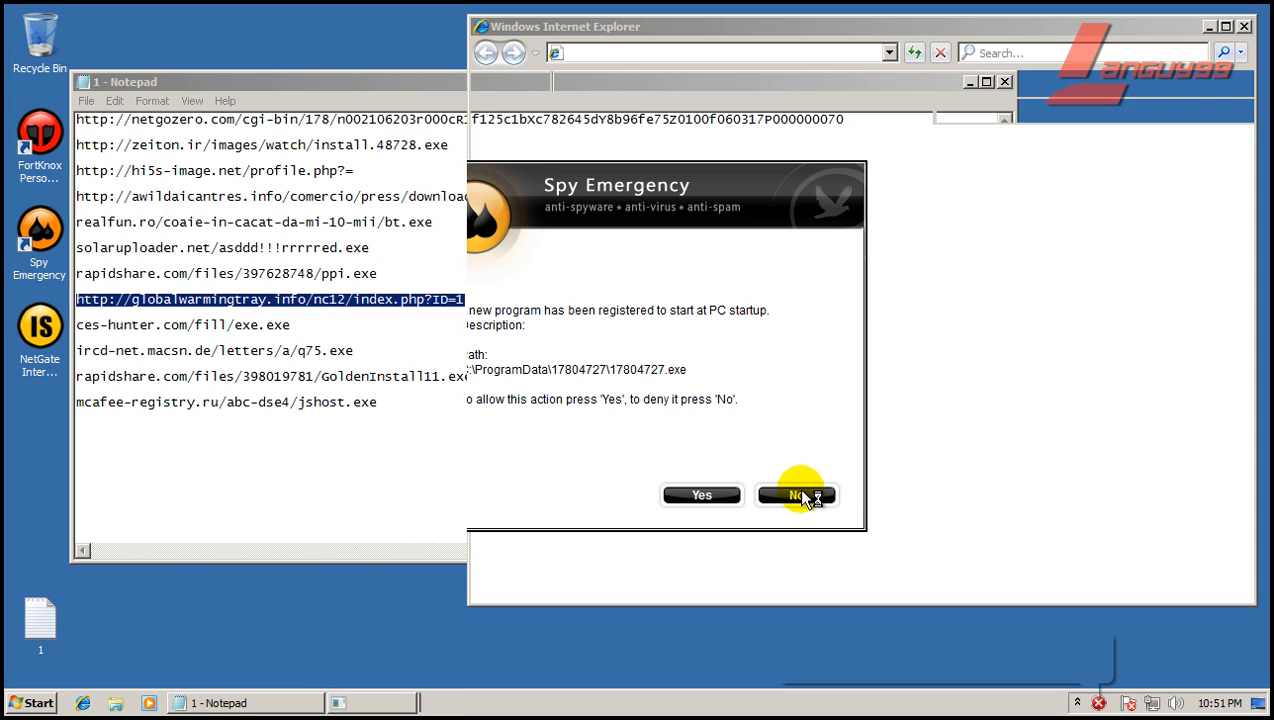
pyautogui.click(797, 495)
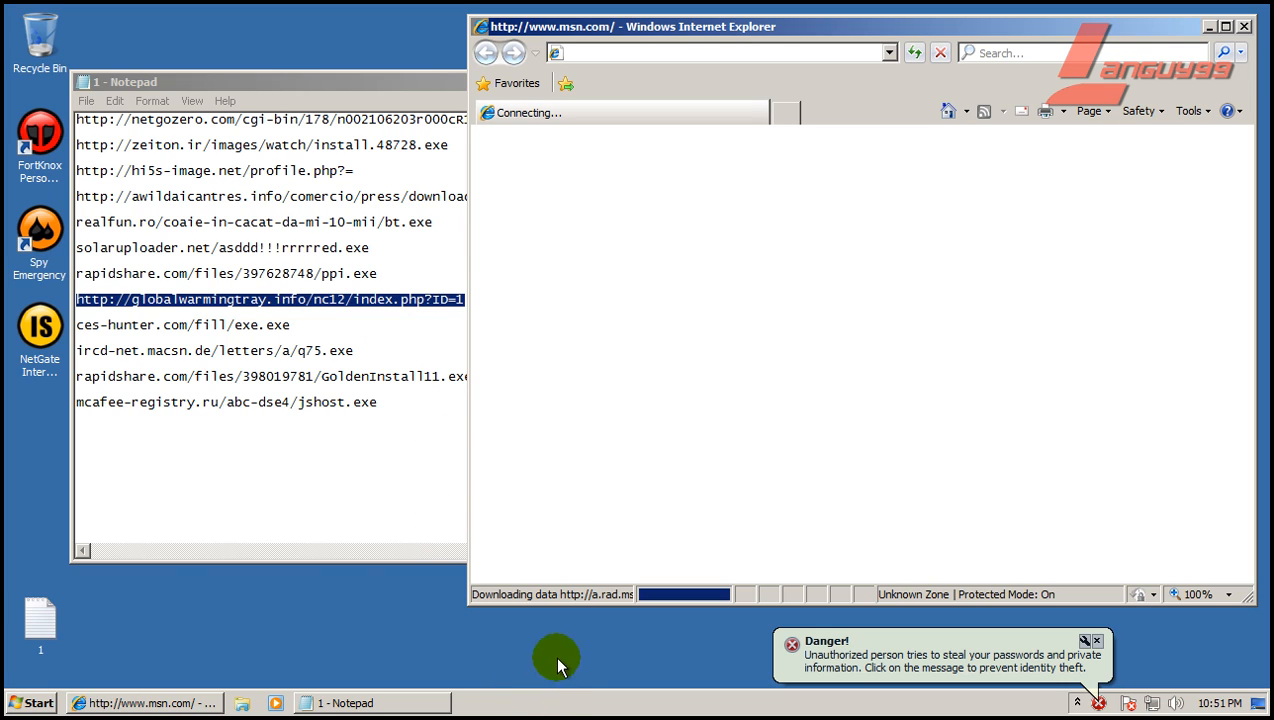
pyautogui.moveTo(560, 705)
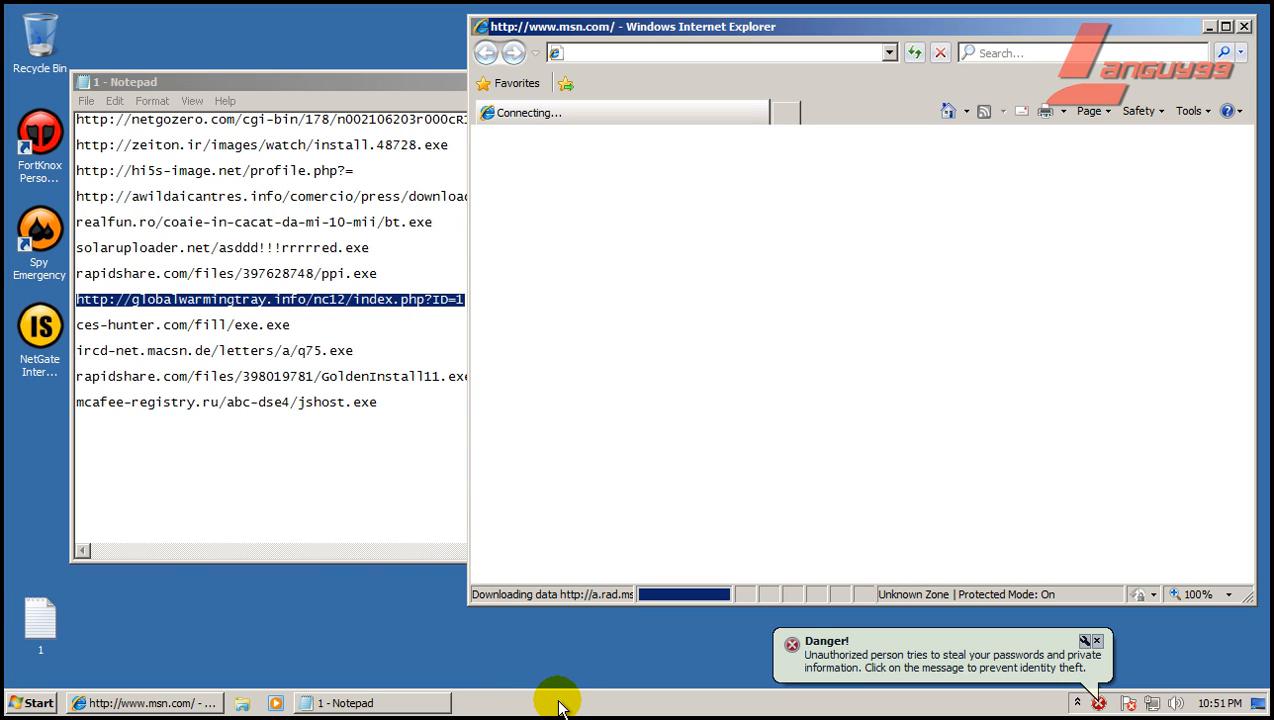
# Start Task Manager from the taskbar and show its Processes list
pyautogui.rightClick(558, 702)
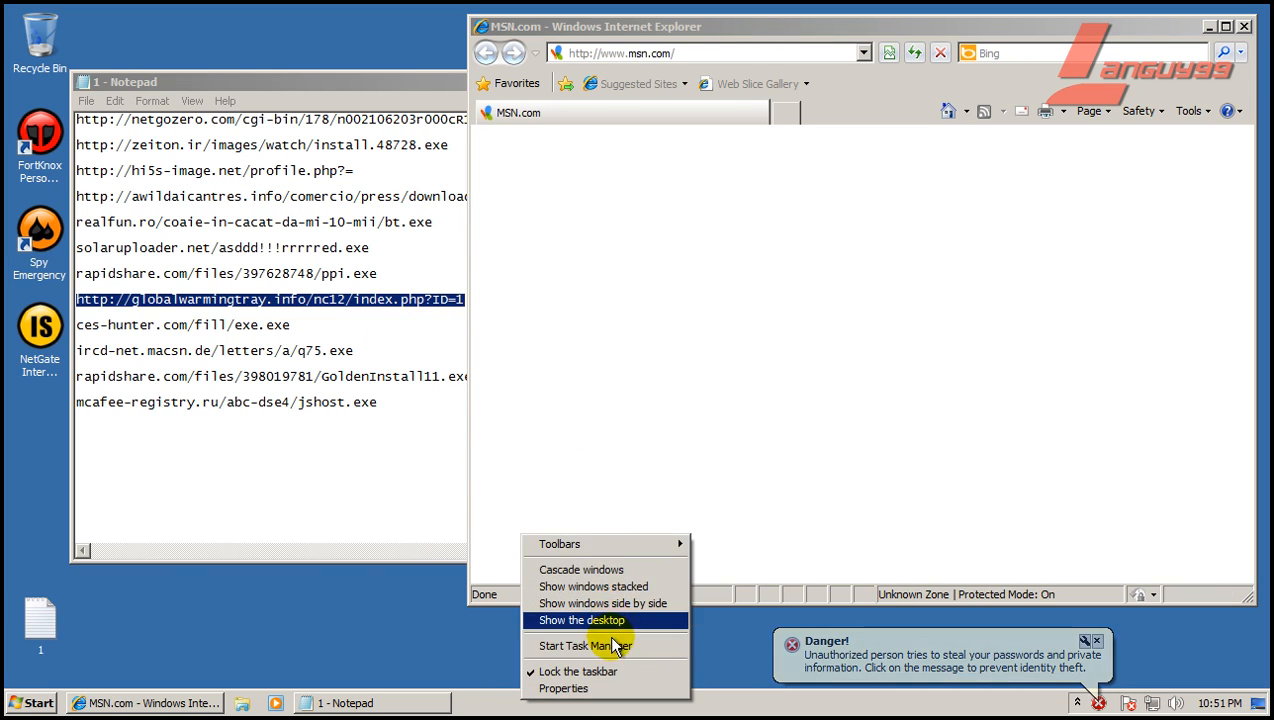
pyautogui.click(585, 645)
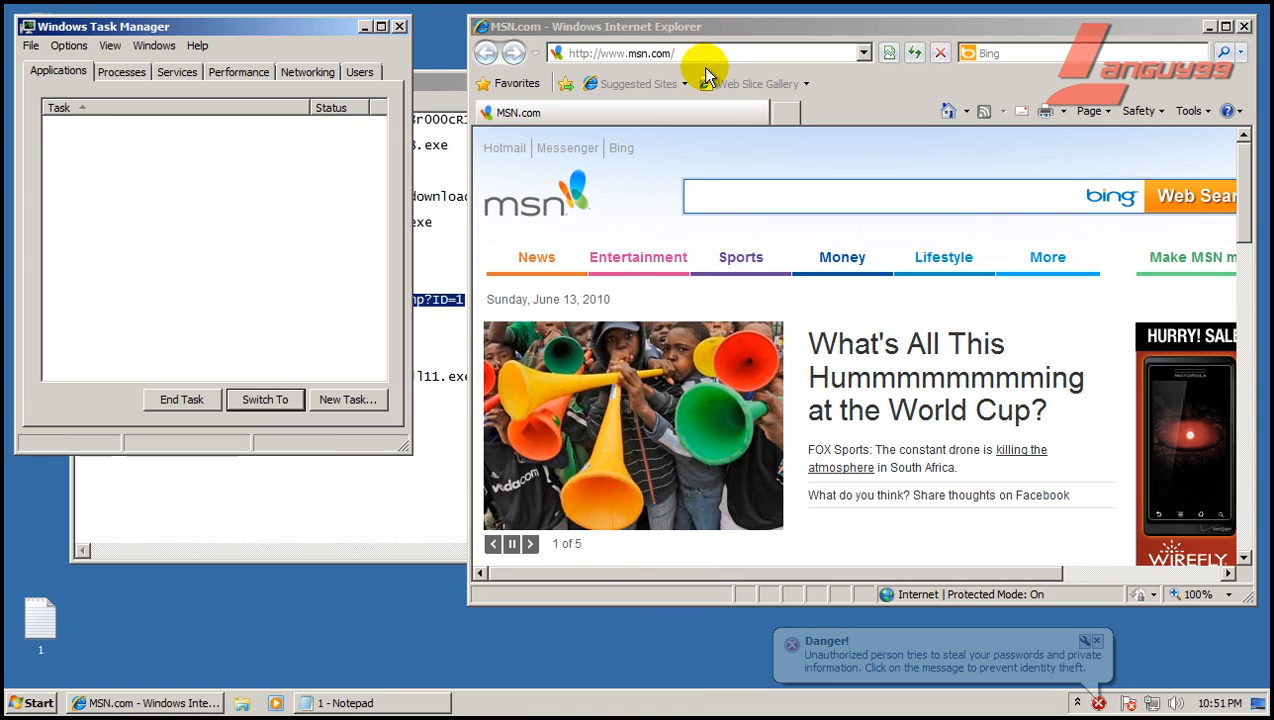
pyautogui.click(121, 71)
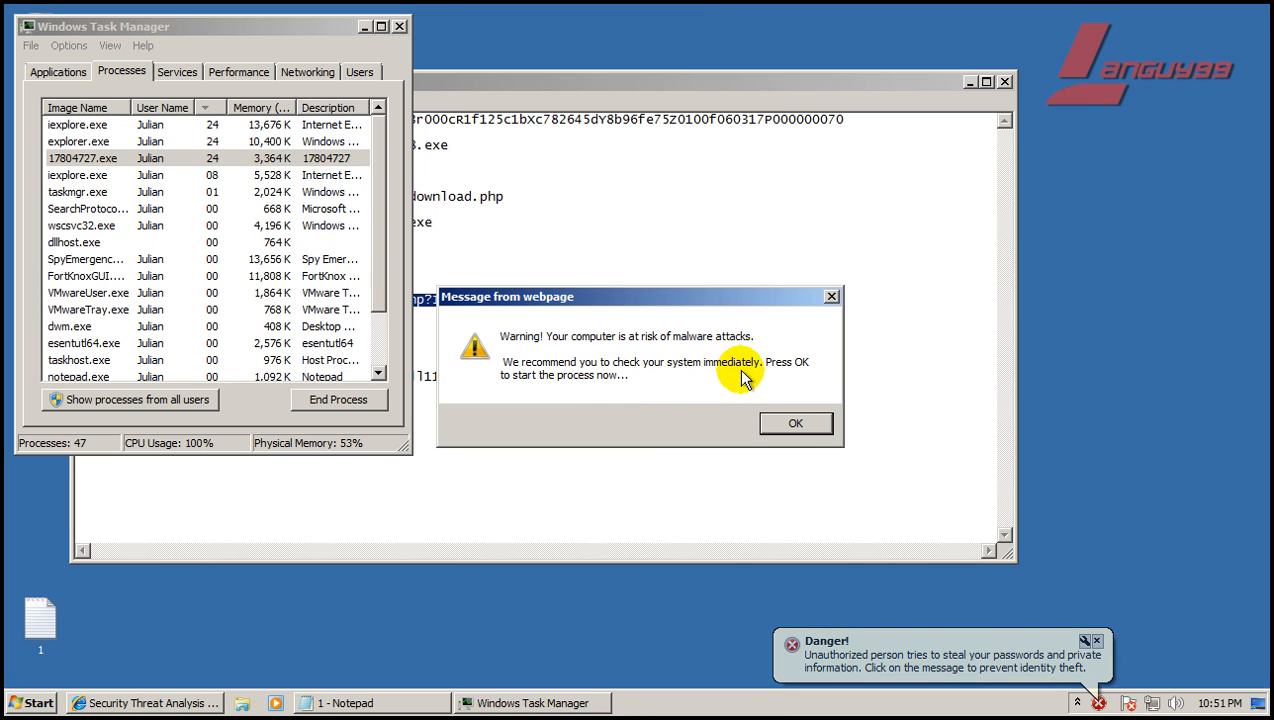
# Close the fake security scan page, dismissing the malware warning and Security Tool notice
pyautogui.click(795, 422)
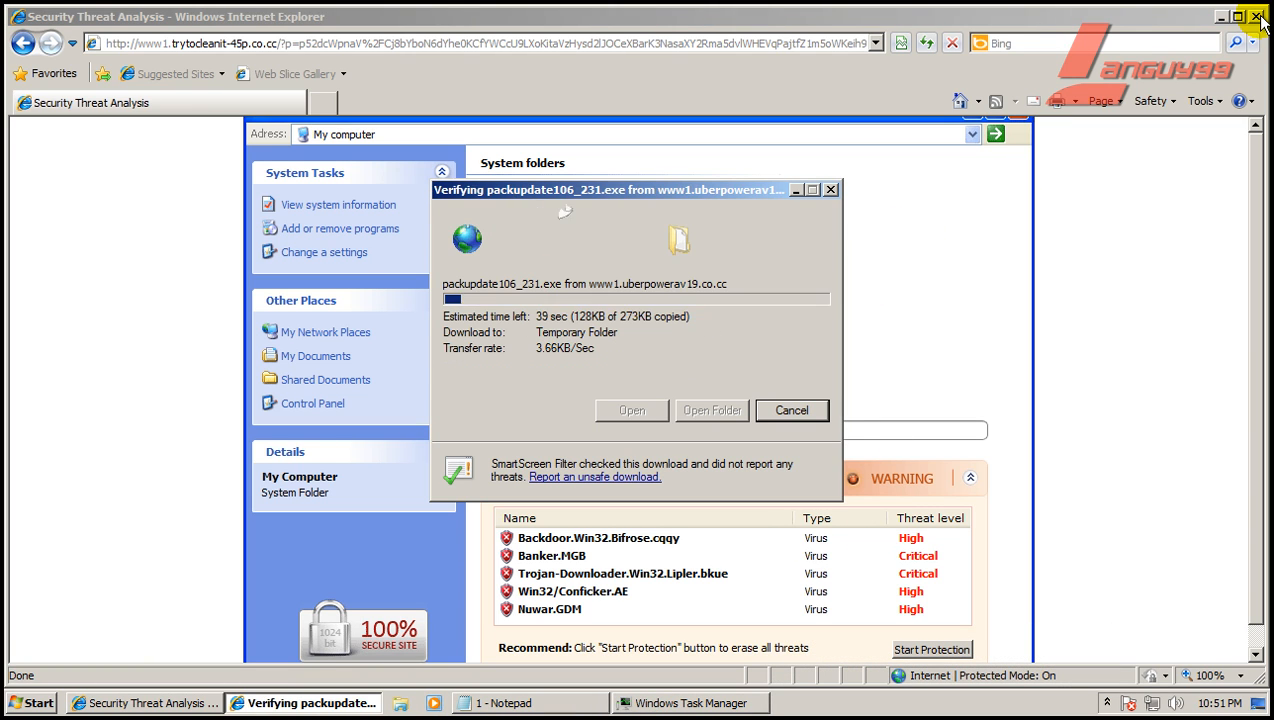
pyautogui.click(1258, 17)
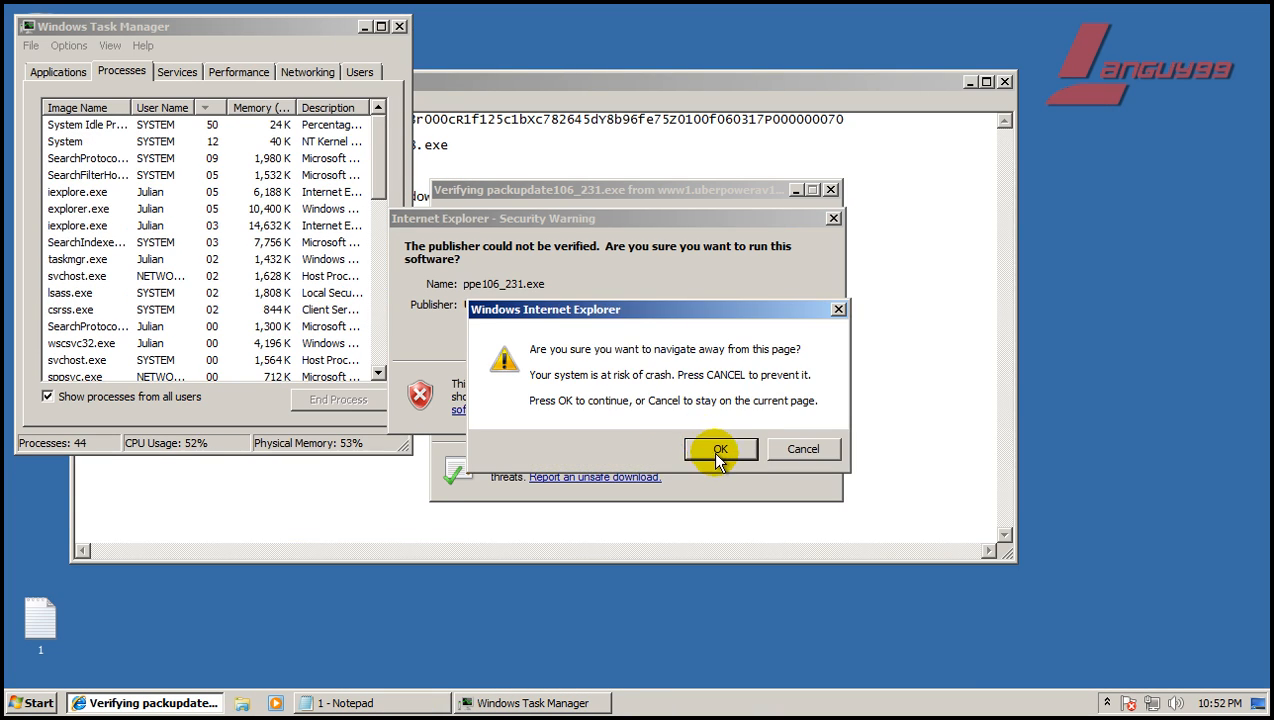
pyautogui.click(719, 448)
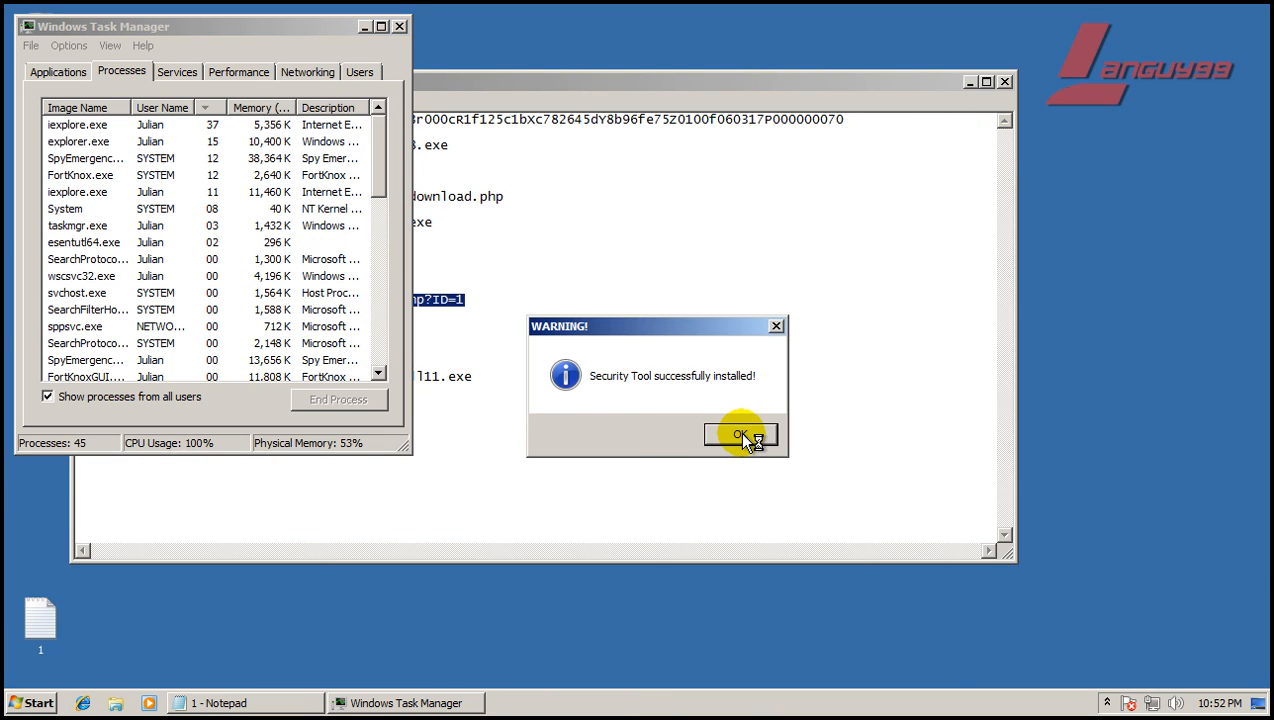
pyautogui.click(740, 435)
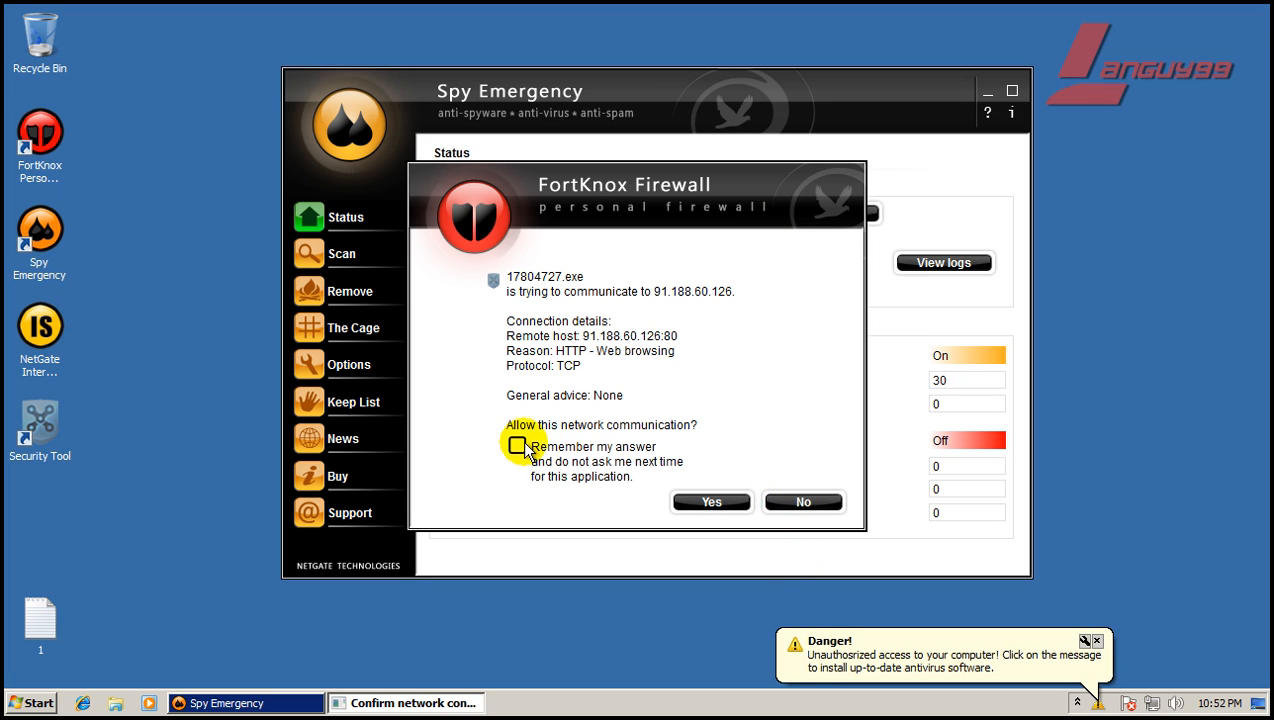
# Start a Spy Emergency full system scan and refuse the program's outbound connection
pyautogui.click(710, 501)
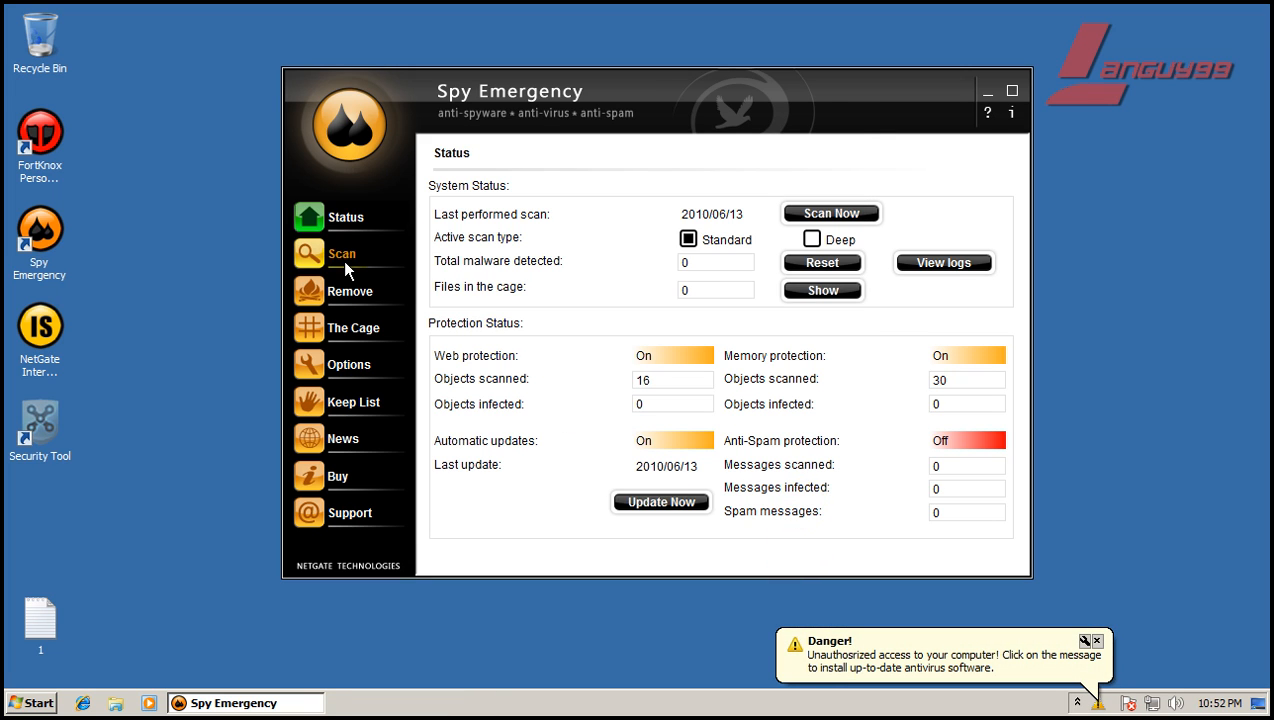
pyautogui.click(341, 253)
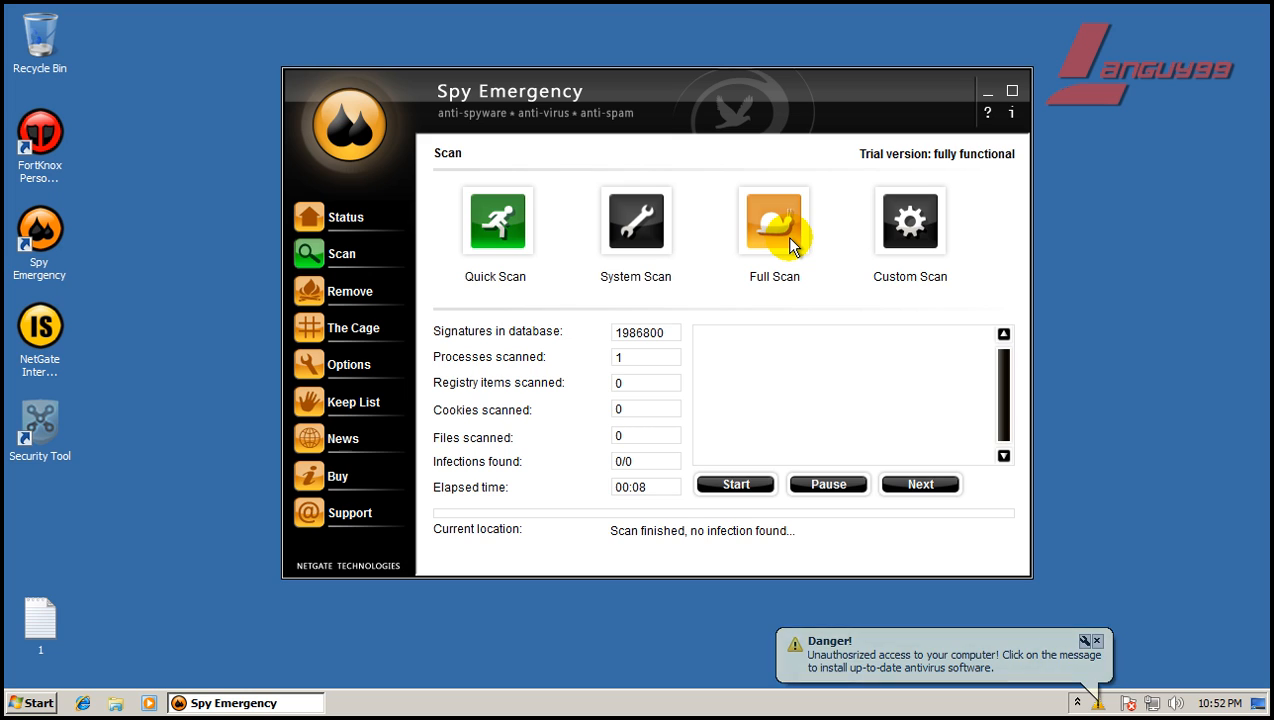
pyautogui.click(774, 221)
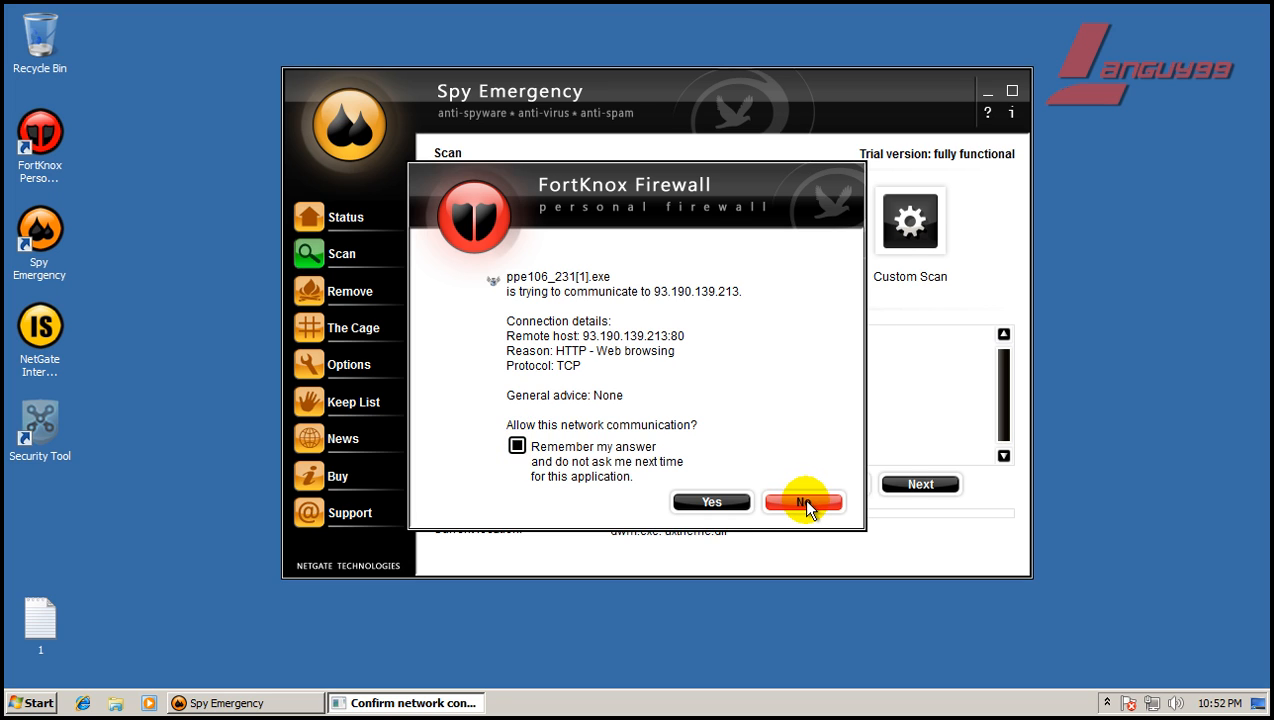
pyautogui.click(804, 502)
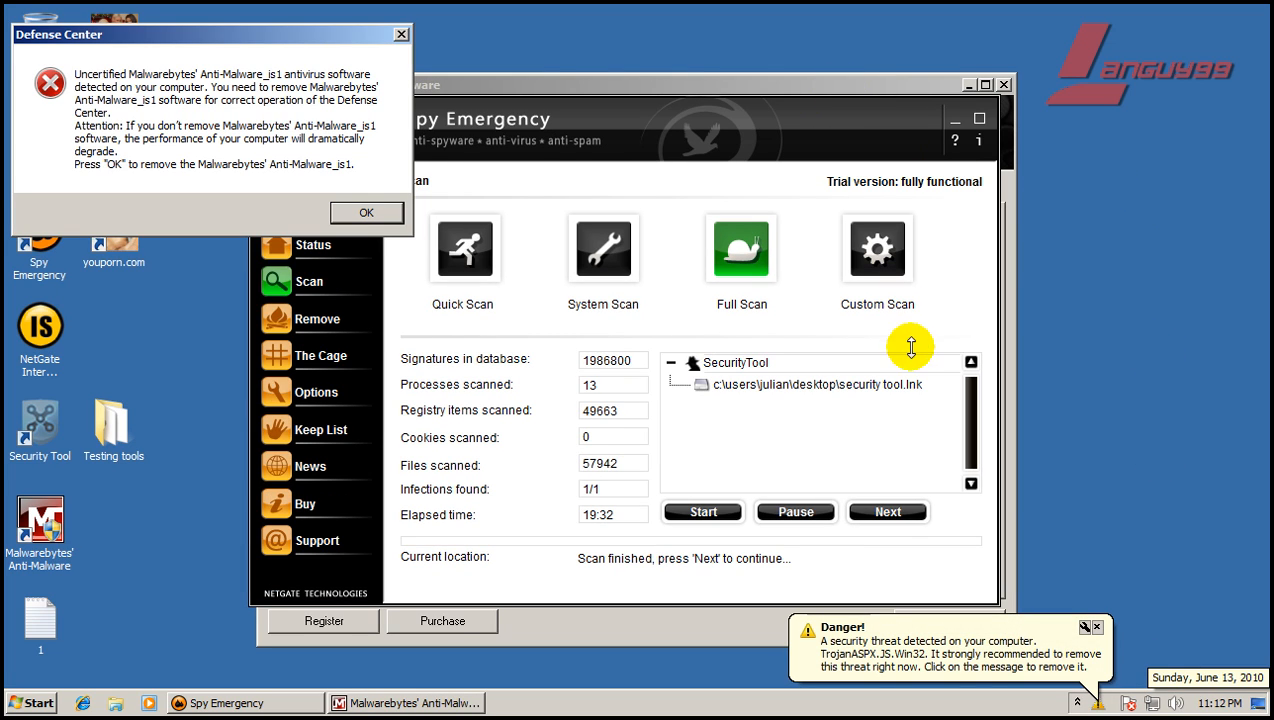
pyautogui.moveTo(800, 407)
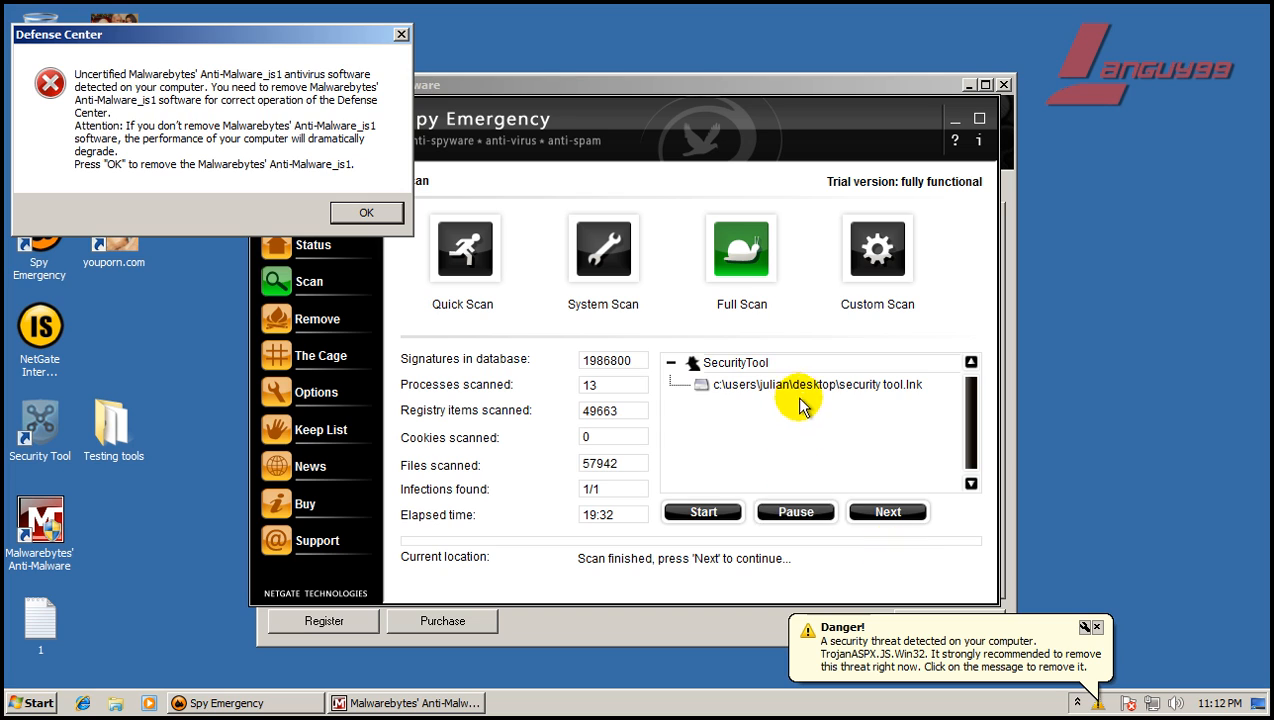
pyautogui.moveTo(818, 428)
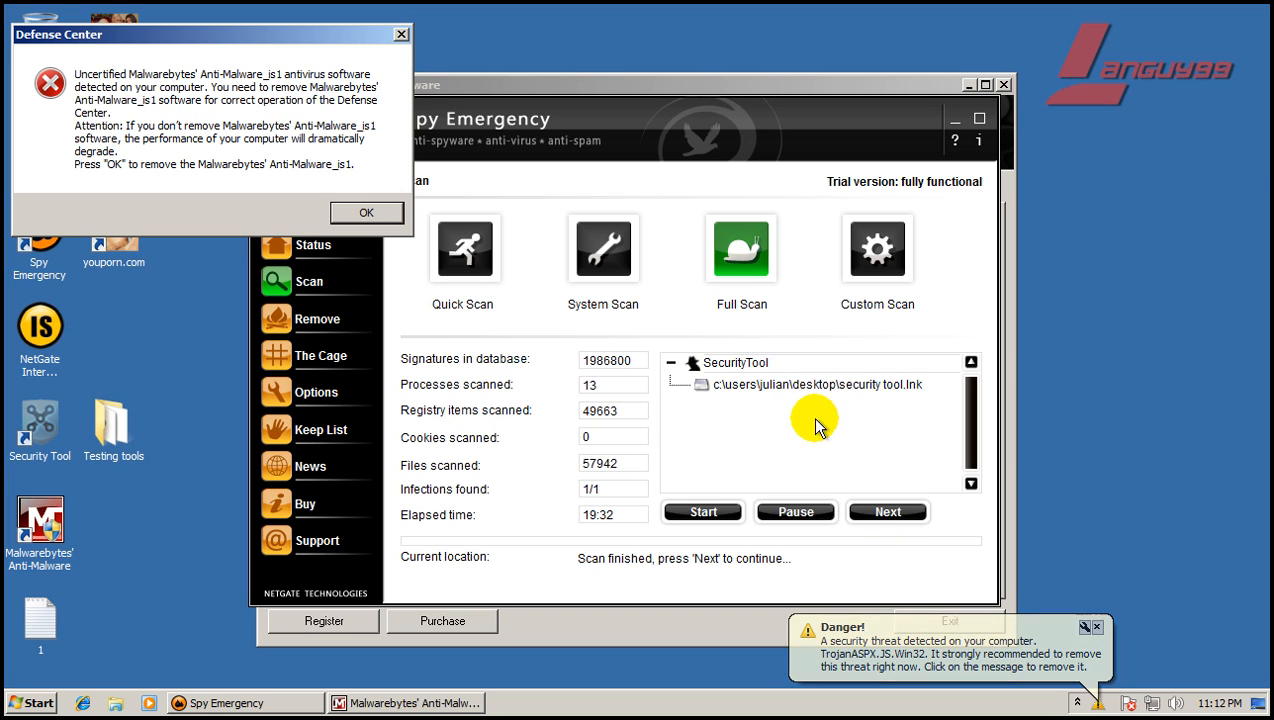
# Advance past Spy Emergency's scan results and remove the SecurityTool infection
pyautogui.click(887, 511)
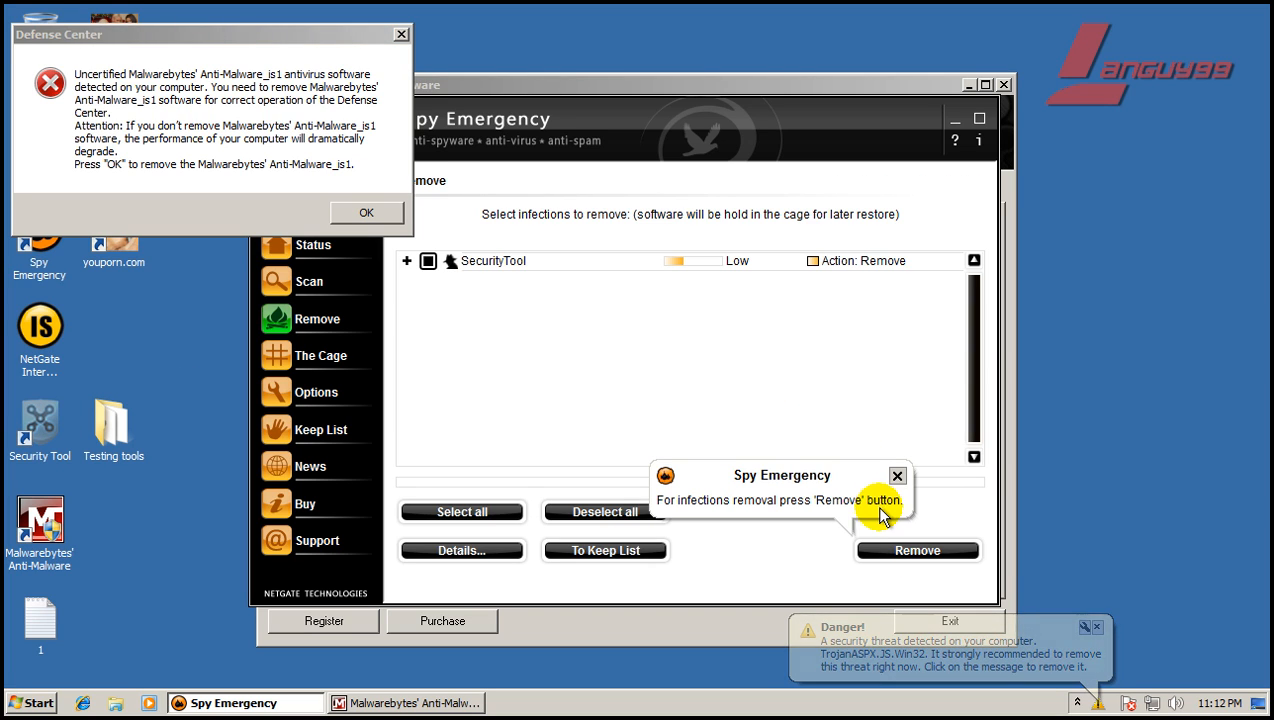
pyautogui.click(406, 261)
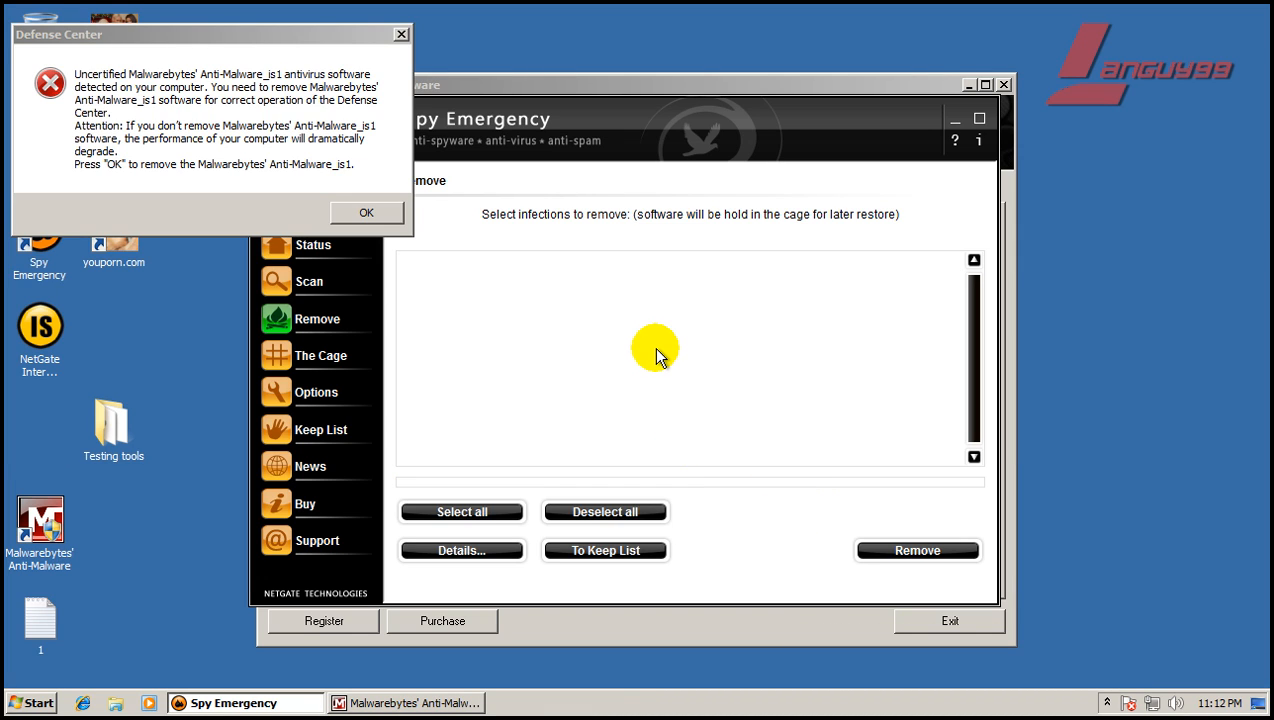
pyautogui.moveTo(785, 357)
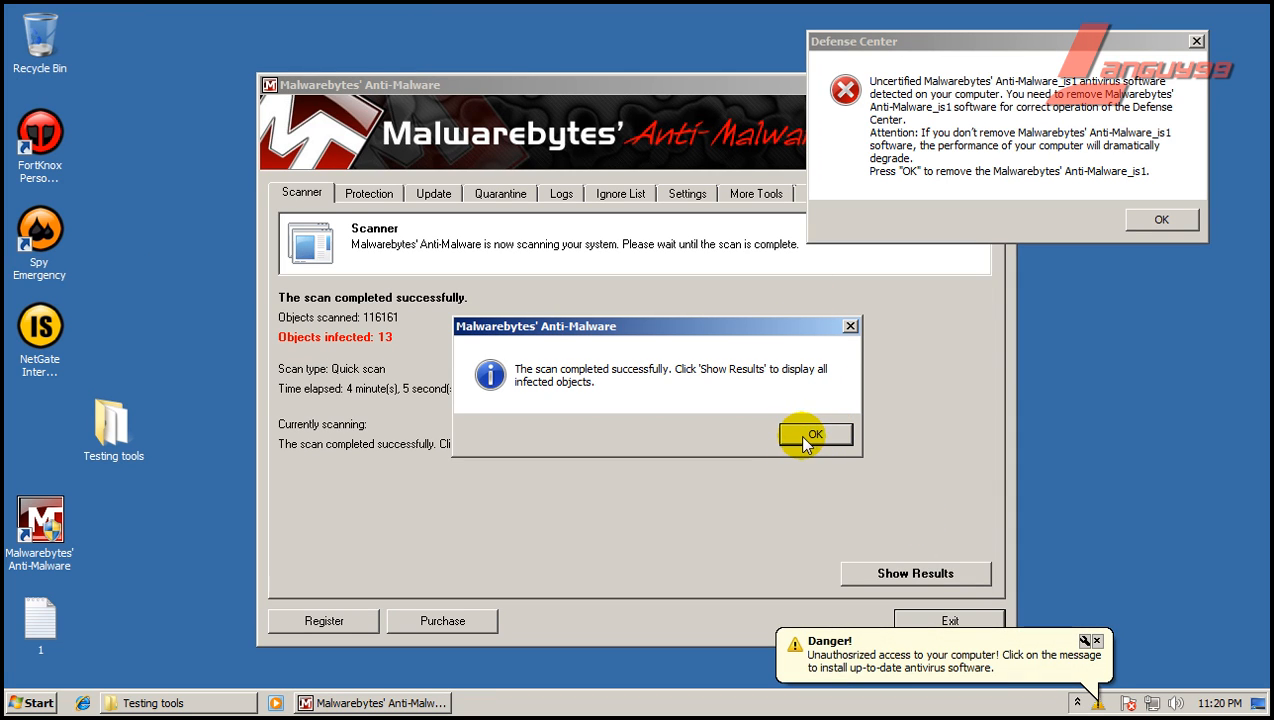
# Remove the 13 detections, including Trojan.Agent.Gen, in Malwarebytes and accept the restart
pyautogui.click(814, 434)
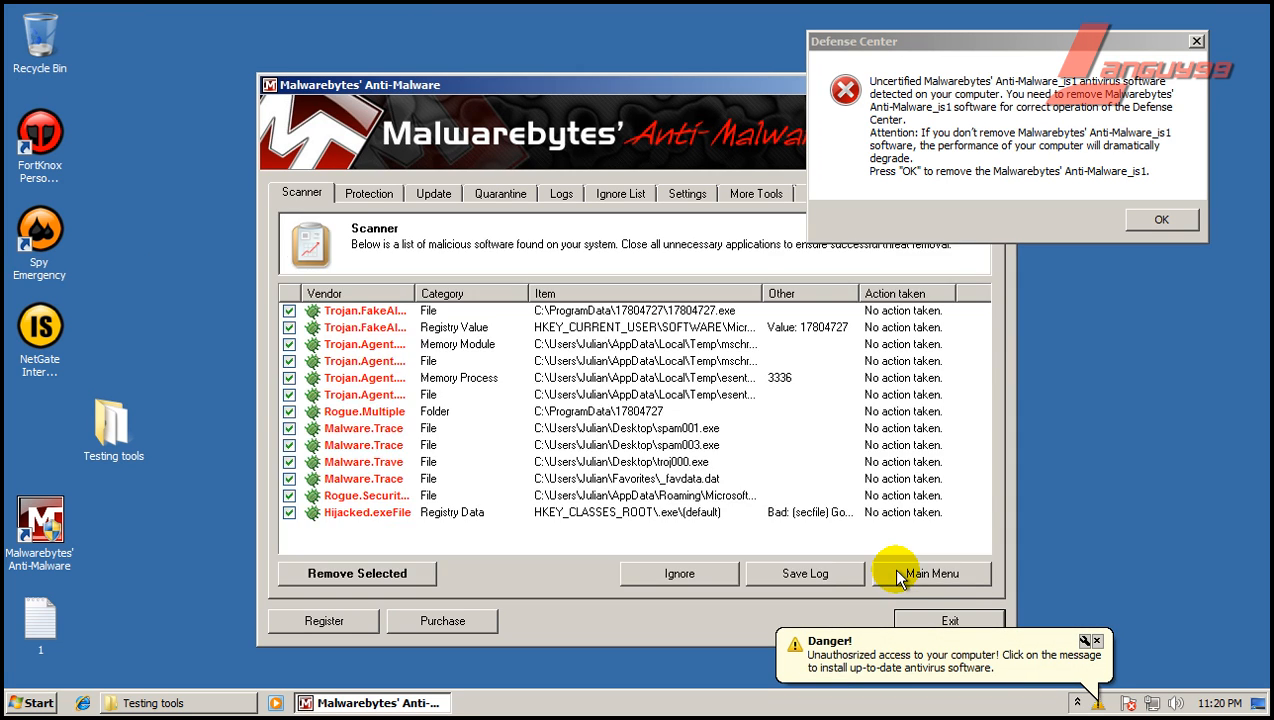
pyautogui.moveTo(462, 384)
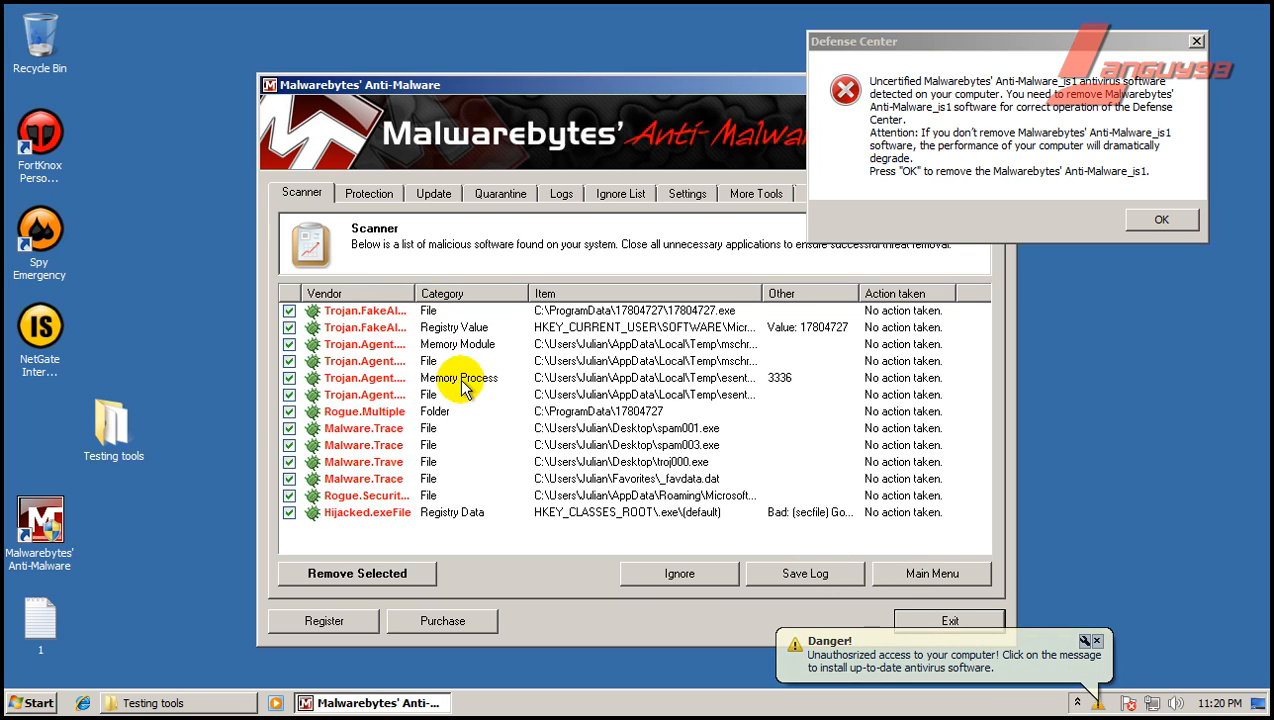
pyautogui.click(458, 377)
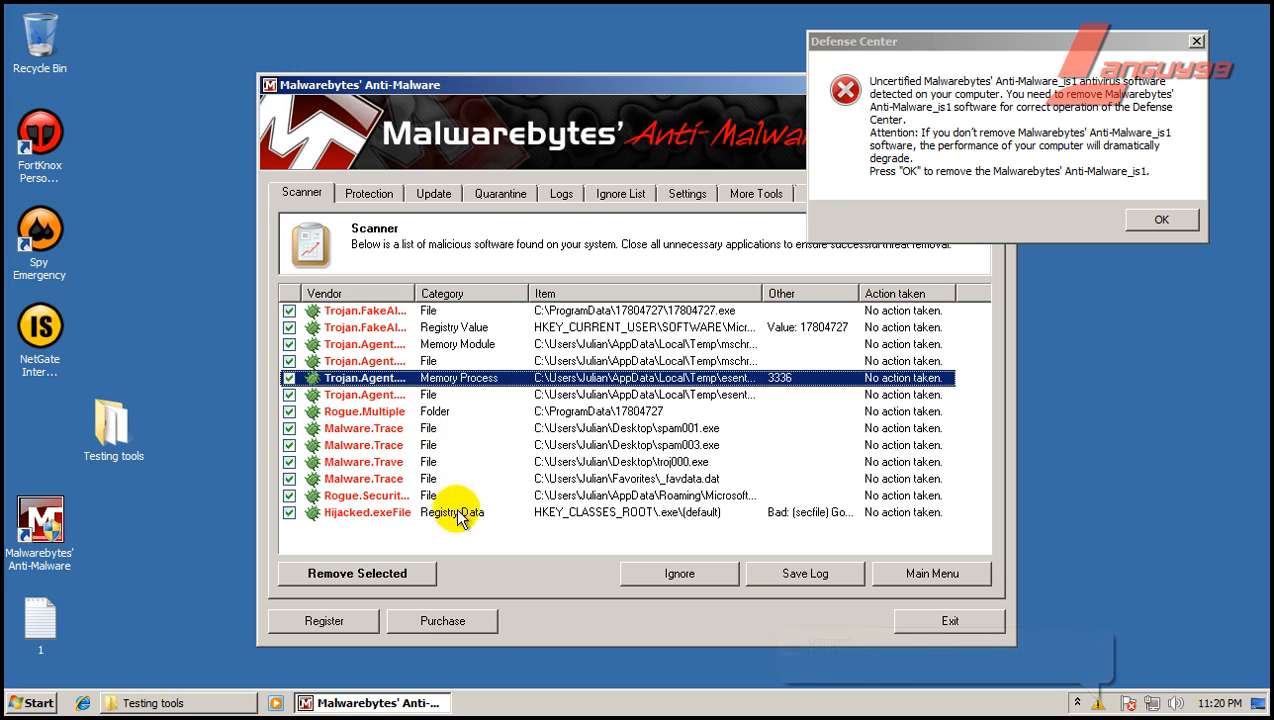
pyautogui.moveTo(416, 411)
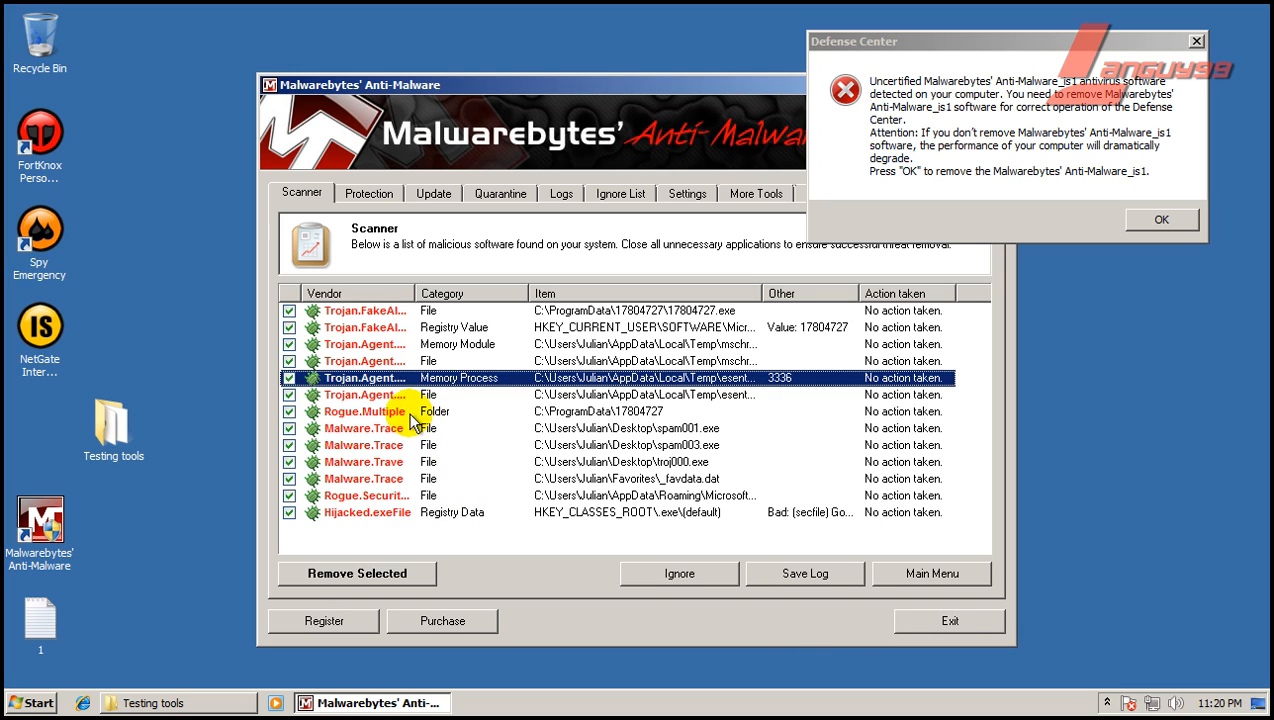
pyautogui.moveTo(415, 293)
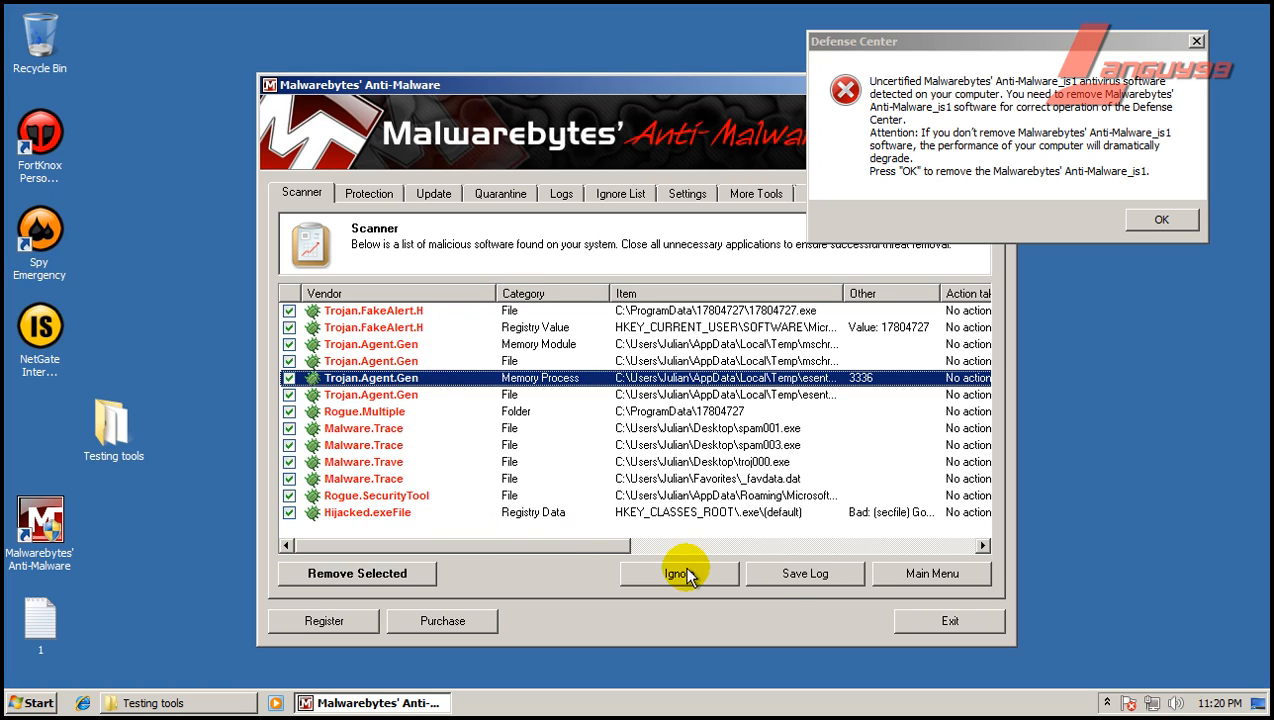
pyautogui.moveTo(424, 527)
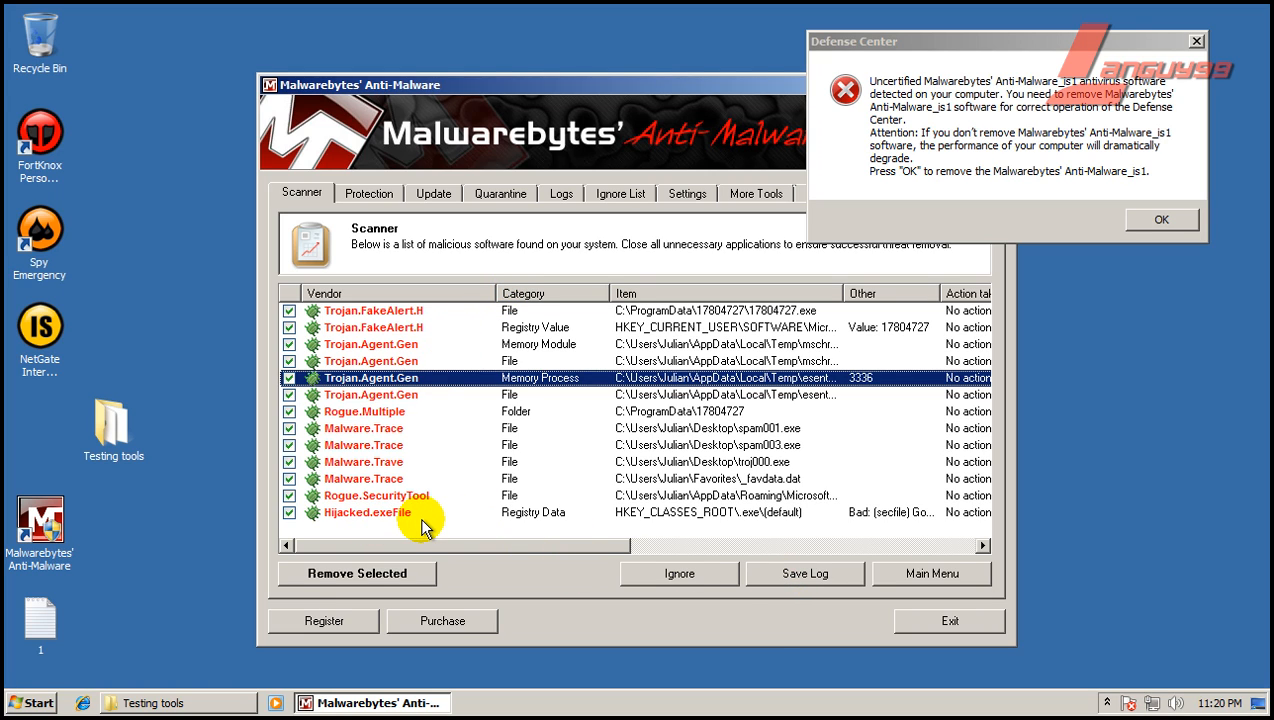
pyautogui.moveTo(437, 535)
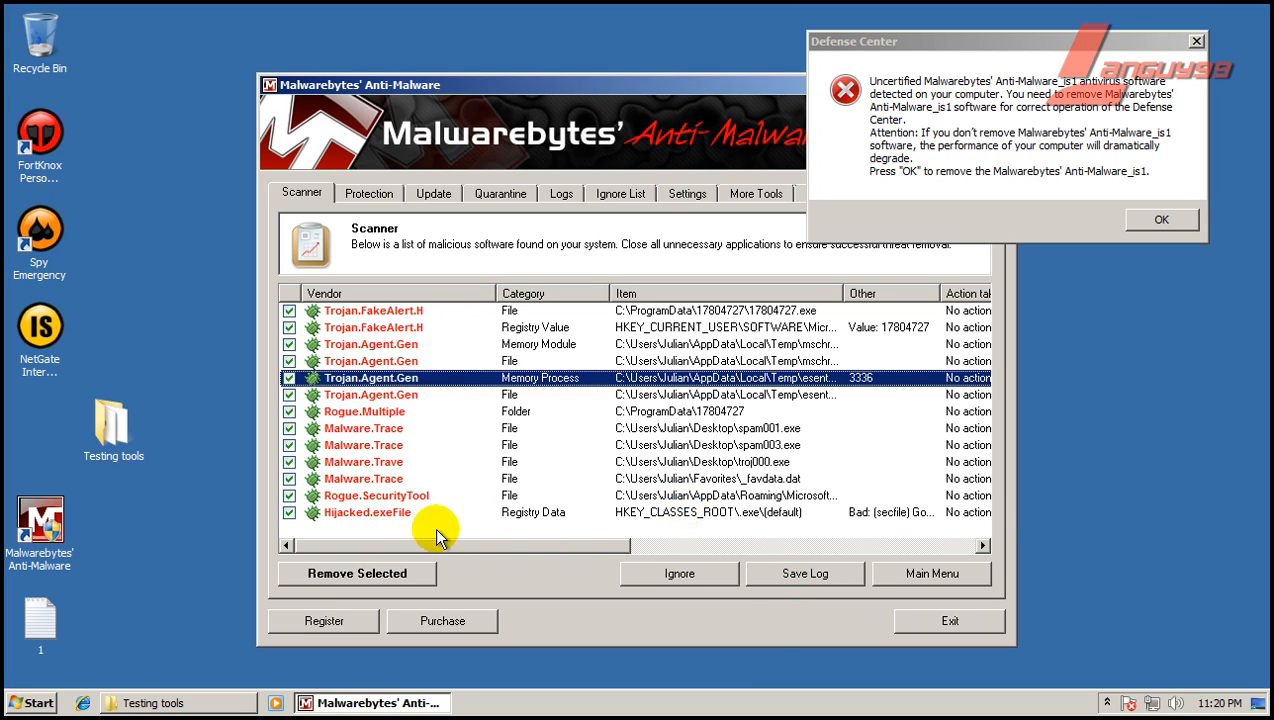
pyautogui.click(356, 573)
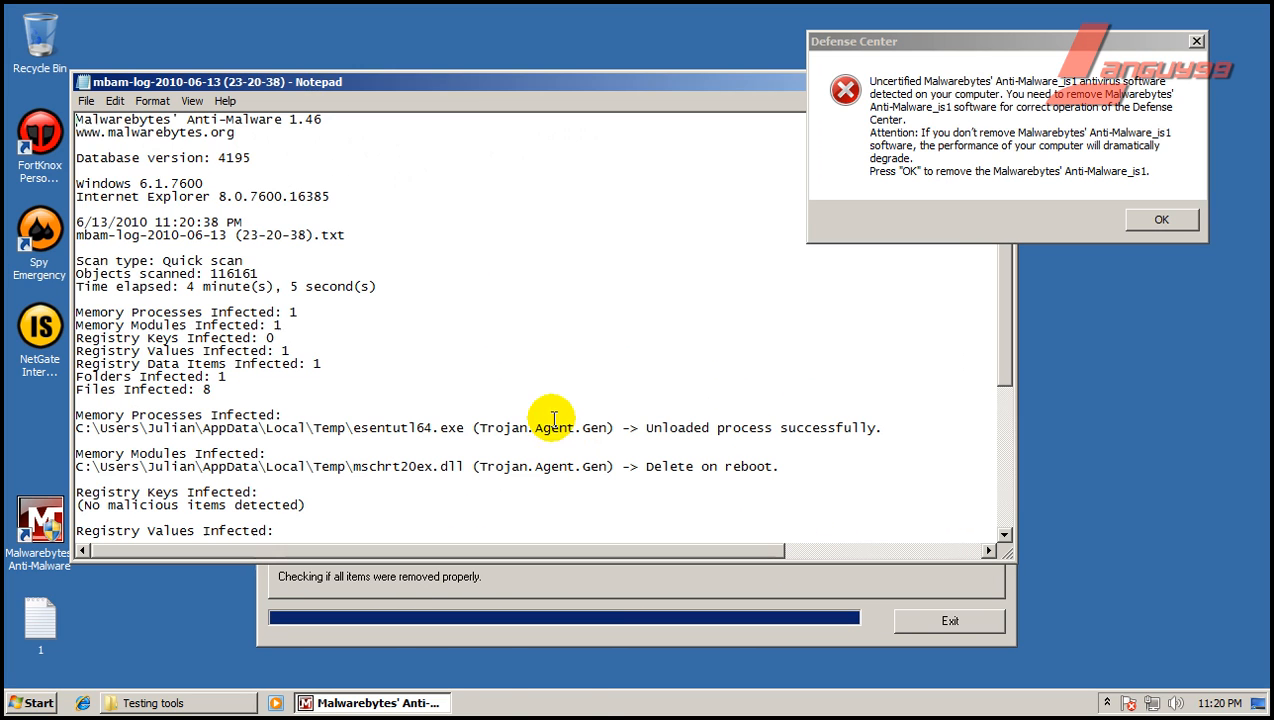
pyautogui.moveTo(550, 82); pyautogui.dragTo(445, 143)
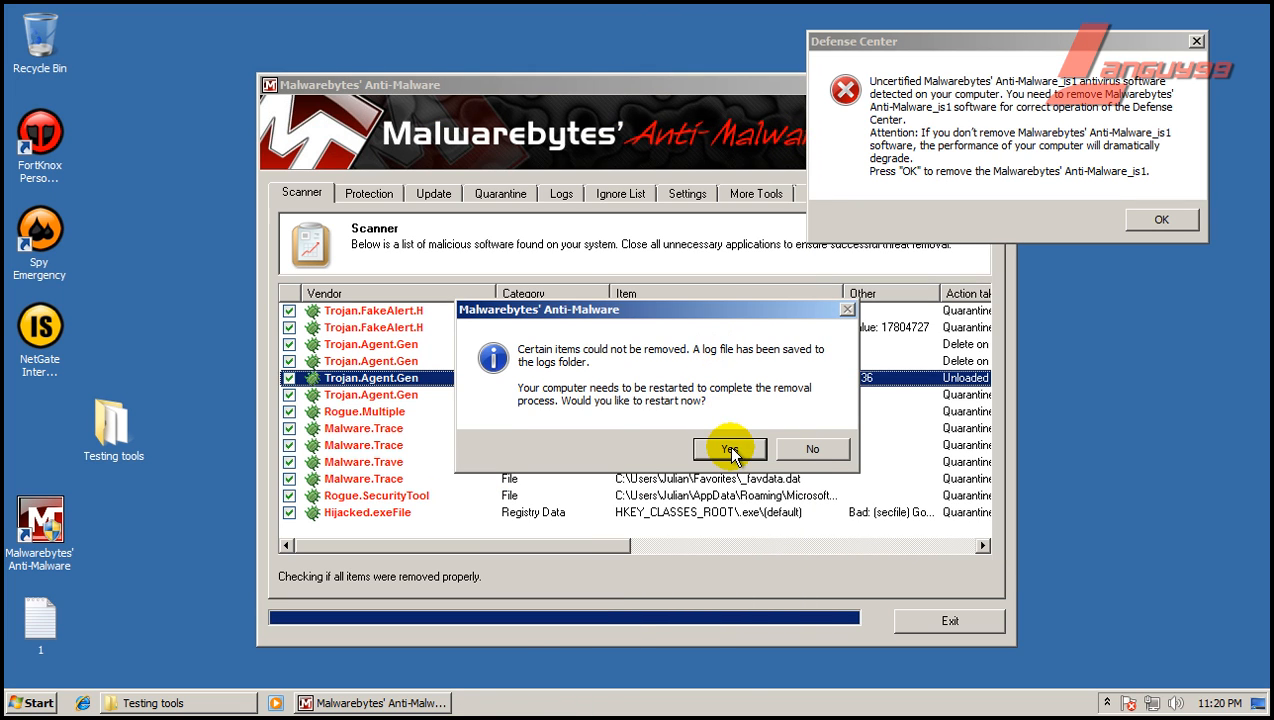
pyautogui.click(730, 448)
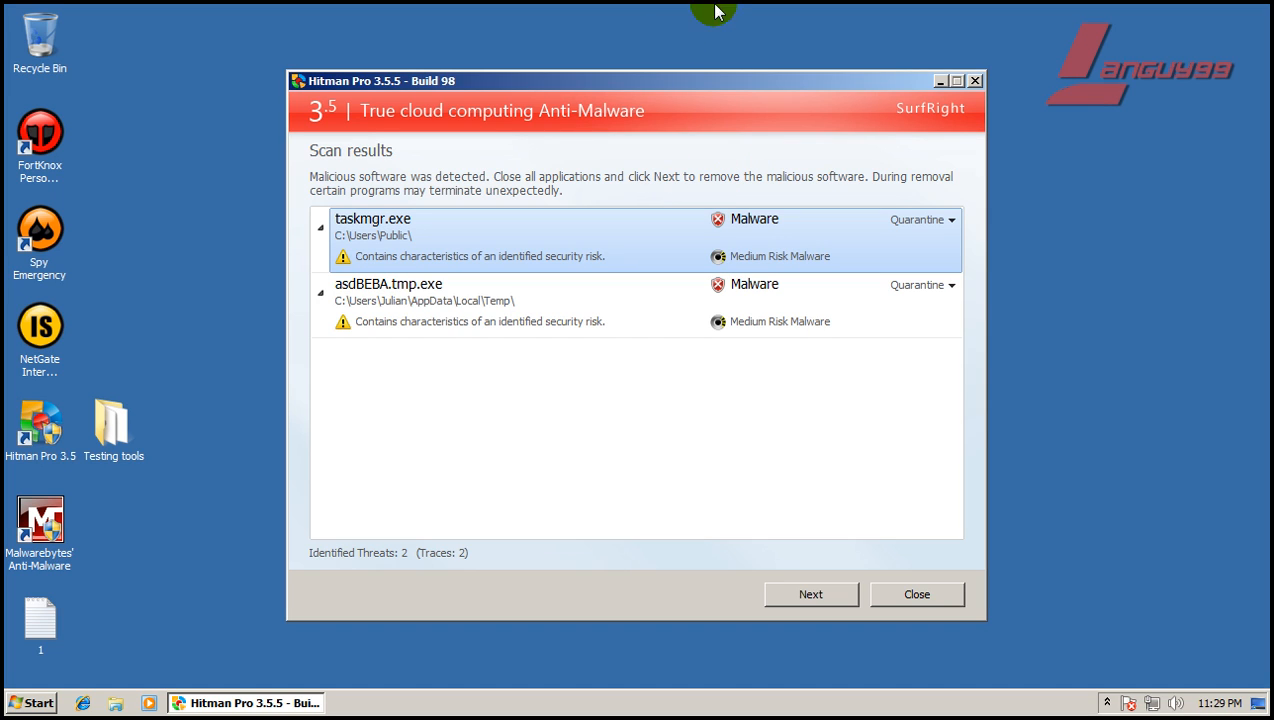
pyautogui.moveTo(362, 270)
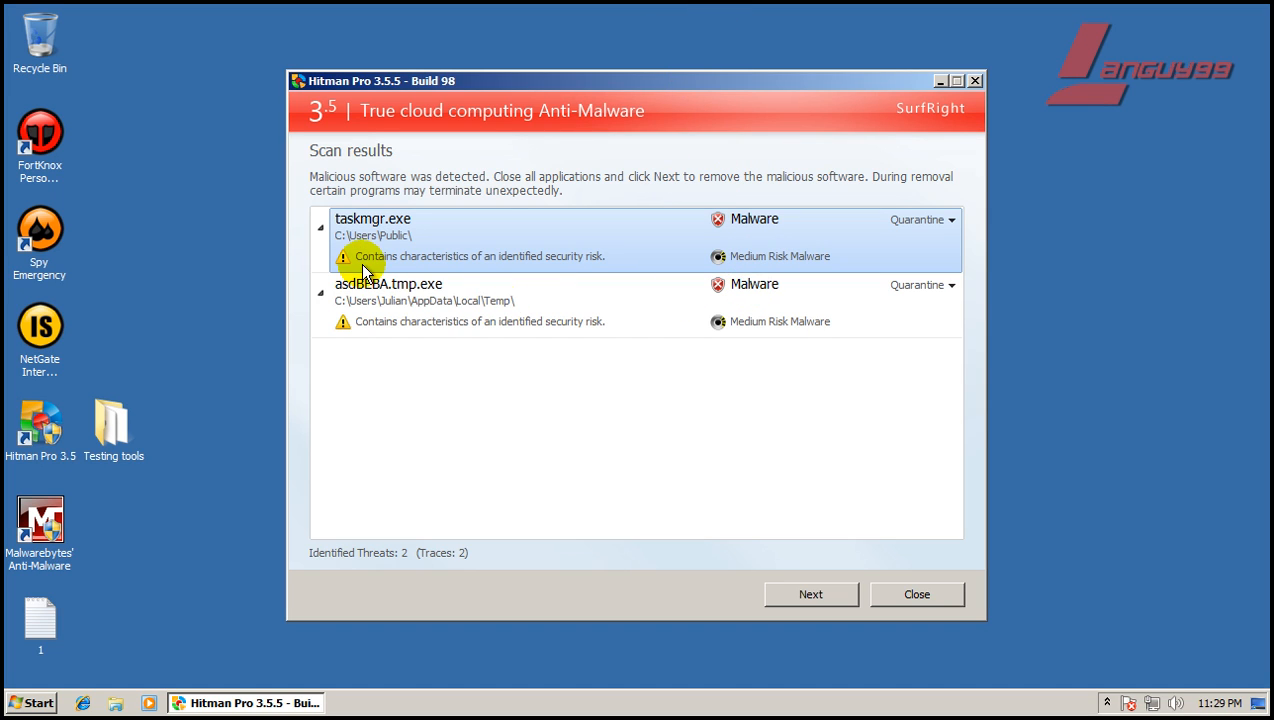
pyautogui.moveTo(460, 225)
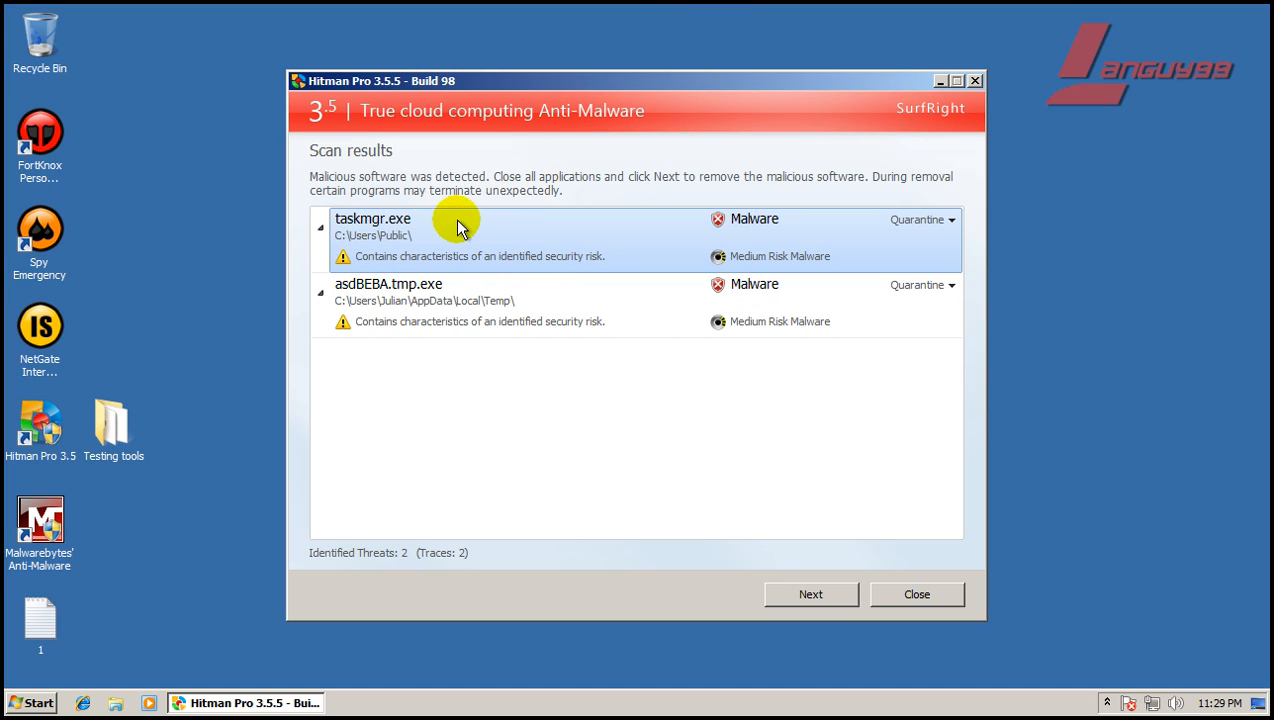
pyautogui.moveTo(568, 308)
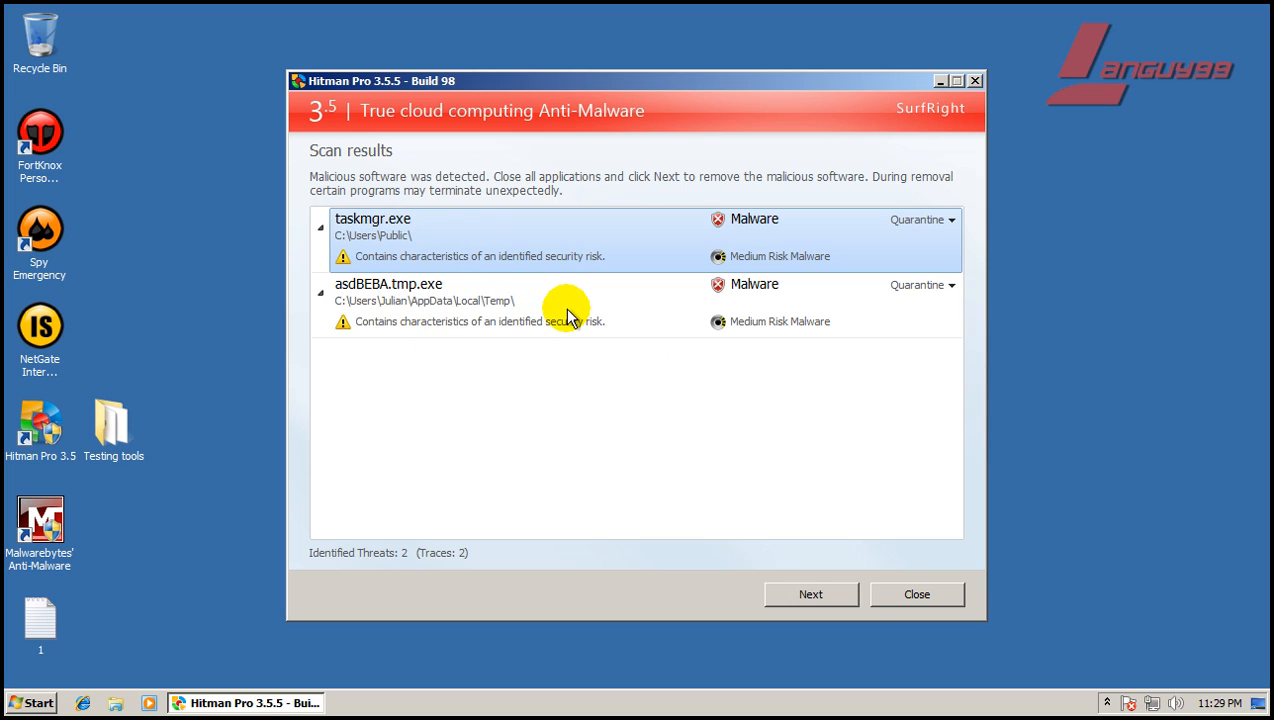
# Close Hitman Pro's results listing taskmgr.exe and asdBEBA.tmp.exe
pyautogui.click(916, 594)
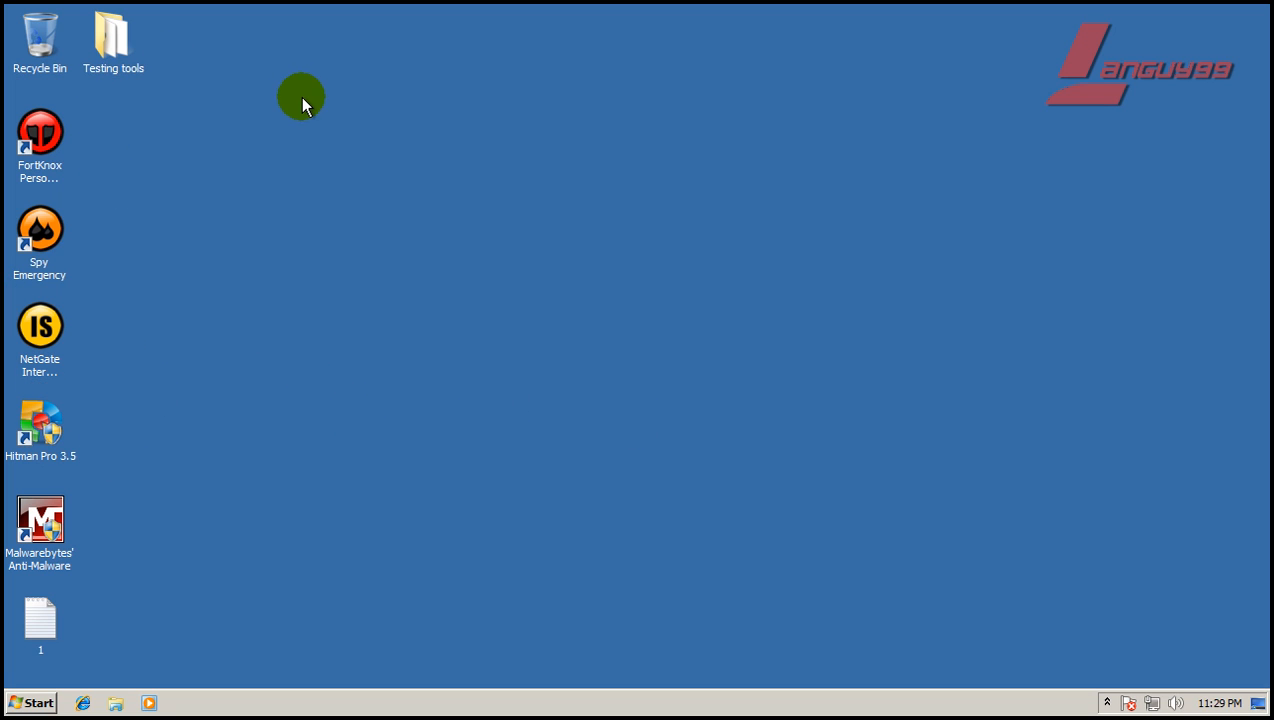
pyautogui.click(1107, 703)
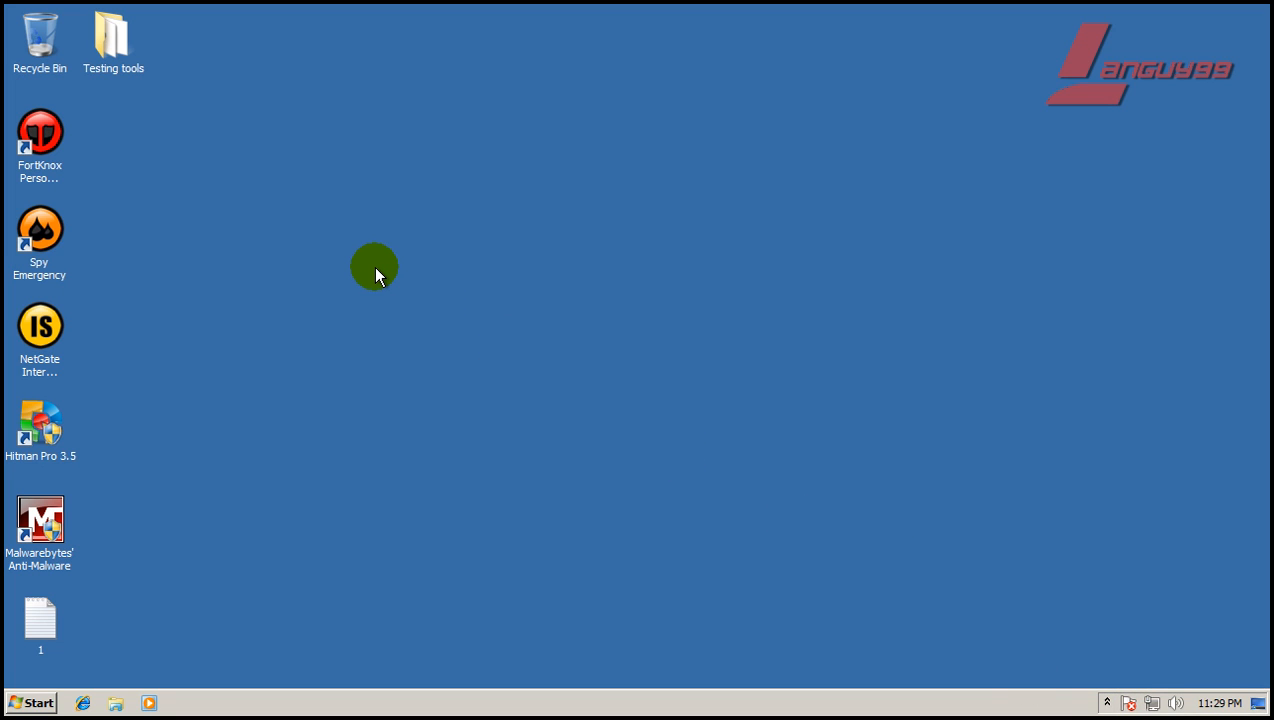
pyautogui.moveTo(305, 408)
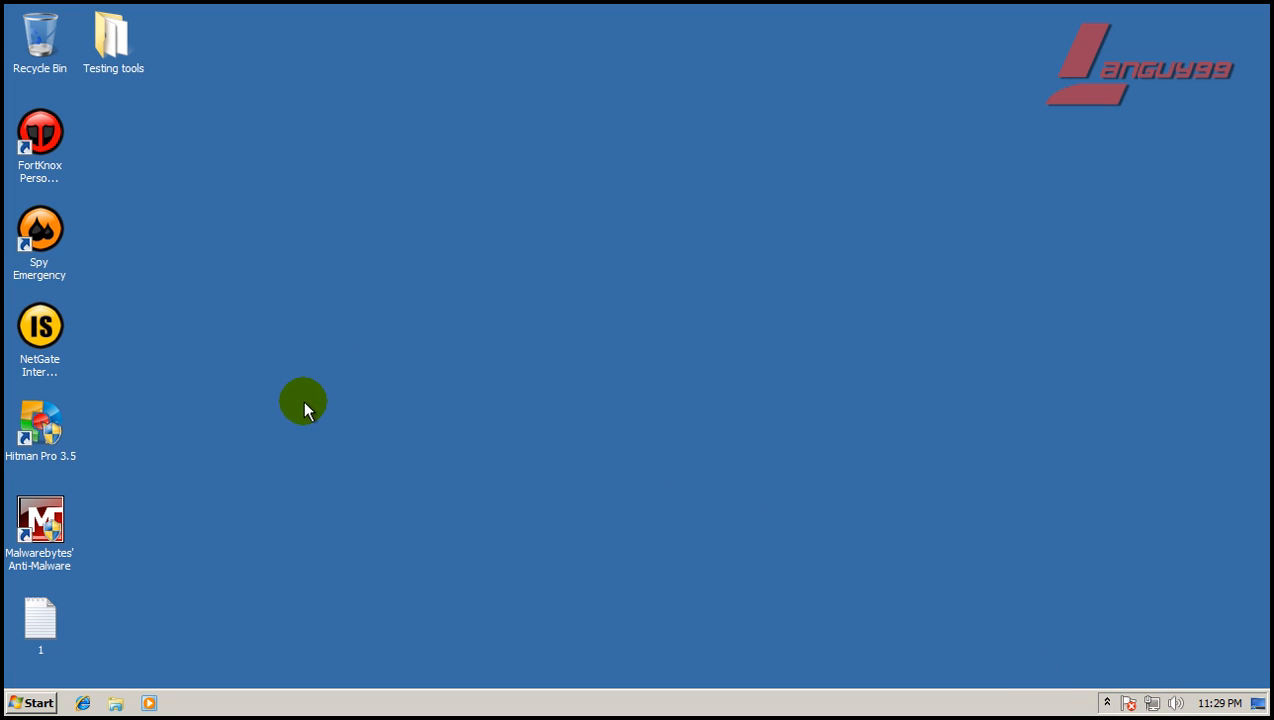
pyautogui.moveTo(311, 635)
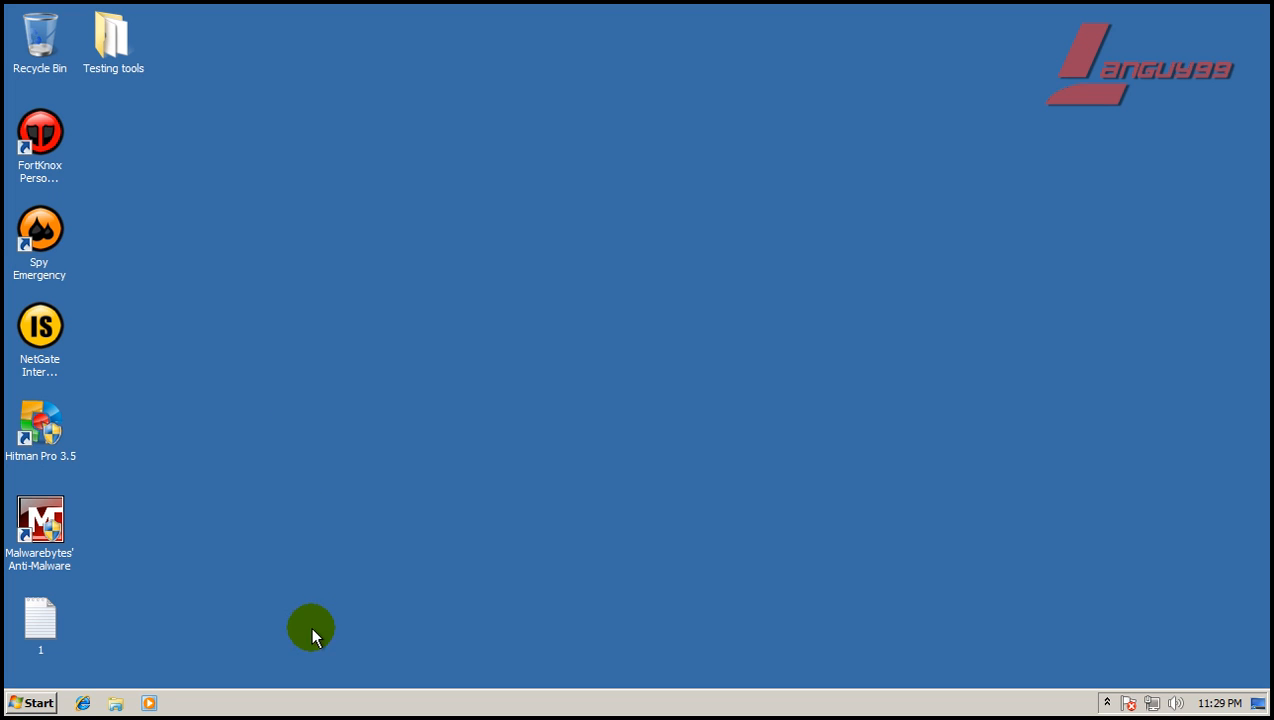